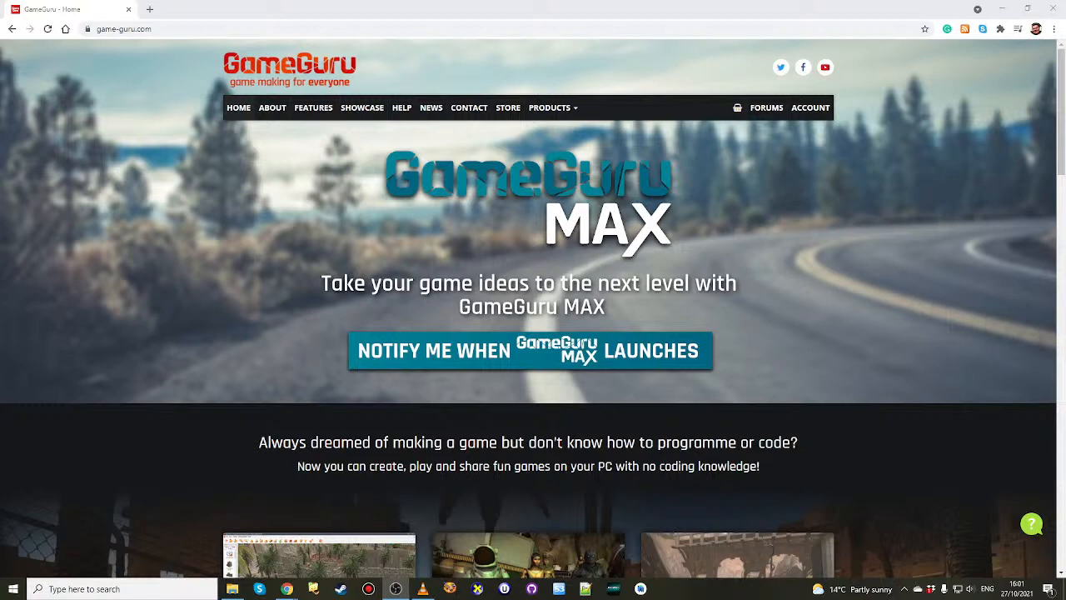
mouse_move(593, 487)
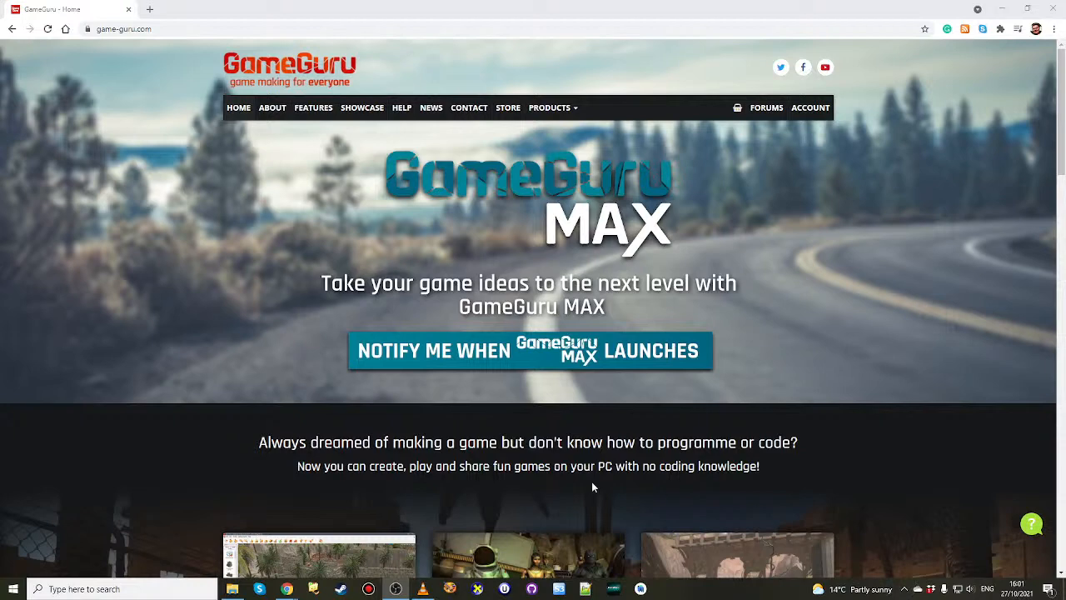
mouse_move(287, 589)
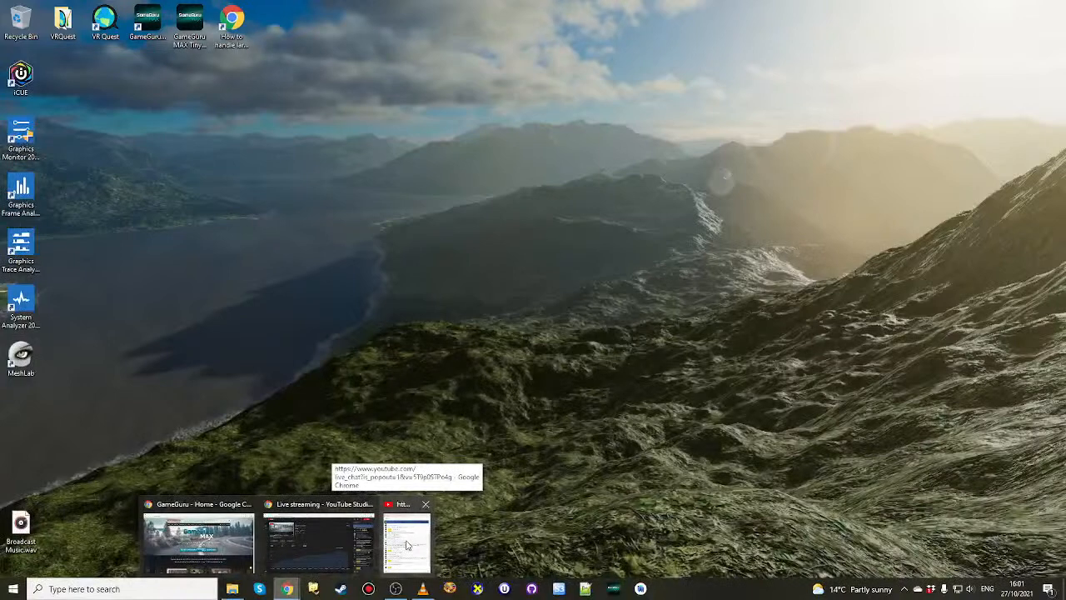
Bring the GameGuru MAX editor forward so its startup build notes appear.
left_click(198, 541)
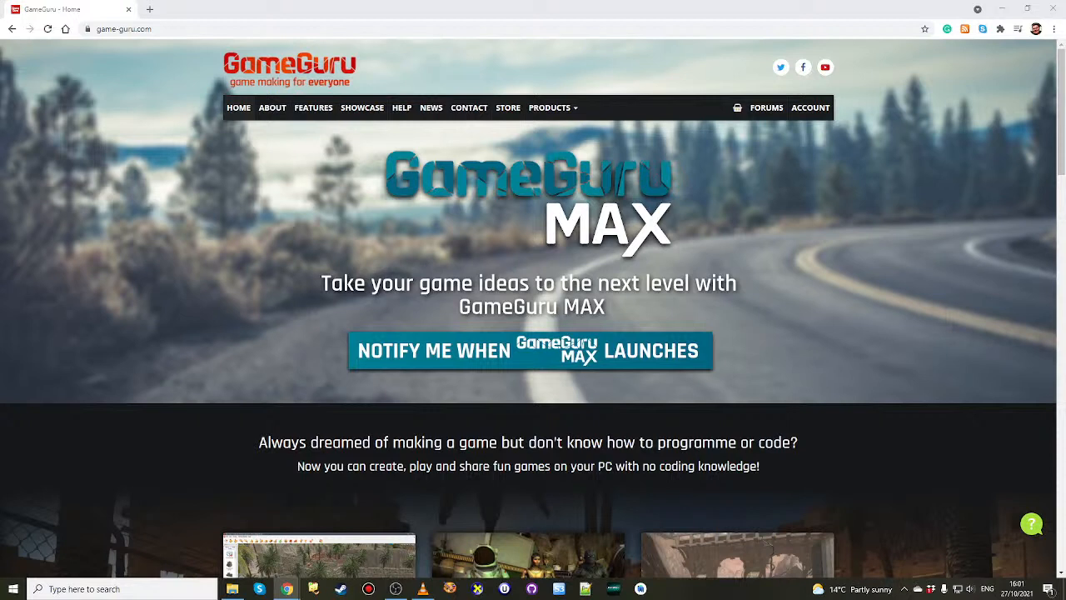
mouse_move(602, 576)
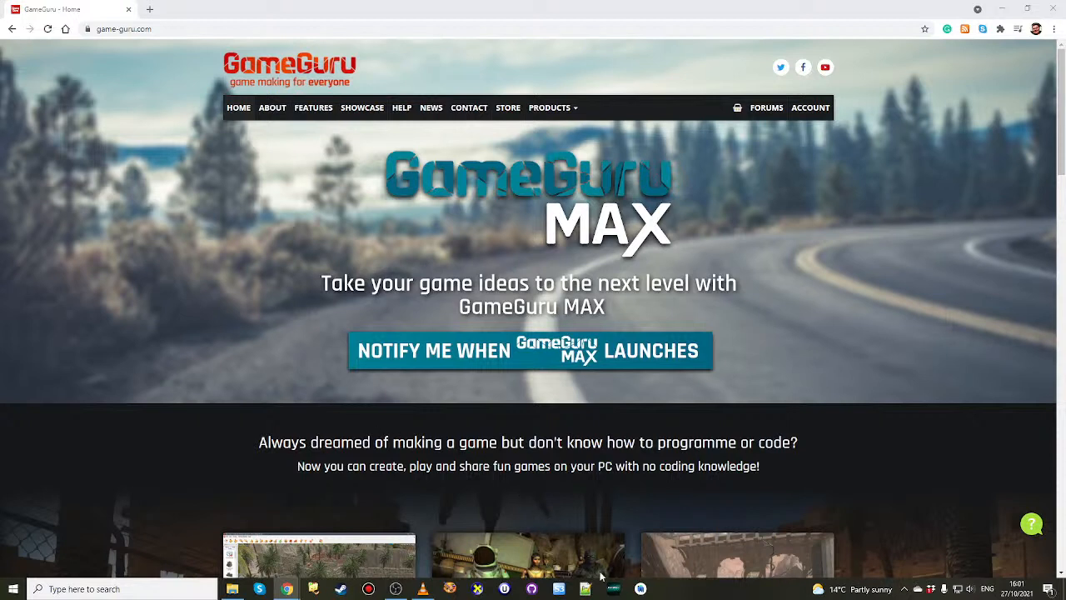
mouse_move(613, 590)
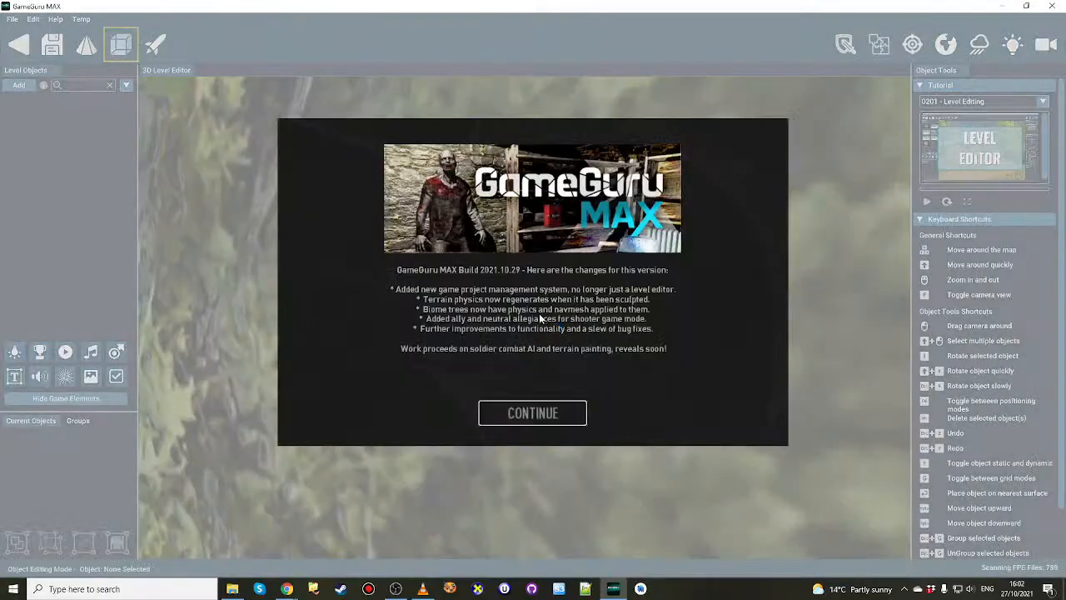
mouse_move(560, 287)
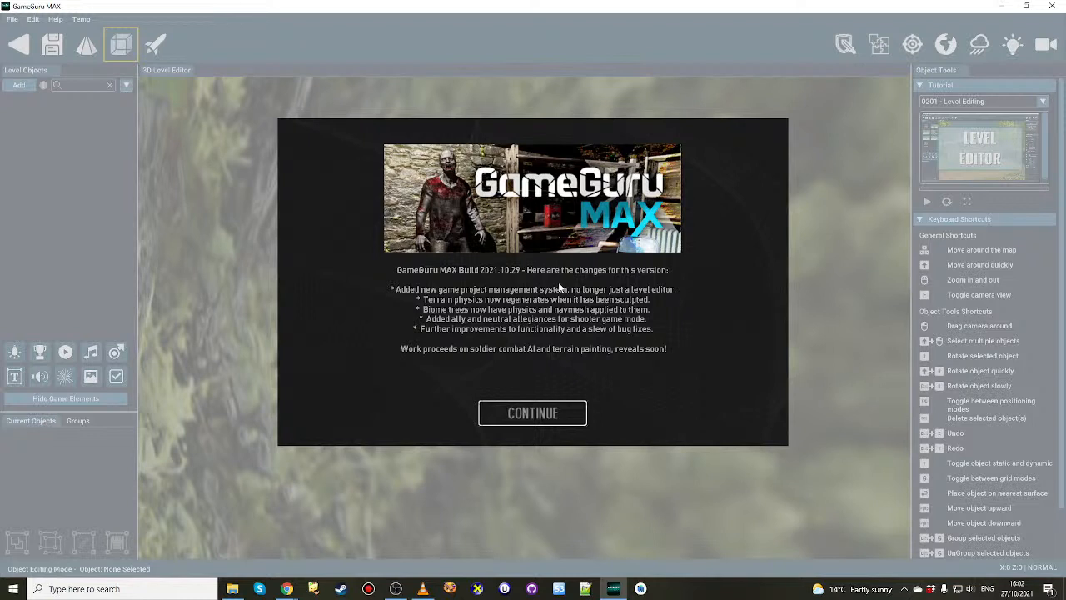
mouse_move(606, 432)
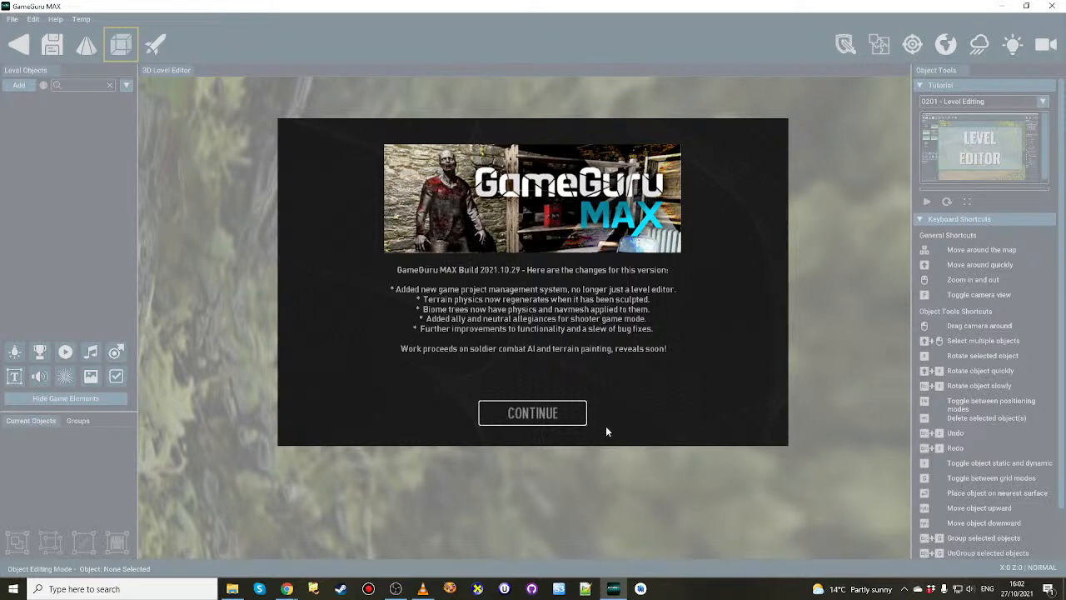
Continue past the build notes to the Game Storyboard and move the Title Screen node lower.
left_click(533, 413)
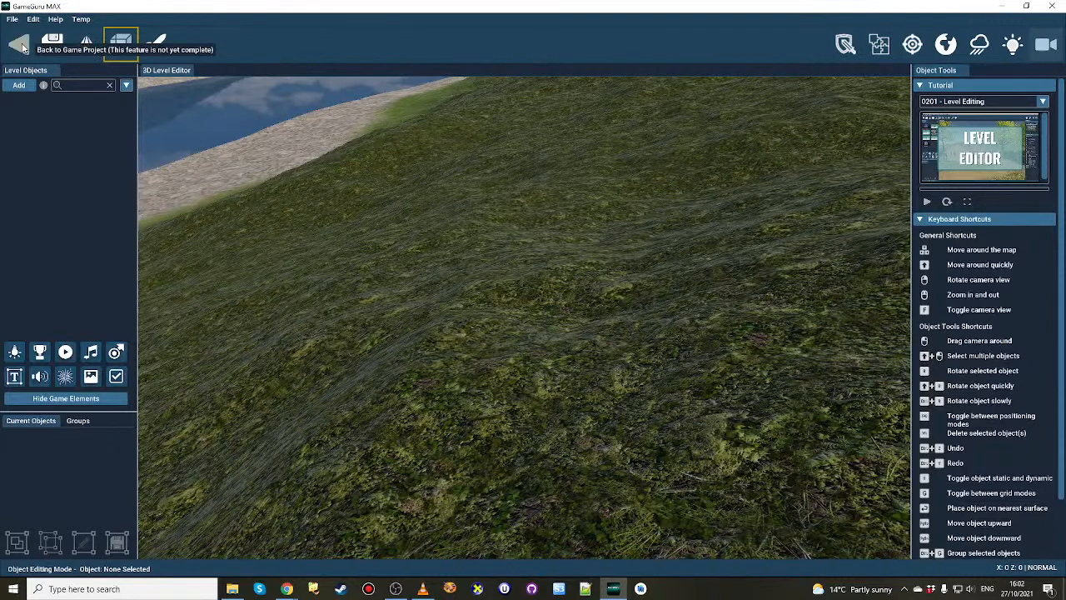
left_click(18, 44)
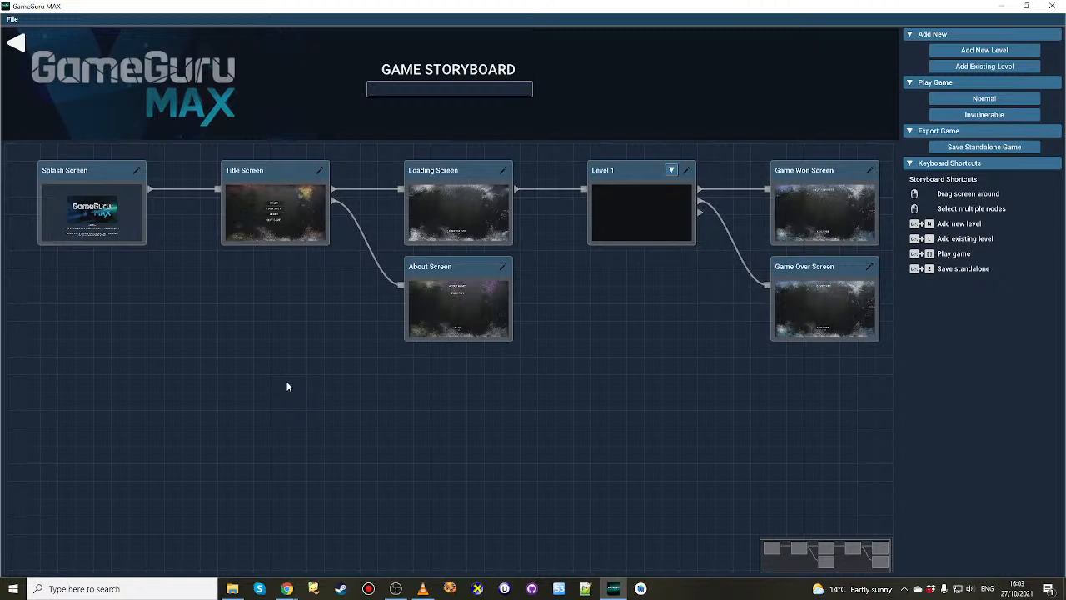
mouse_move(250, 206)
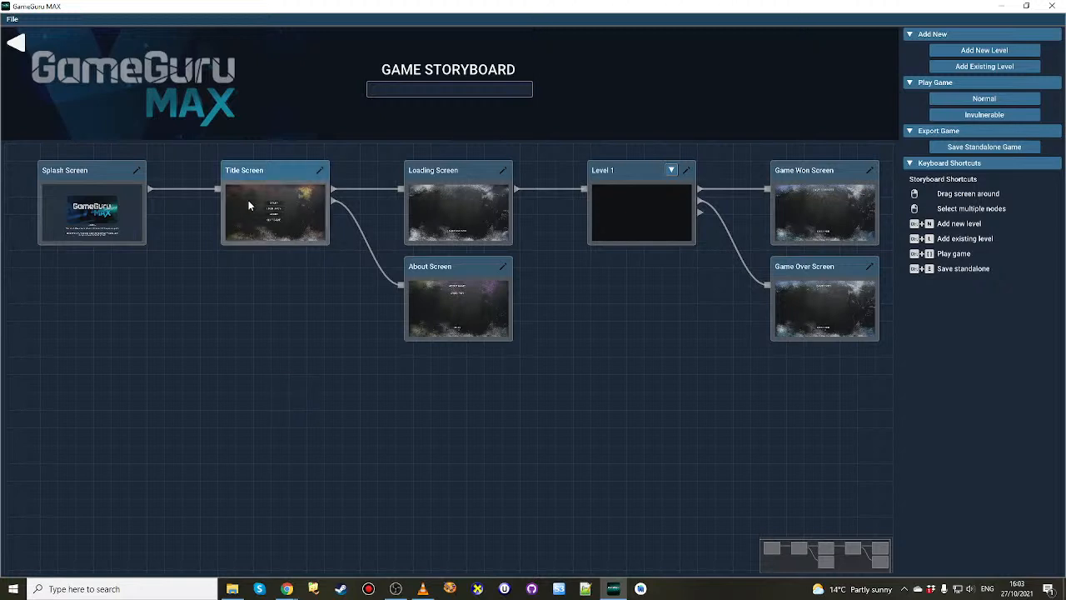
left_click_drag(275, 213, 269, 266)
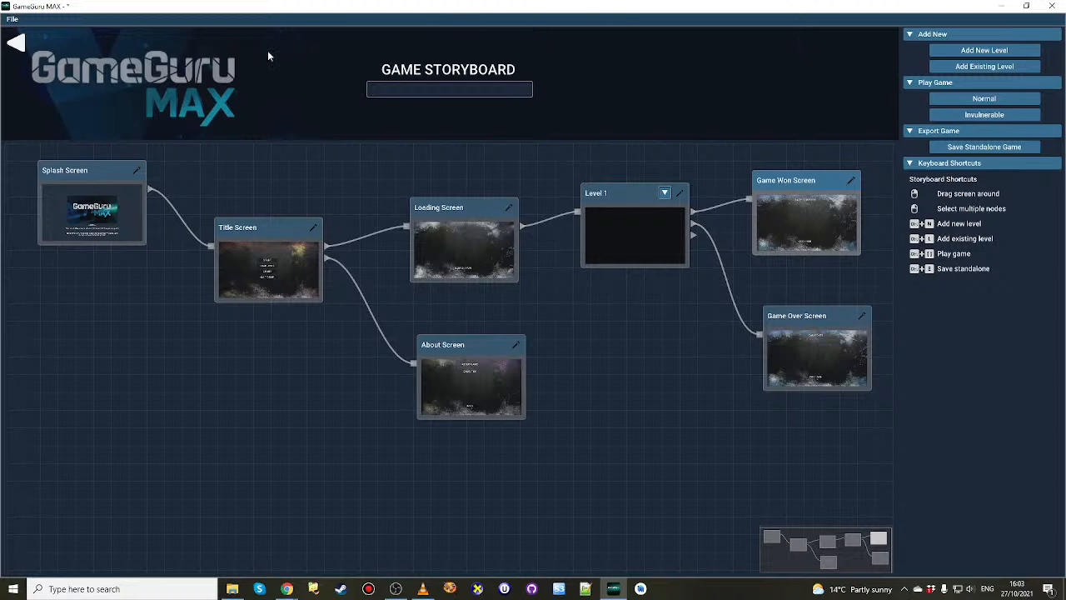
mouse_move(573, 250)
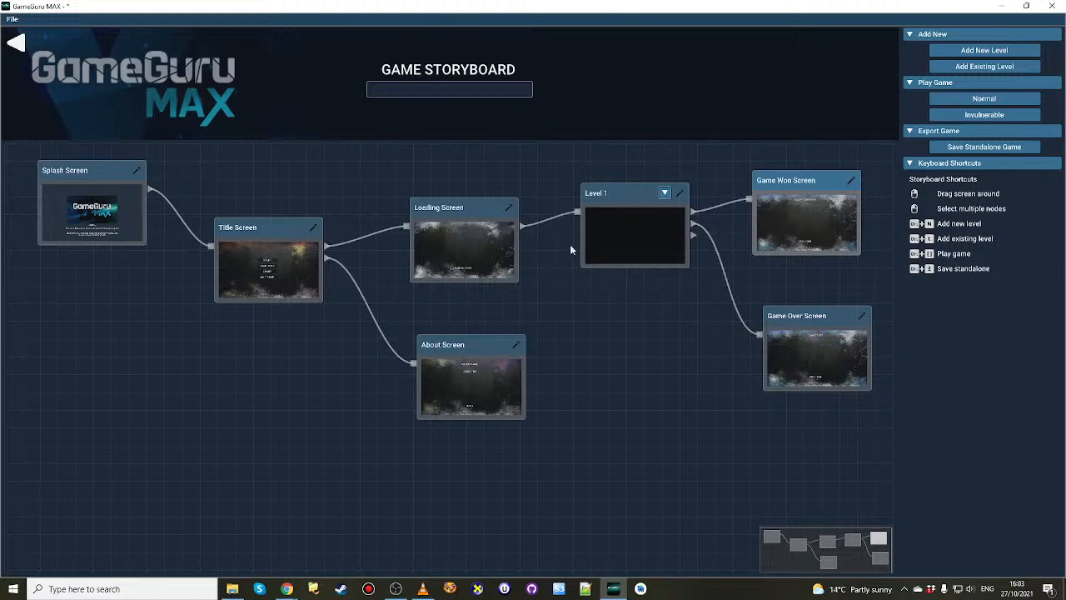
mouse_move(636, 333)
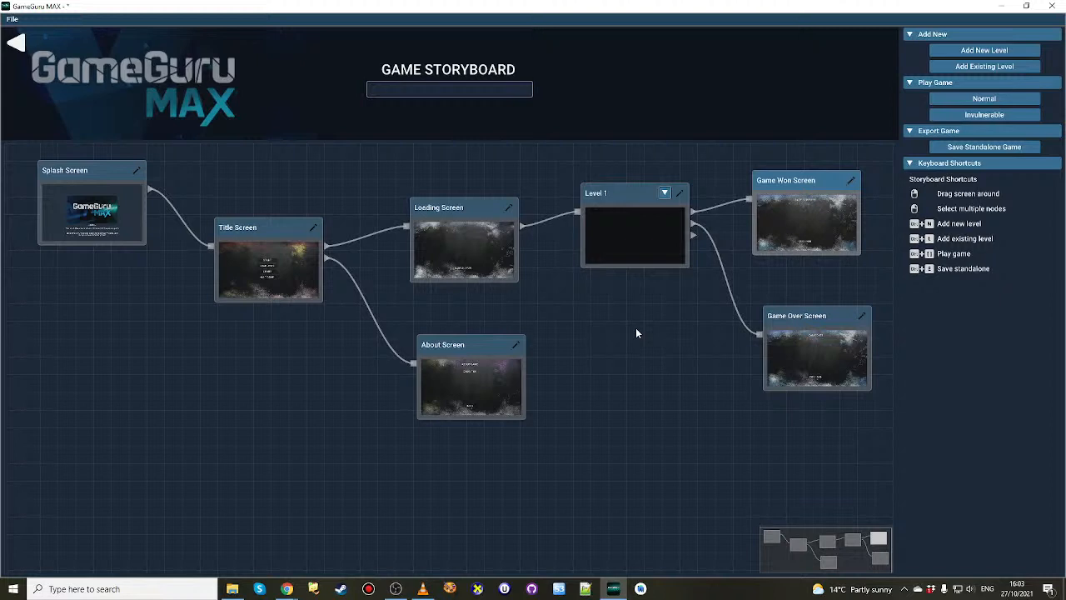
mouse_move(705, 359)
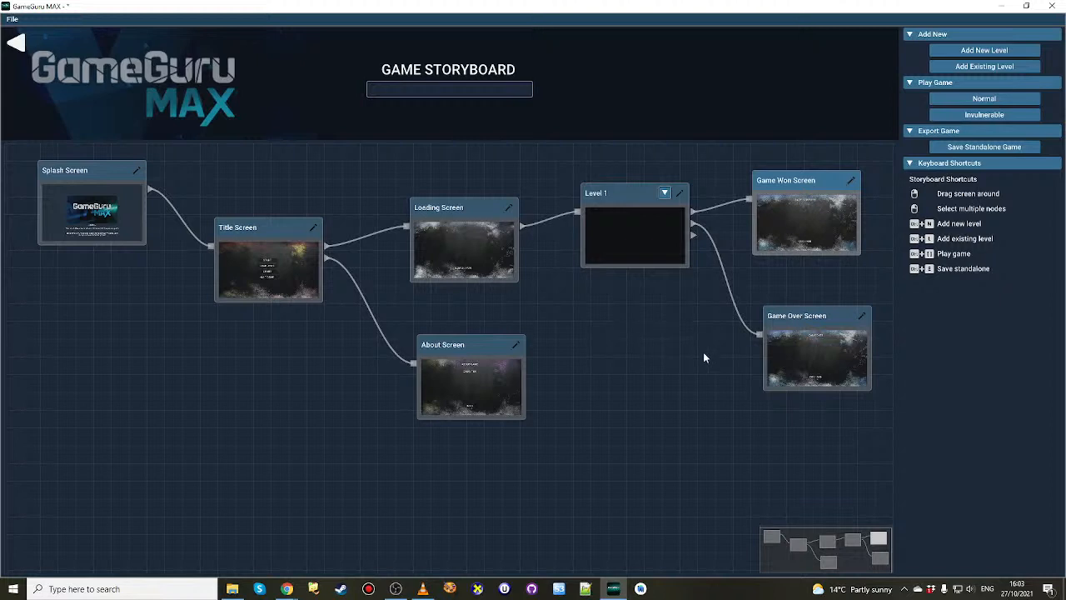
mouse_move(223, 390)
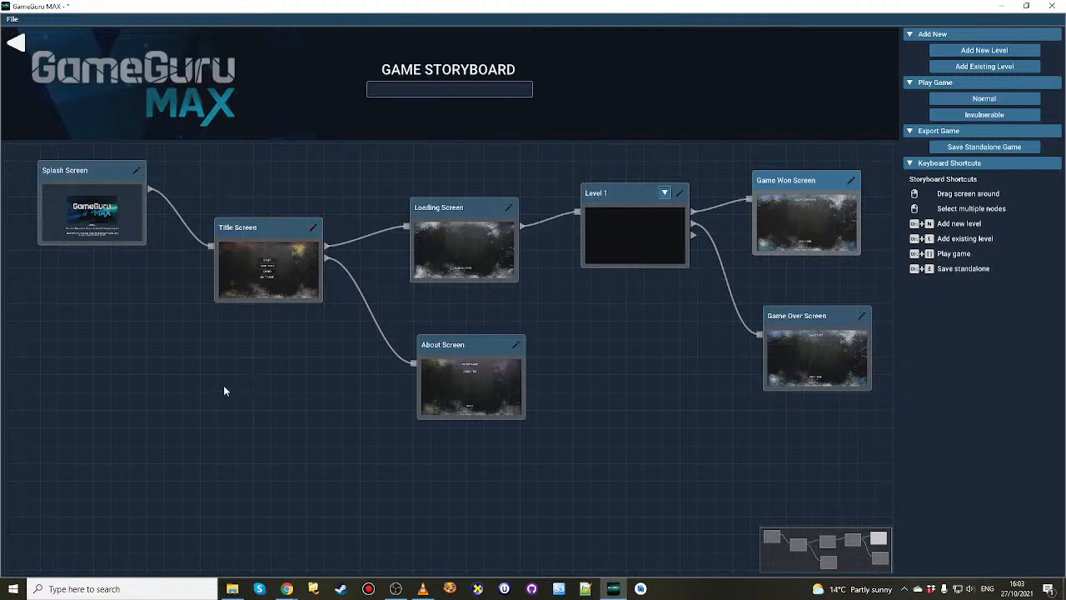
mouse_move(210, 431)
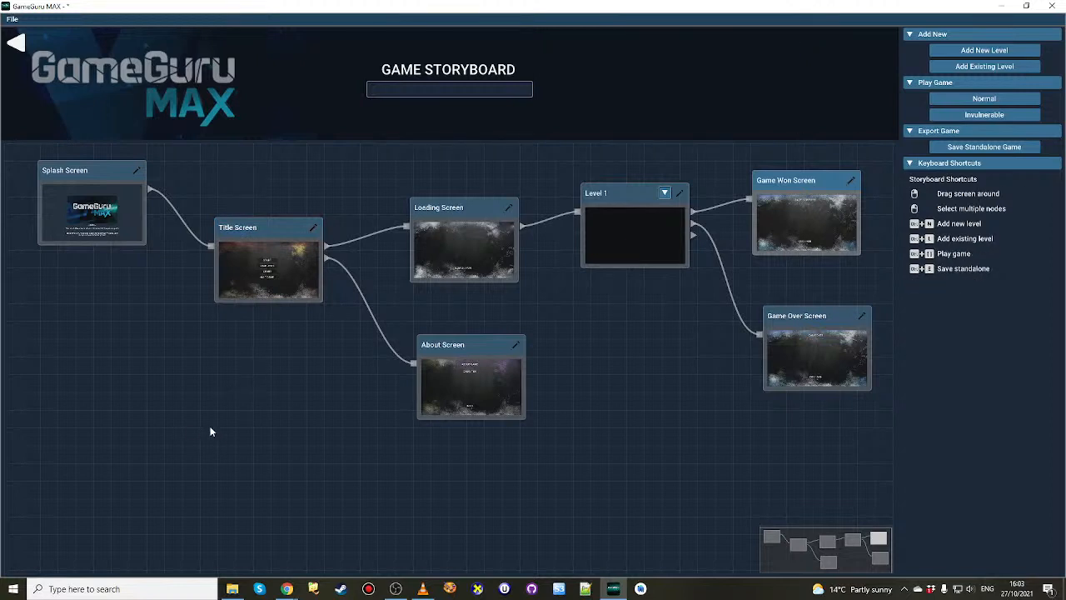
mouse_move(184, 375)
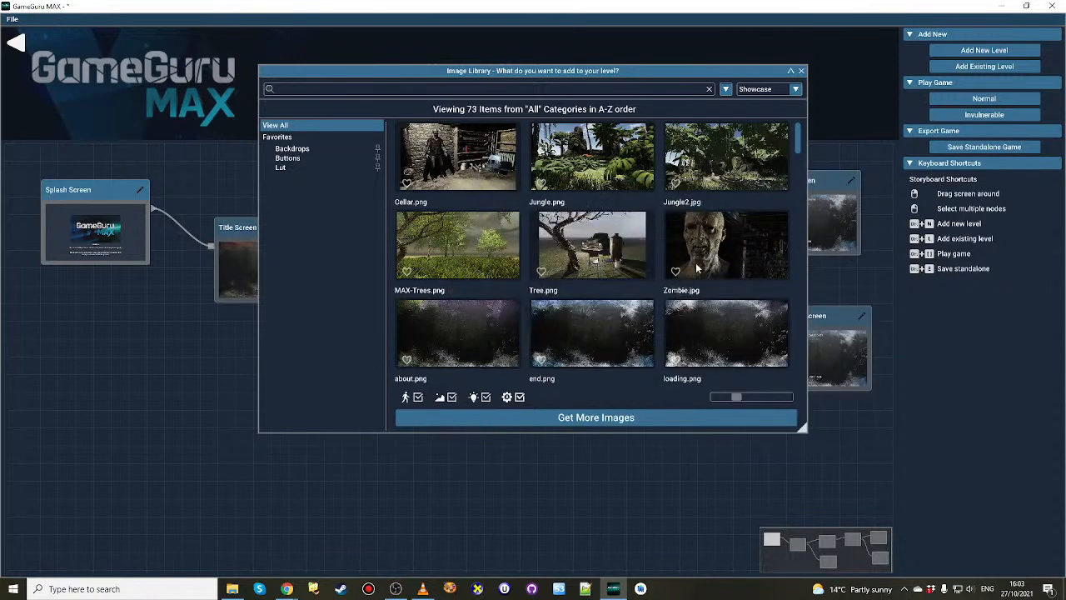
Assign Zombie.jpg from the Image Library as the splash screen picture.
left_click(727, 243)
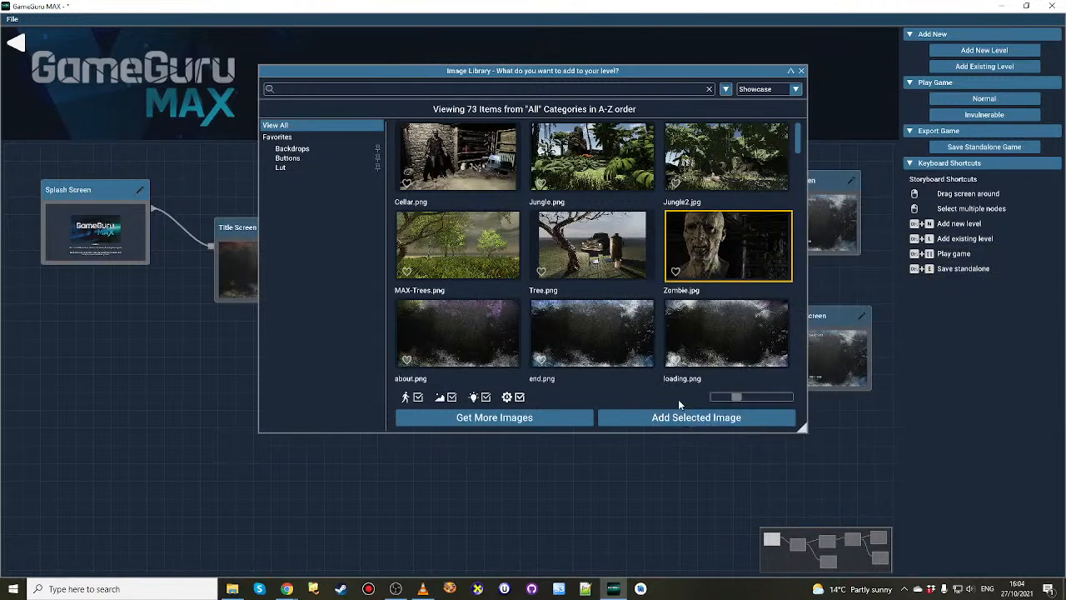
mouse_move(592, 243)
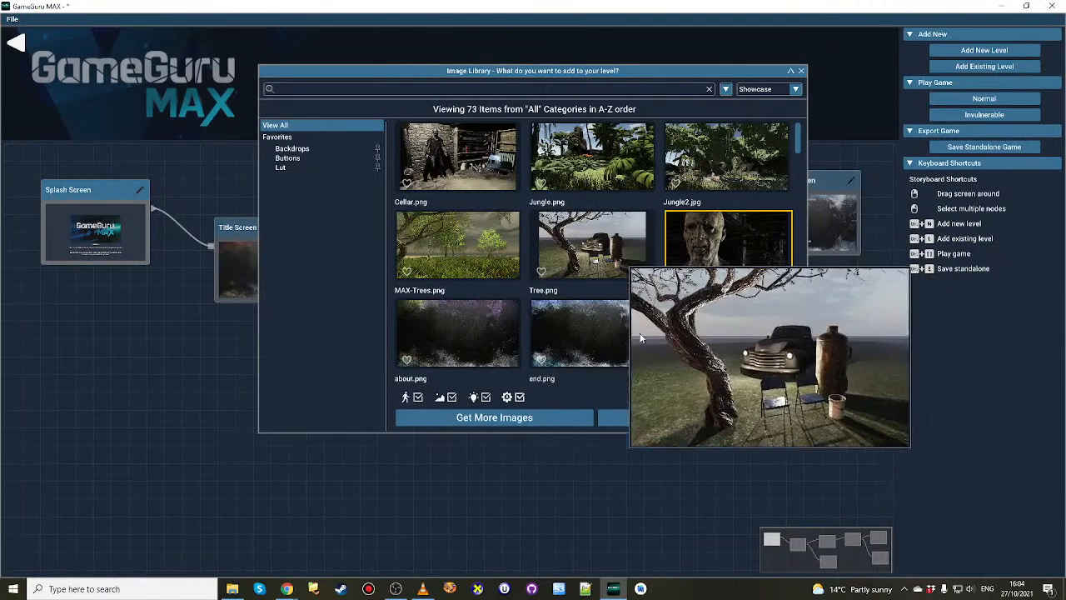
left_click(801, 69)
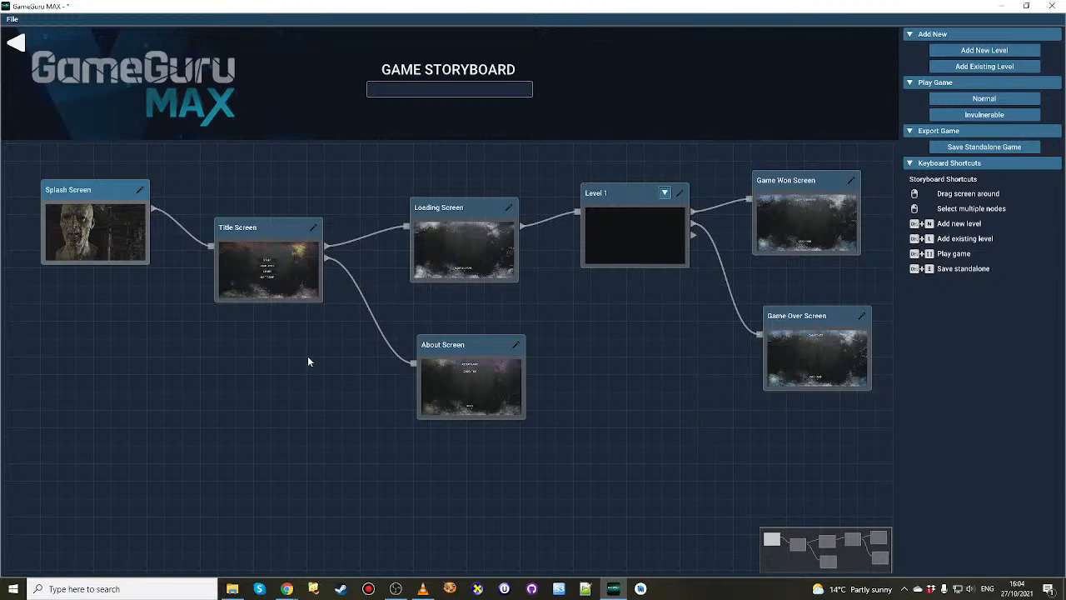
mouse_move(313, 230)
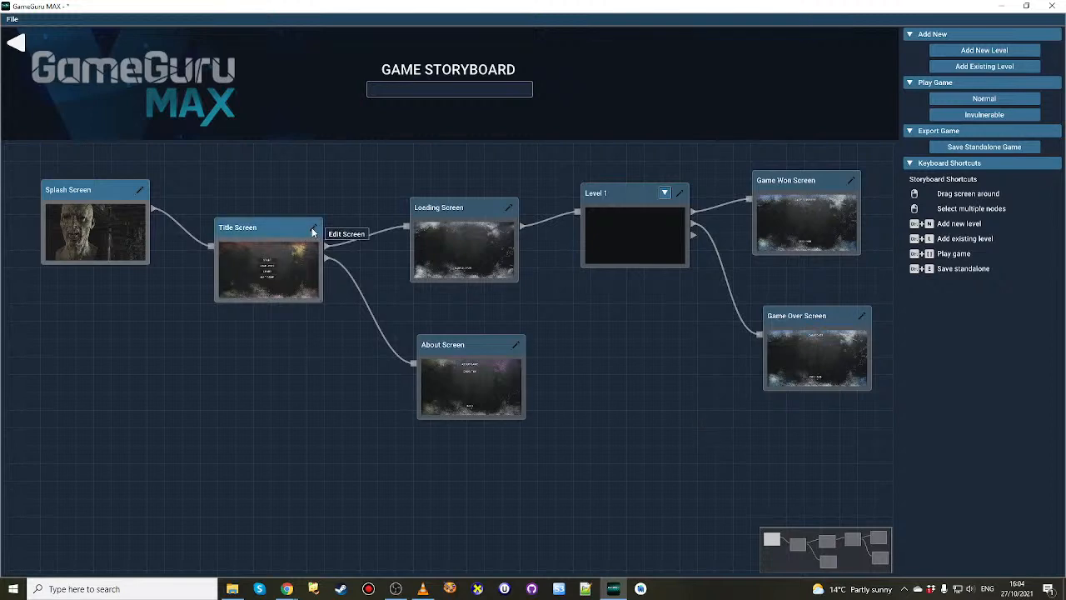
left_click(345, 234)
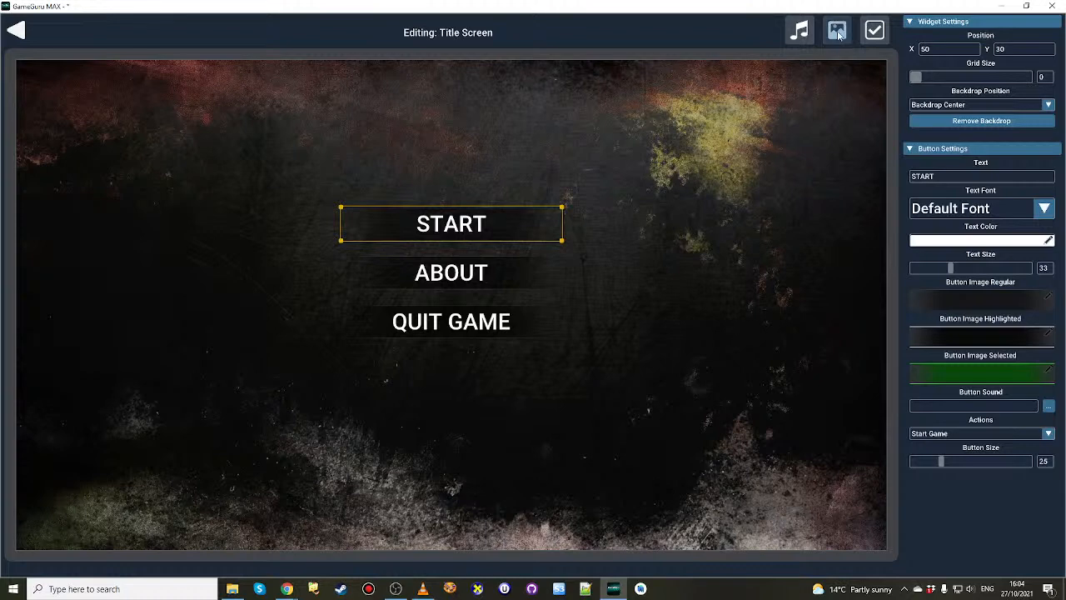
left_click(836, 30)
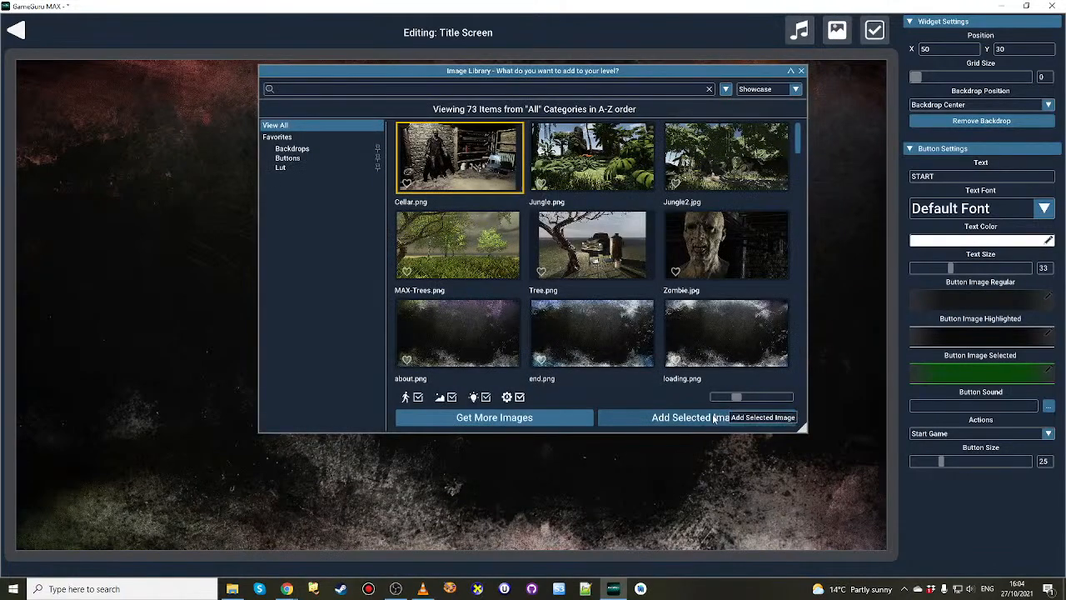
left_click(690, 417)
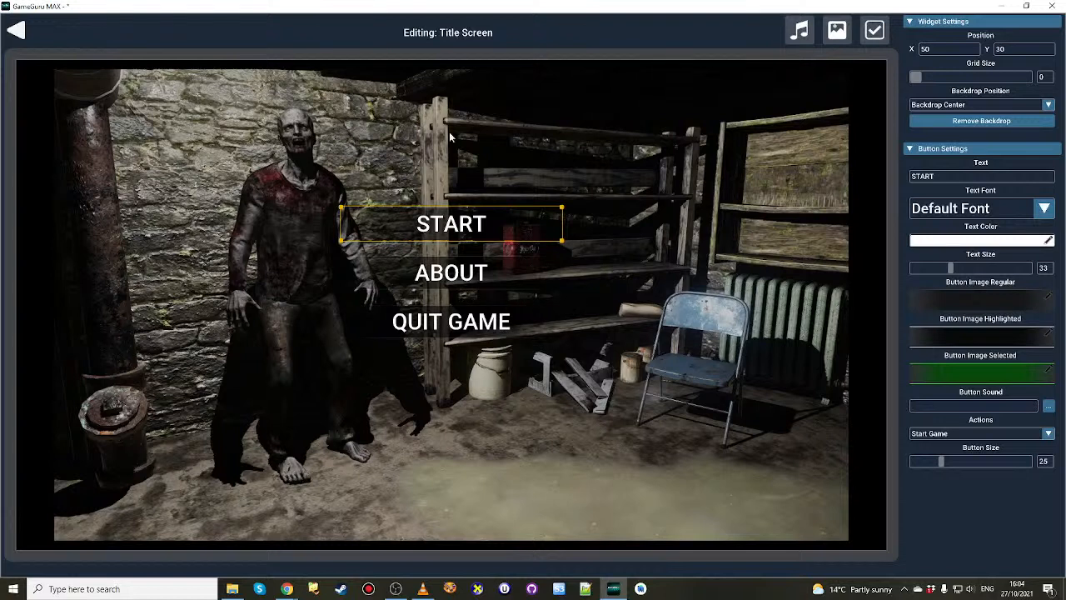
mouse_move(280, 282)
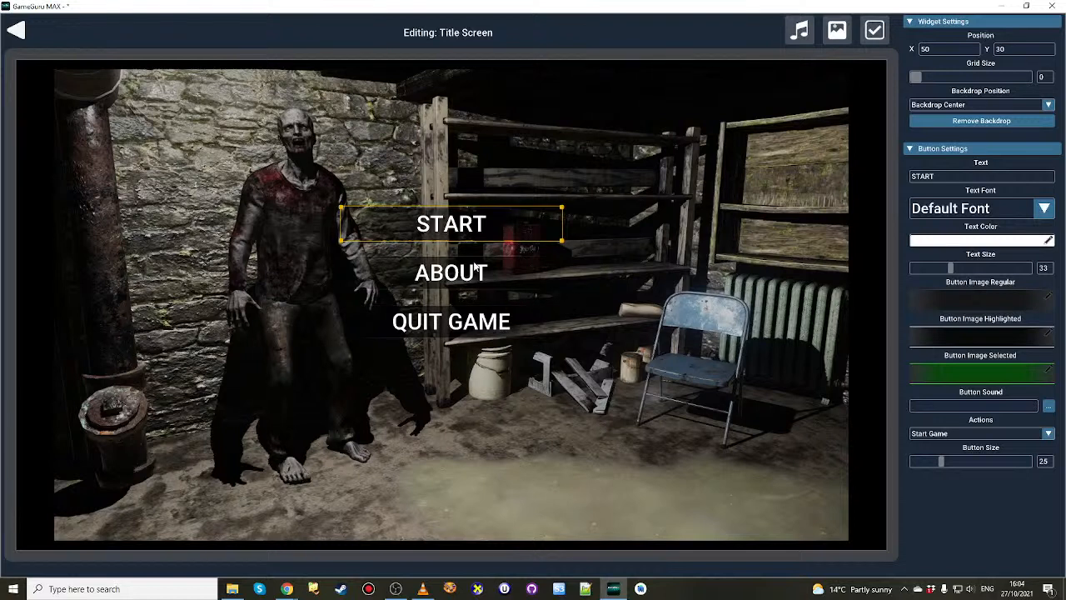
mouse_move(463, 197)
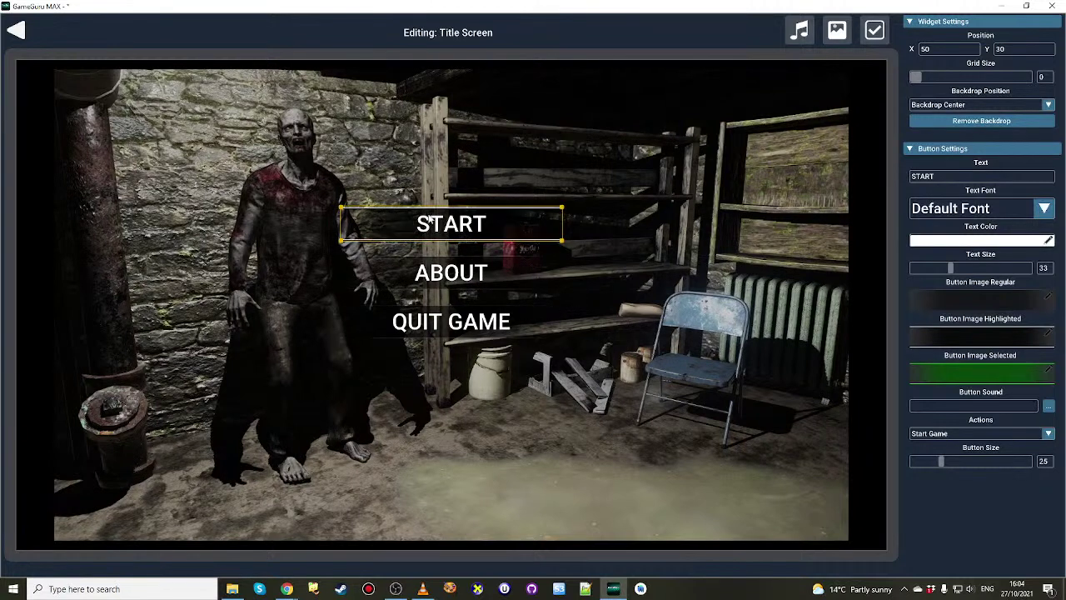
mouse_move(490, 186)
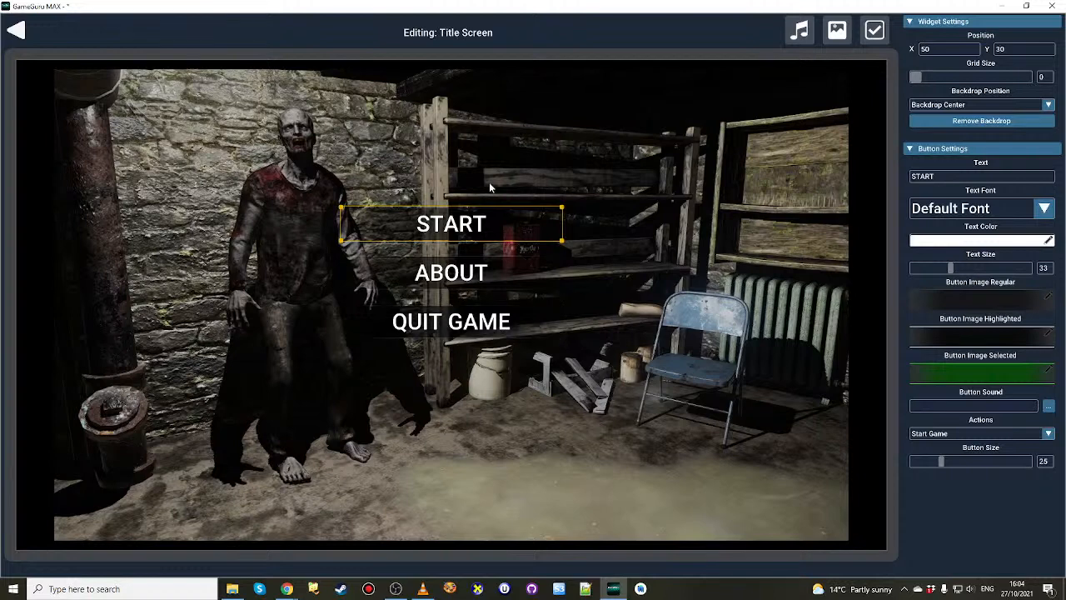
Move the three menu buttons to the right with the layout grid shown.
left_click_drag(450, 223, 497, 214)
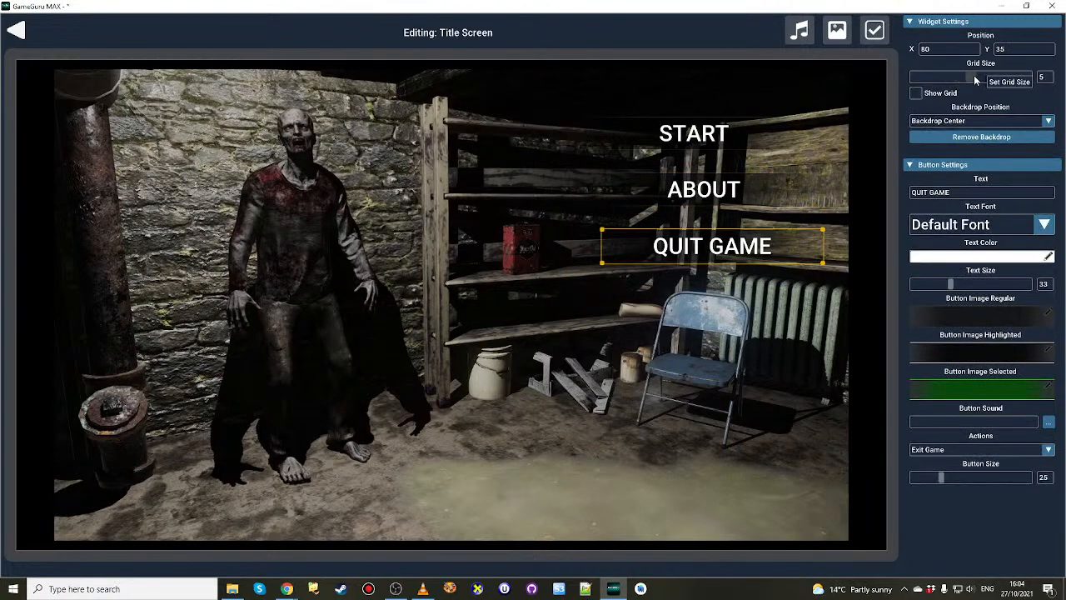
left_click(916, 93)
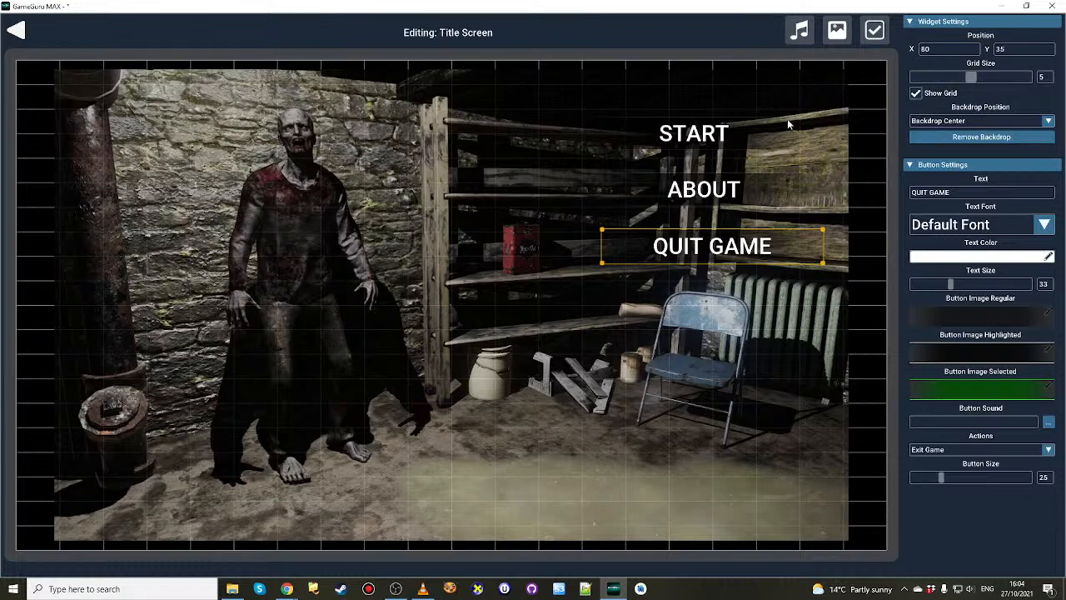
left_click(712, 175)
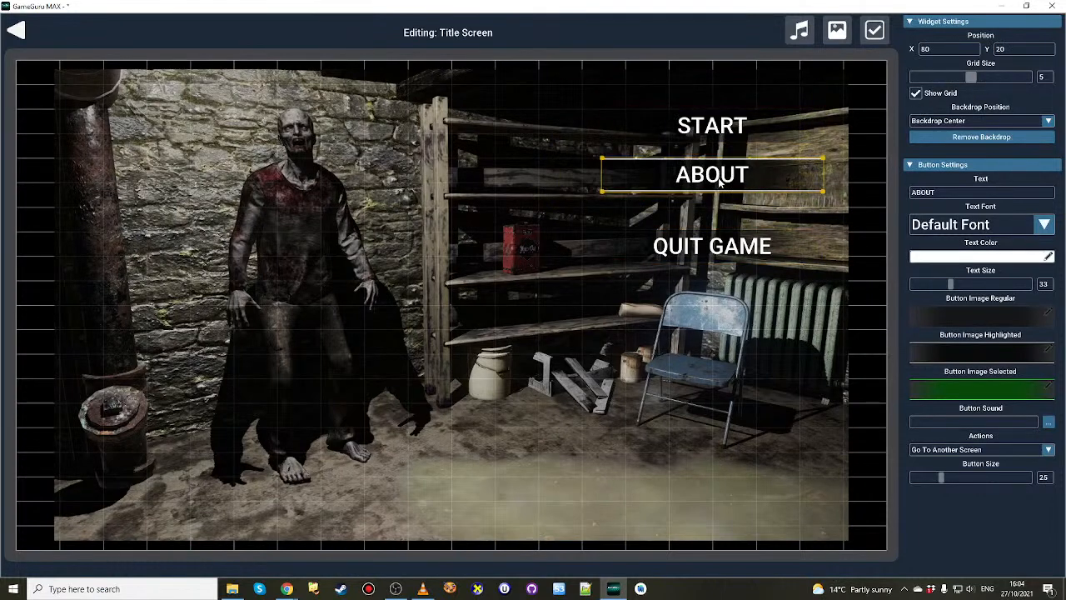
left_click(712, 223)
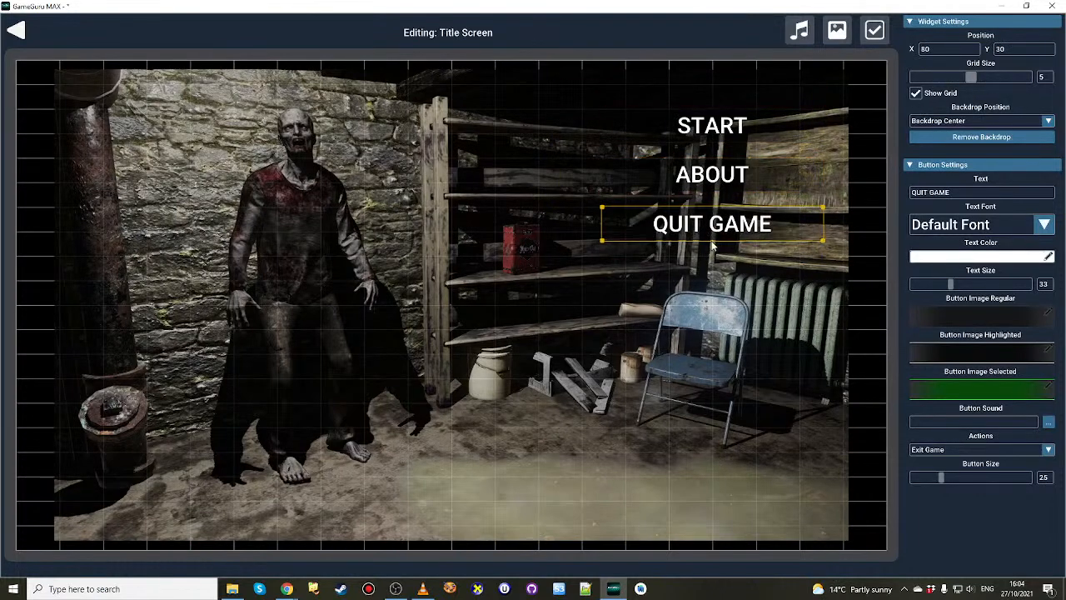
left_click(711, 125)
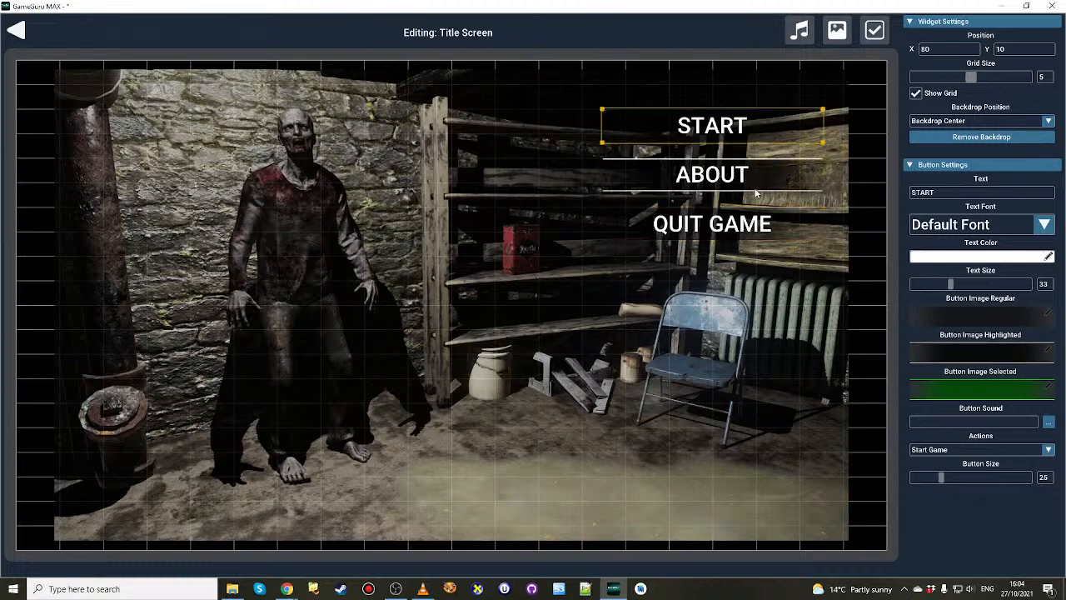
Rename the ABOUT button to INSTRUCTIONS and set the buttons' font to Jellee-Bold.ttf.
left_click(712, 174)
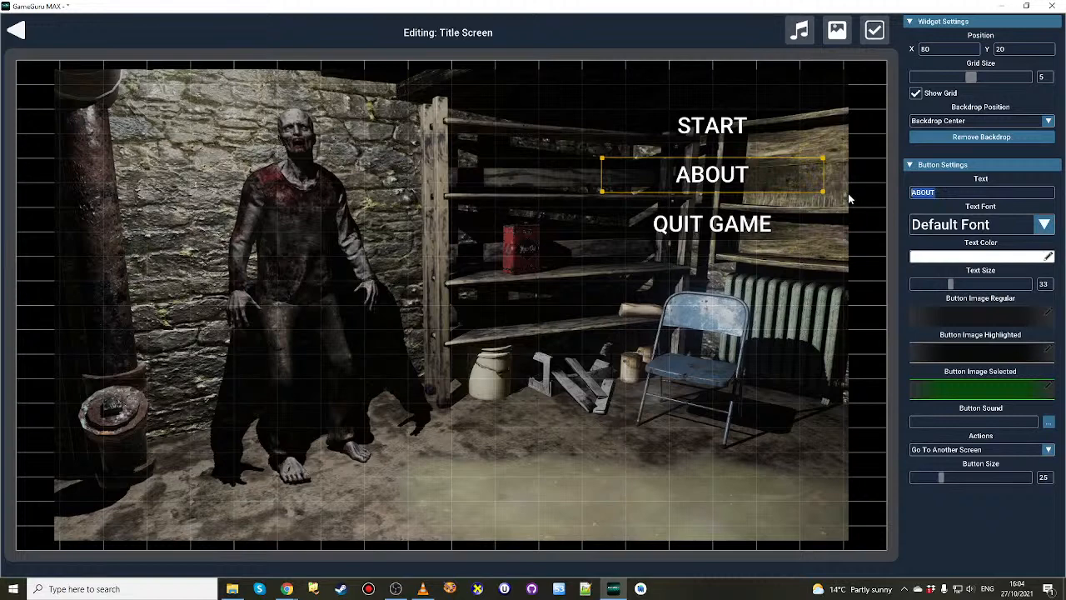
type("INSTRUCTIONS")
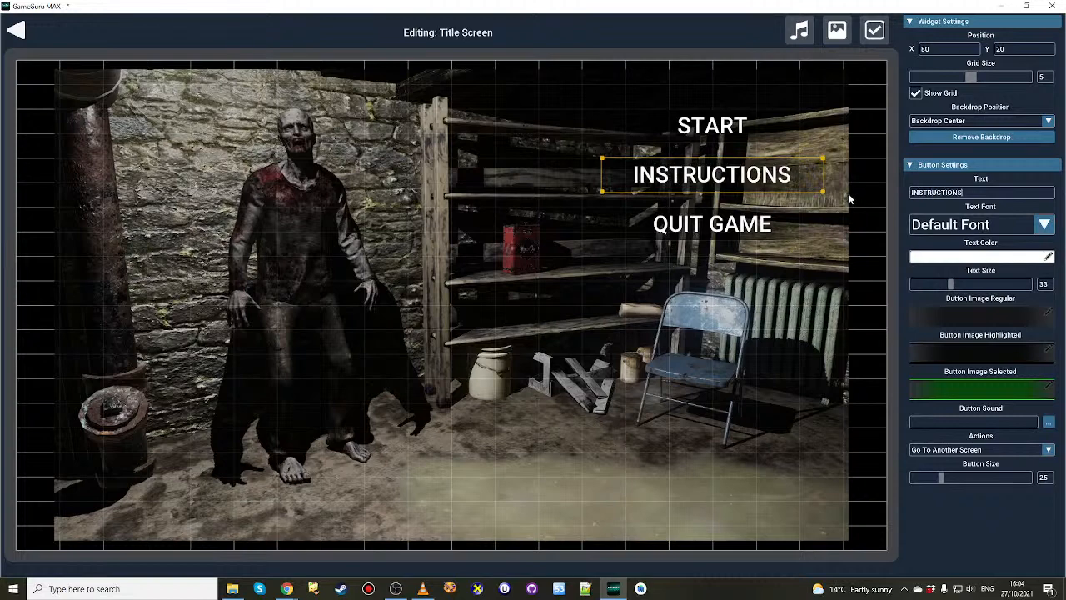
left_click(713, 125)
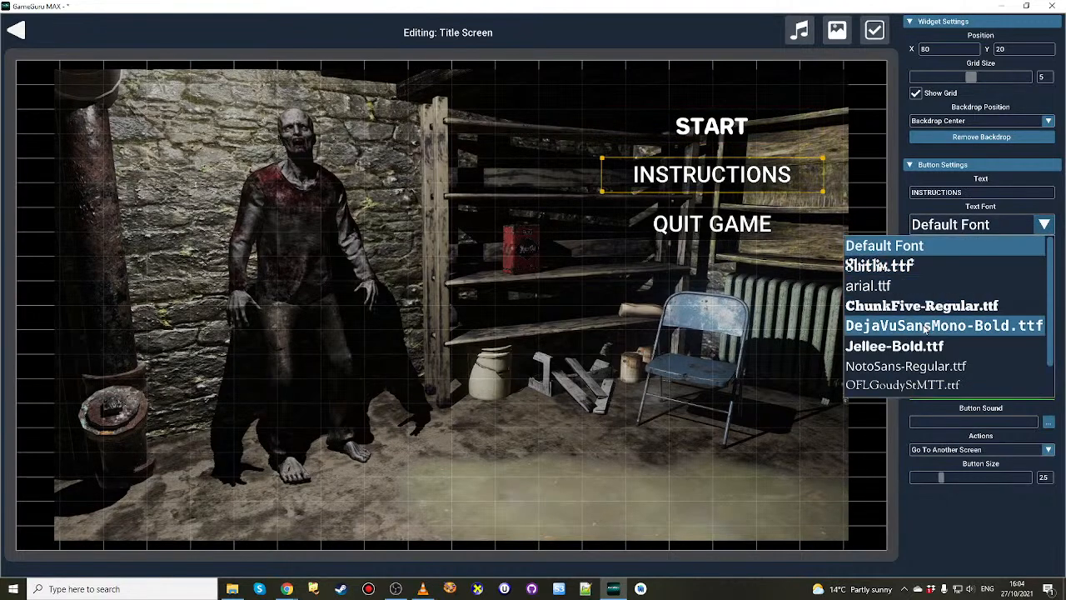
left_click(712, 224)
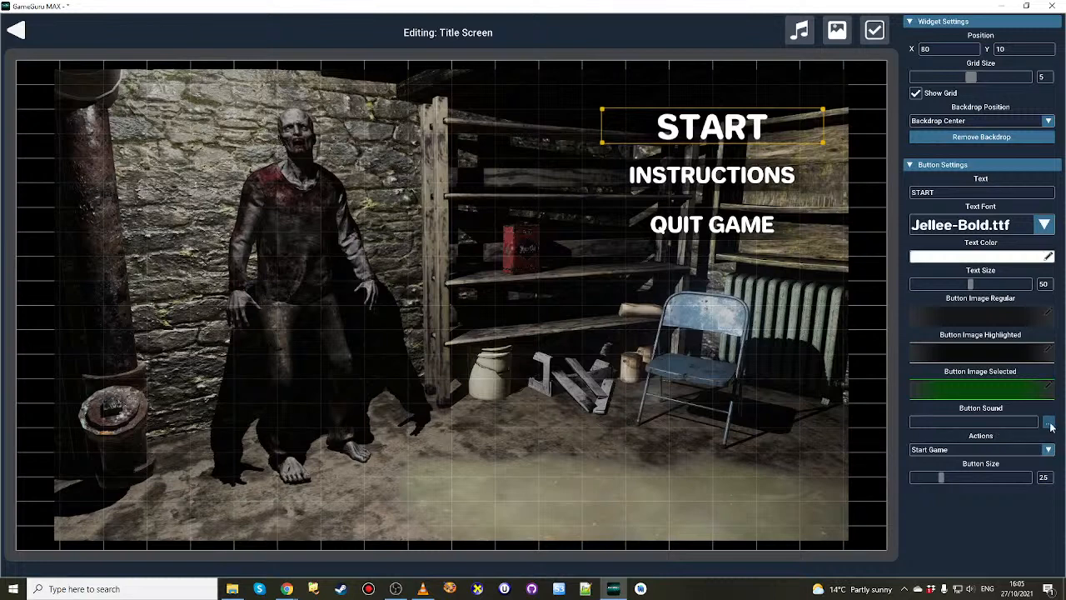
Give the START, INSTRUCTIONS and QUIT GAME buttons the click.wav button sound.
left_click(1049, 423)
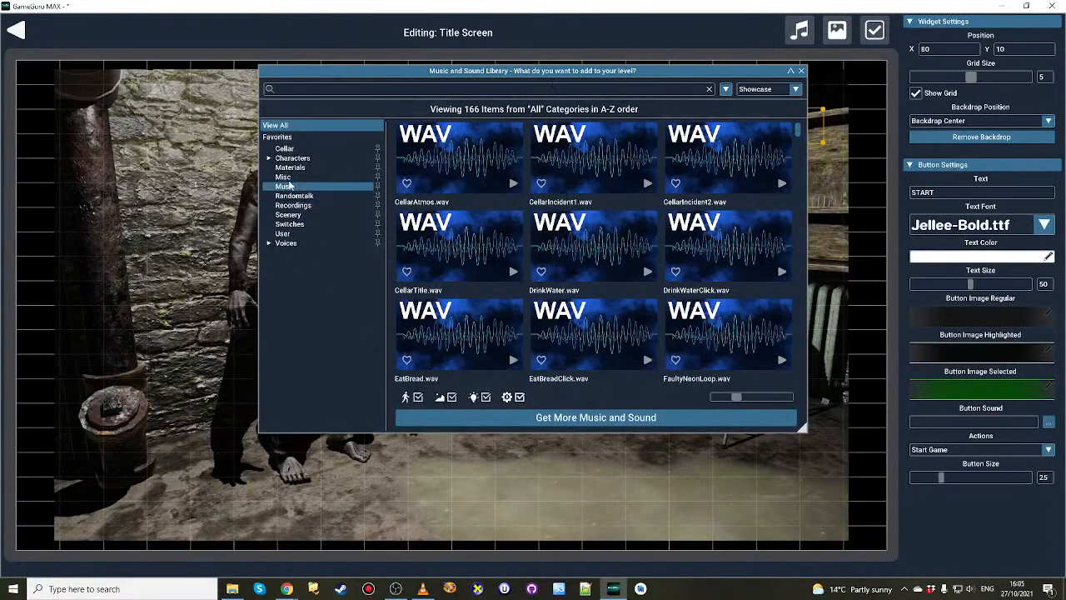
type("misc\\lock.wav")
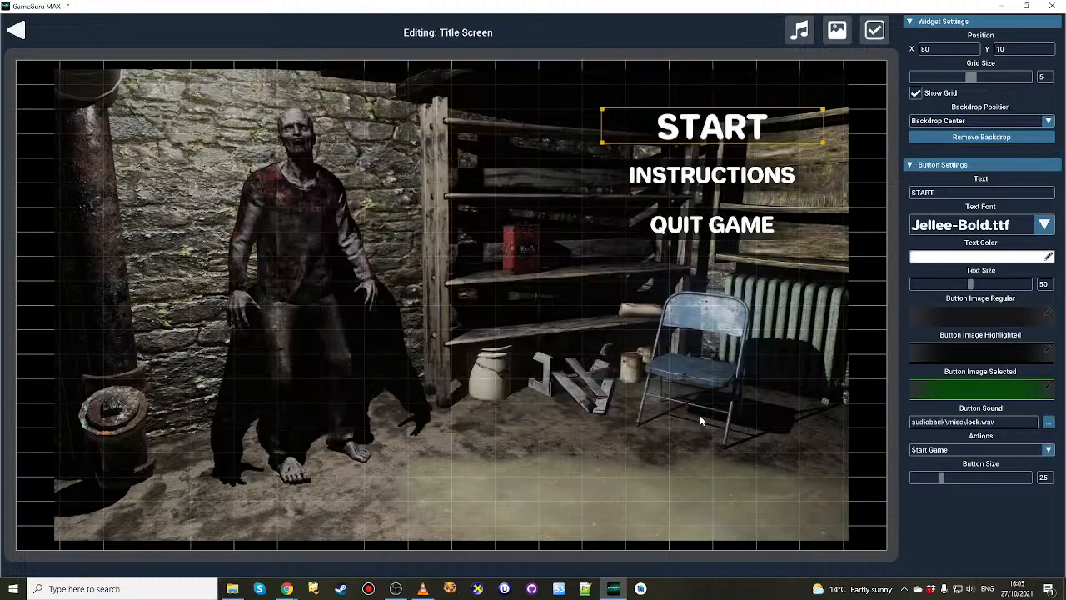
left_click(711, 175)
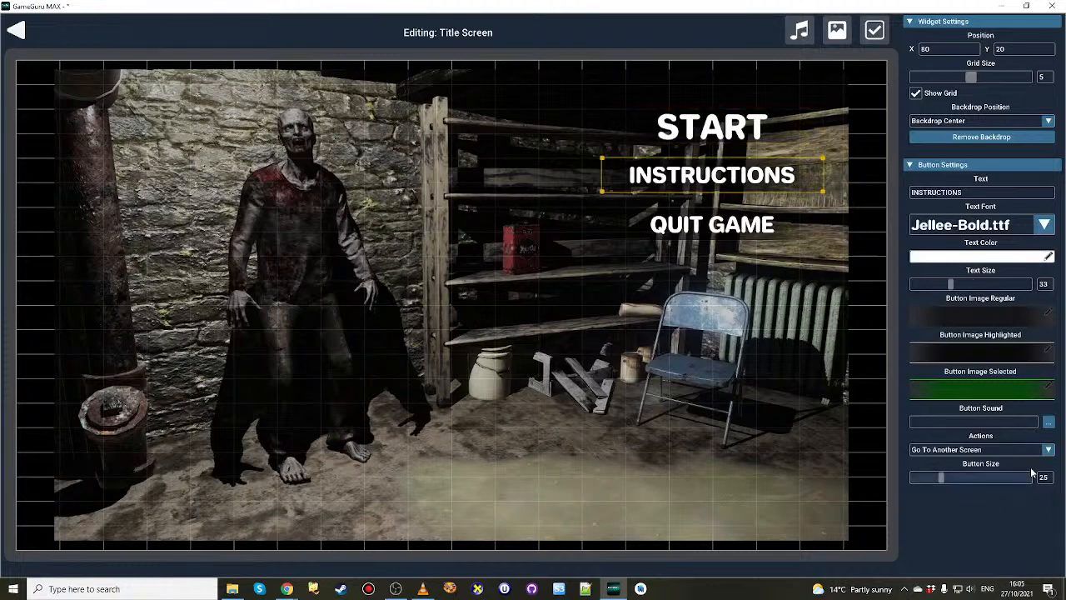
left_click(1048, 420)
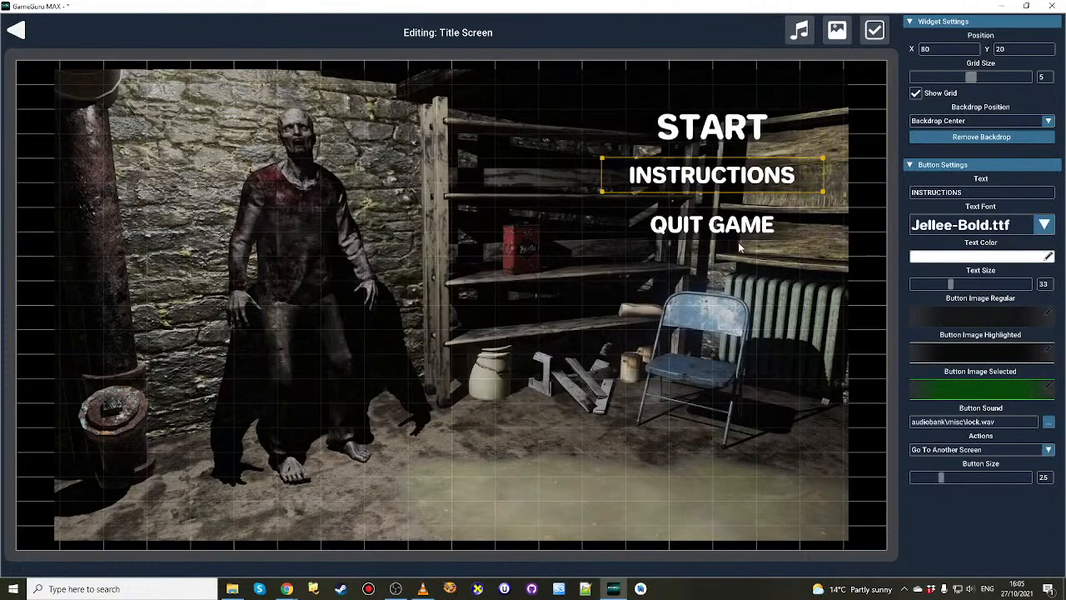
left_click(1048, 421)
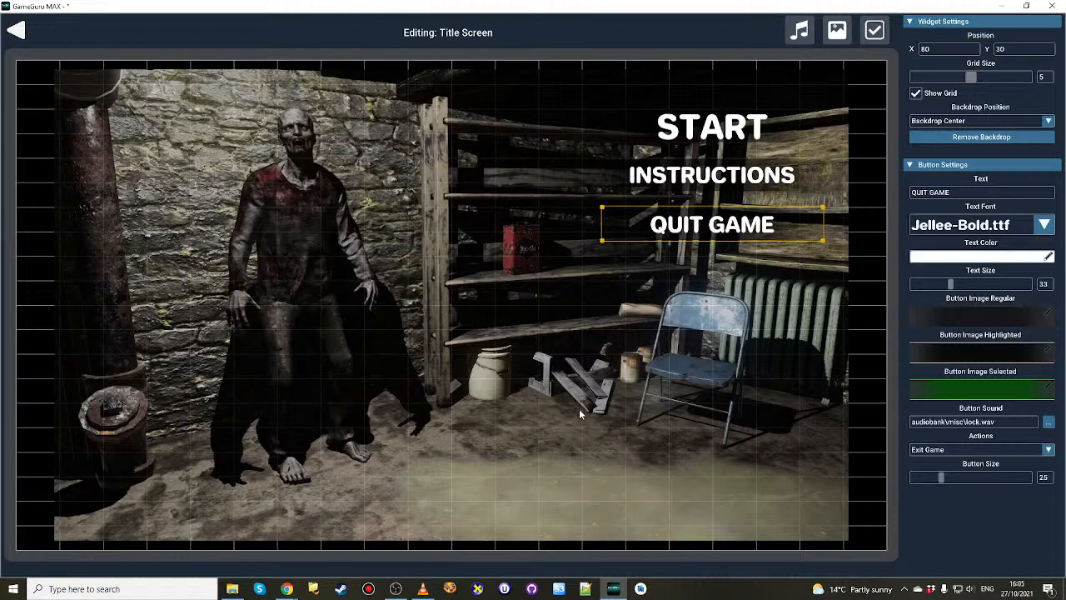
mouse_move(587, 402)
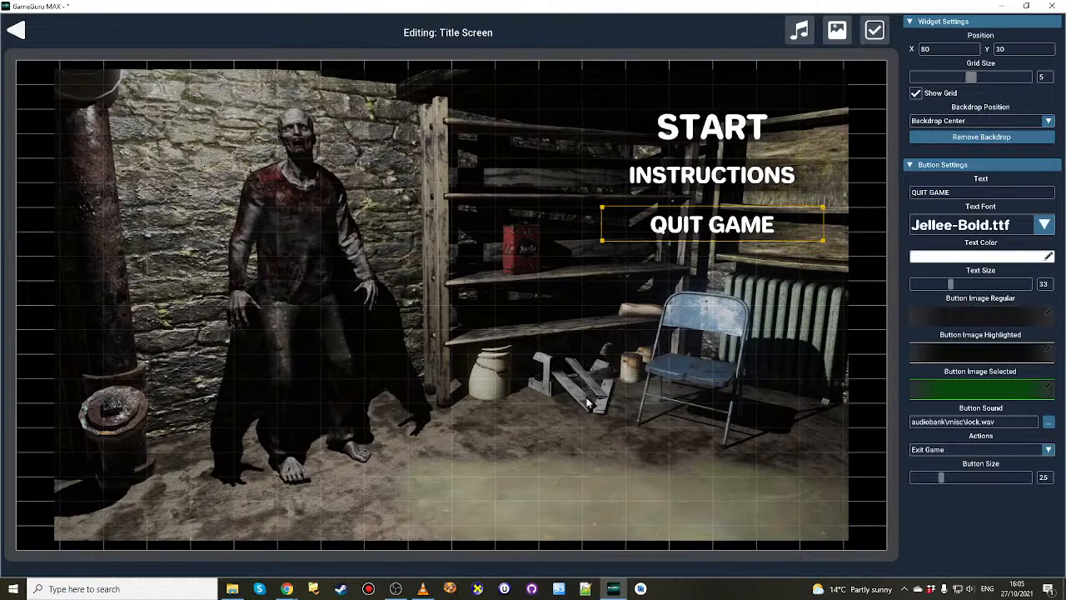
mouse_move(676, 307)
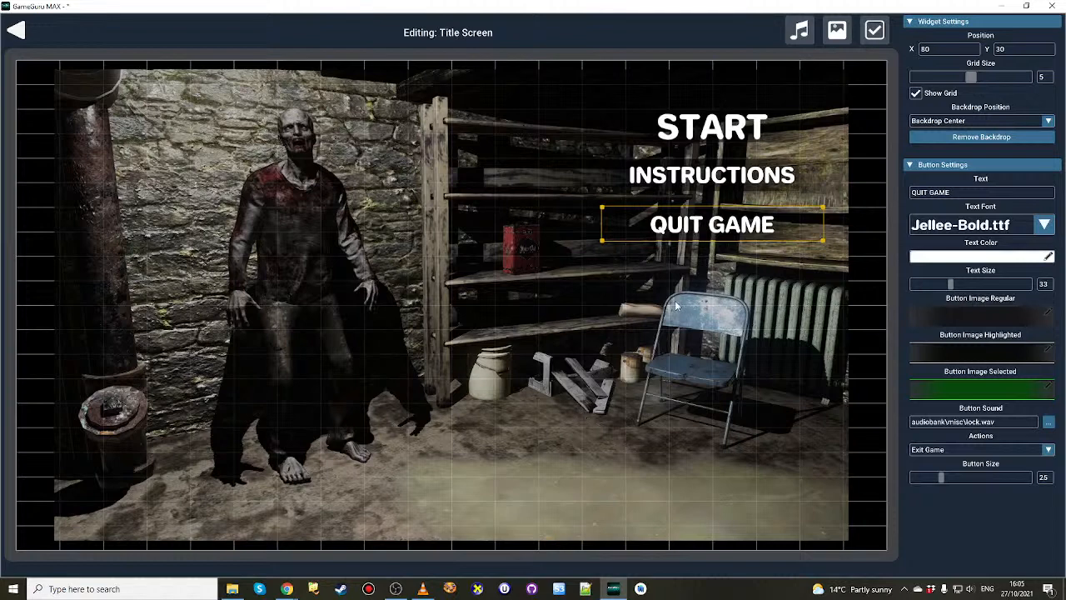
mouse_move(666, 248)
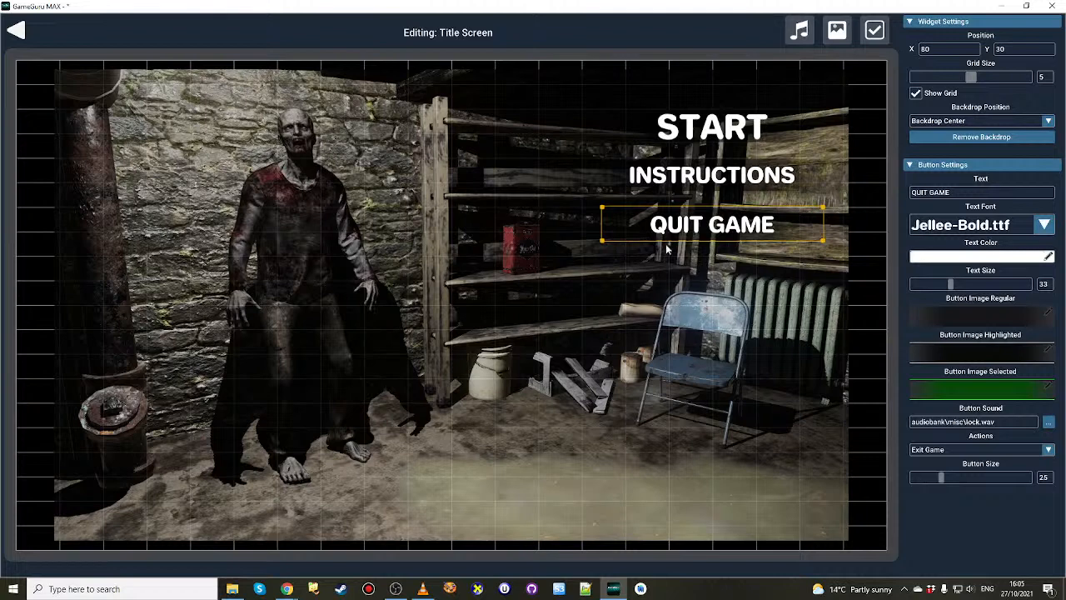
mouse_move(800, 30)
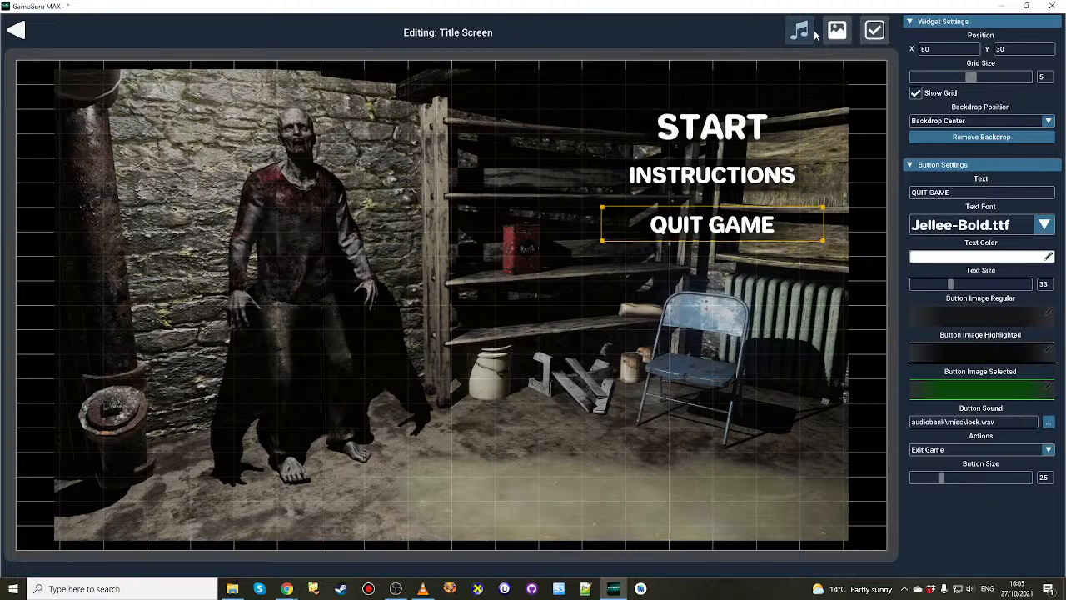
left_click(798, 30)
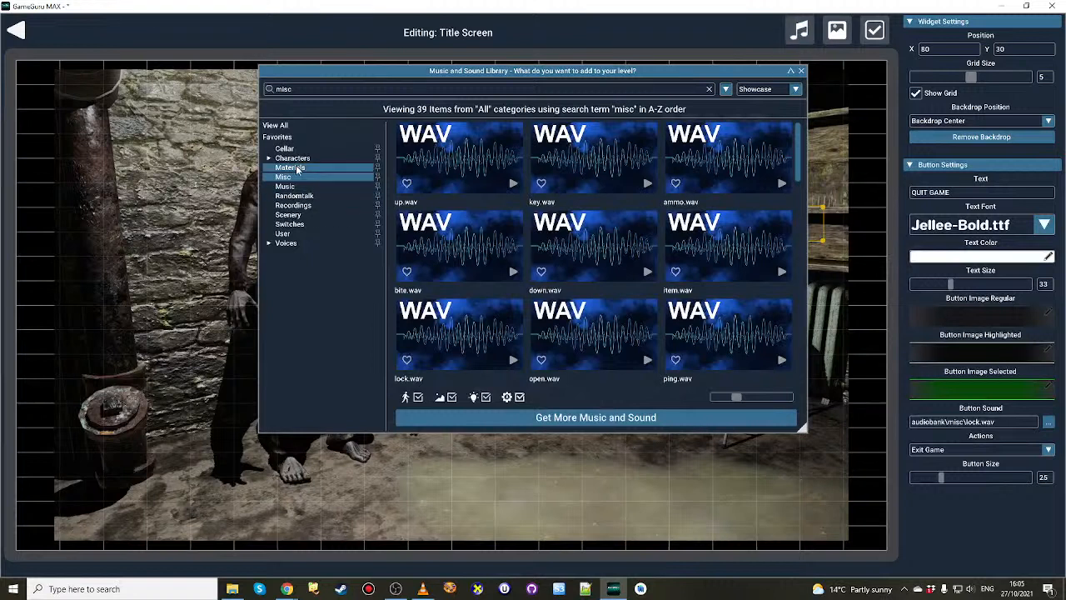
left_click(283, 148)
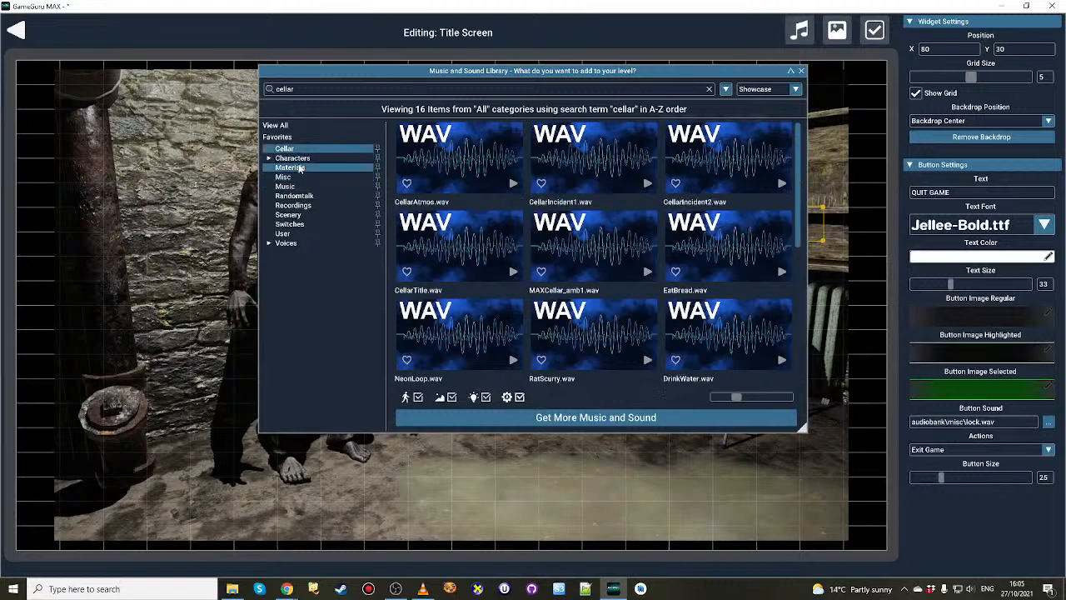
left_click(458, 159)
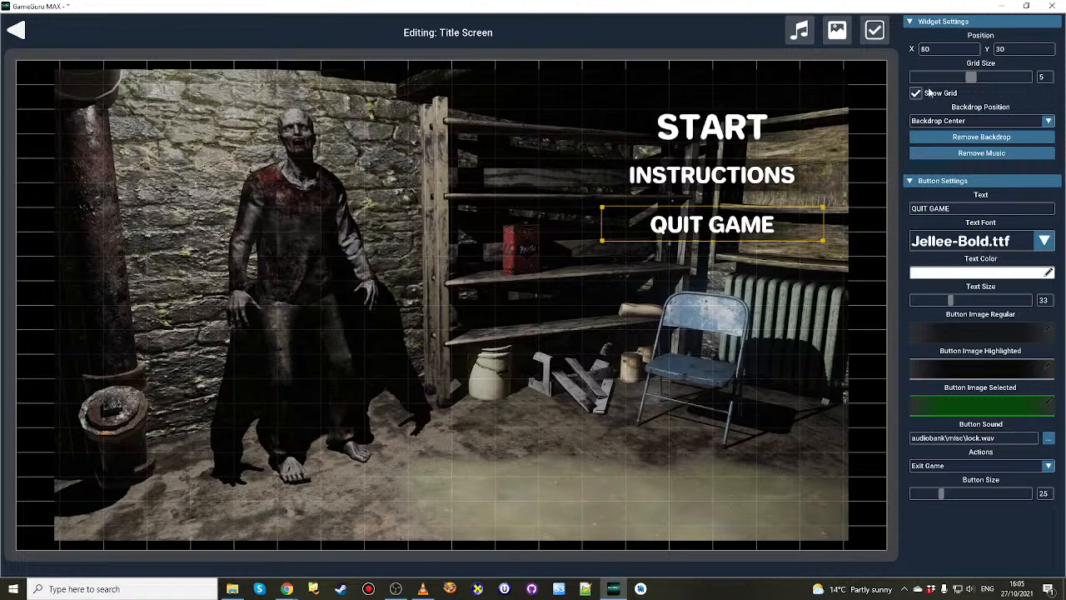
left_click(917, 93)
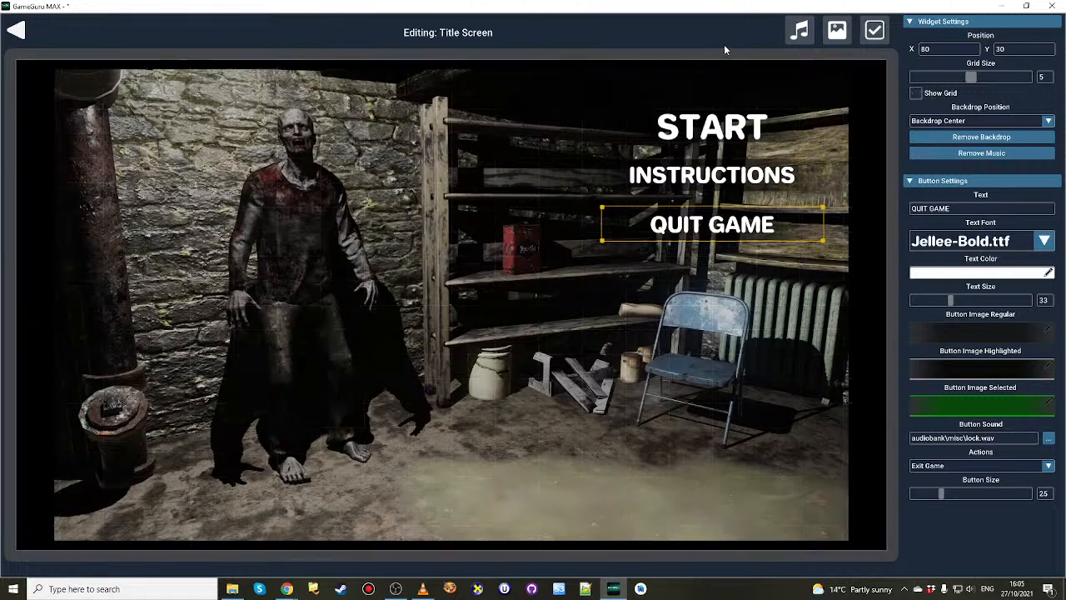
mouse_move(309, 304)
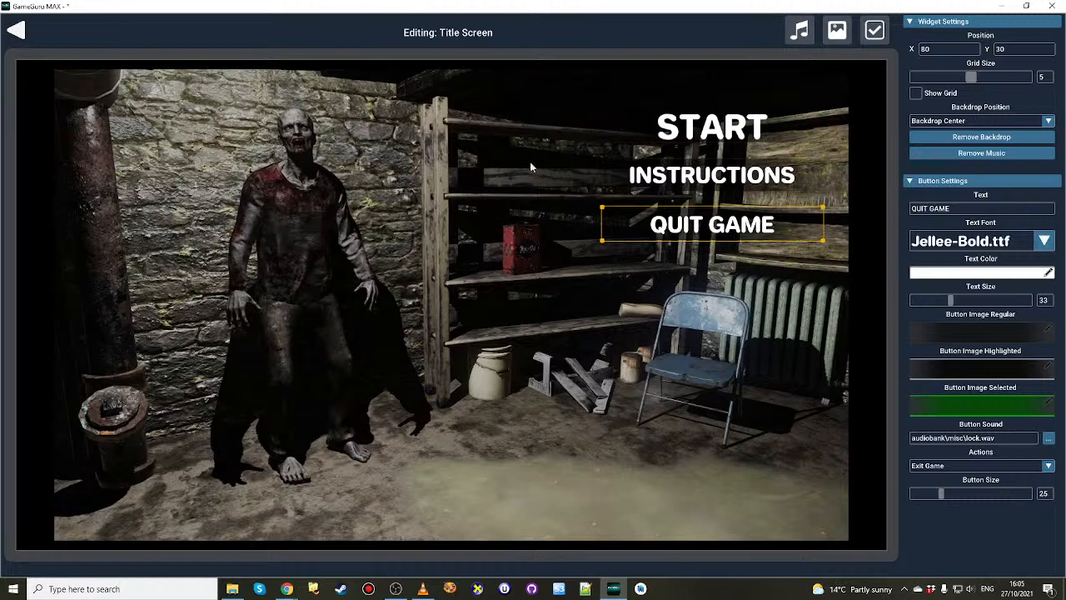
mouse_move(748, 244)
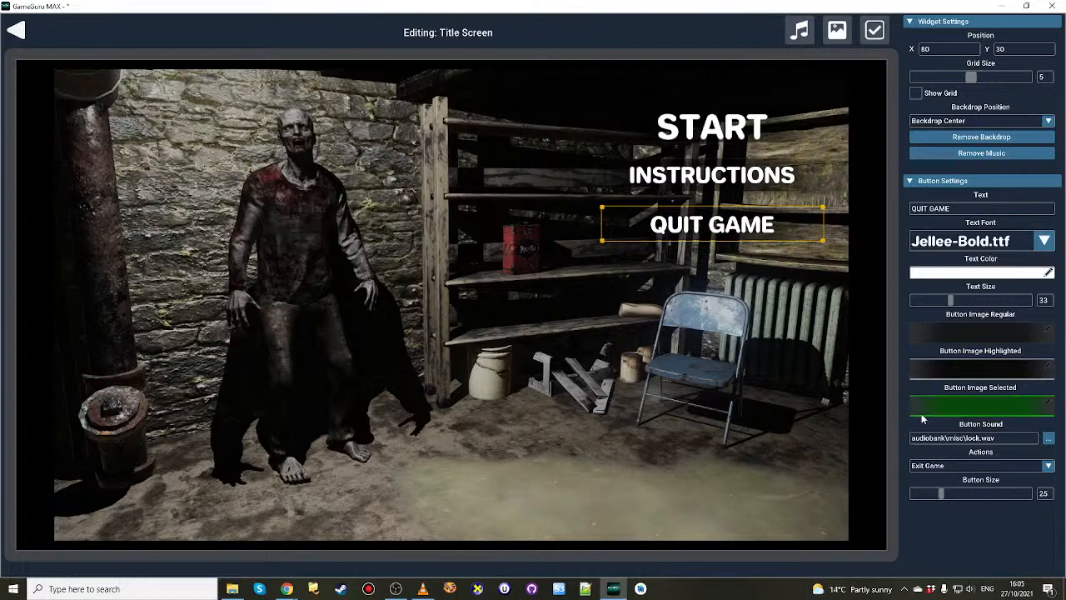
mouse_move(988, 350)
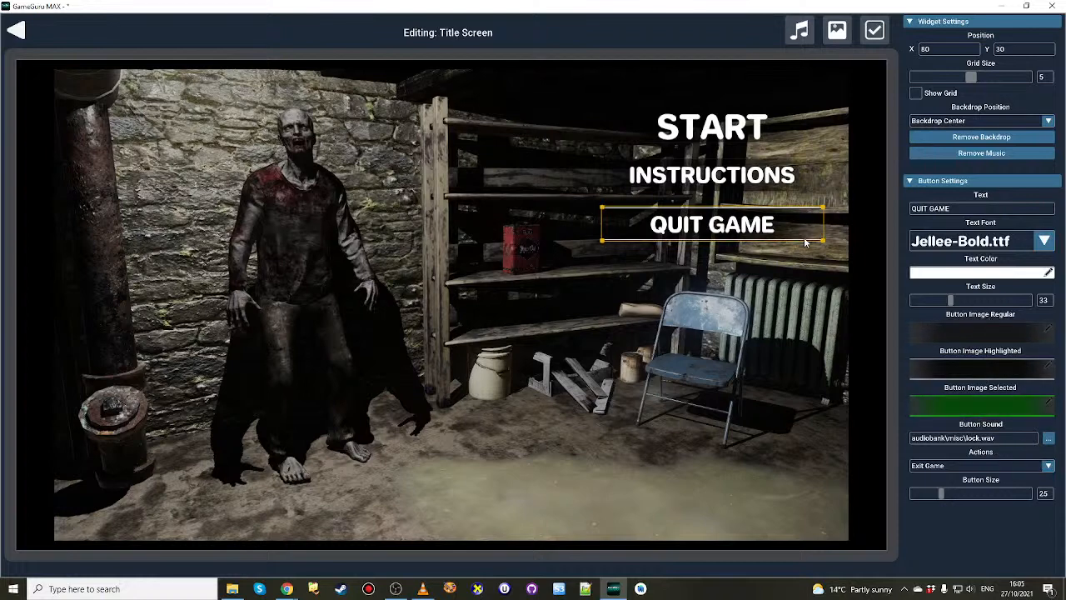
mouse_move(629, 315)
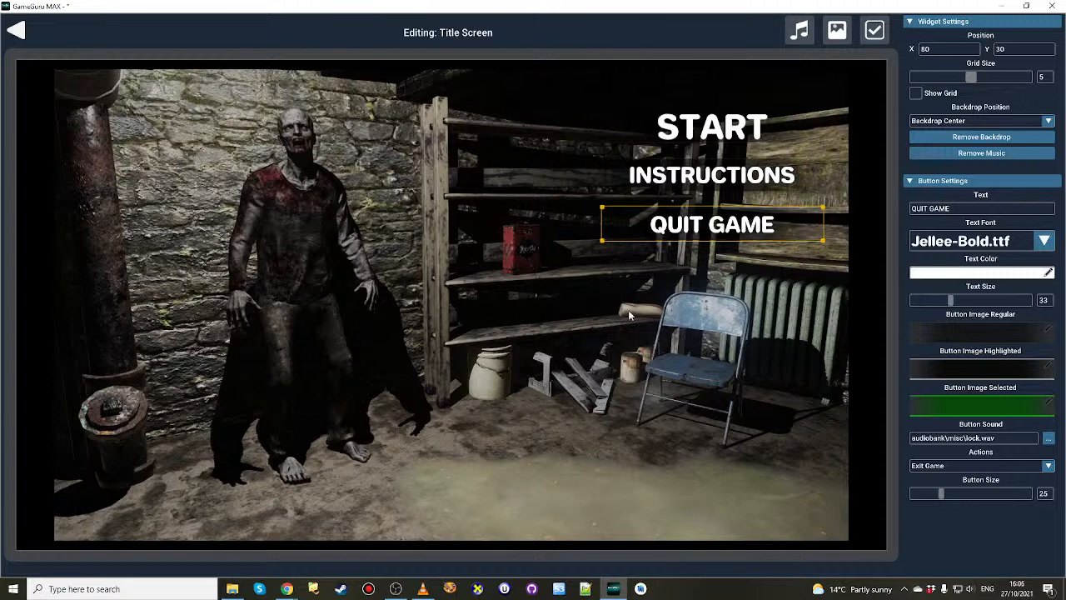
mouse_move(681, 213)
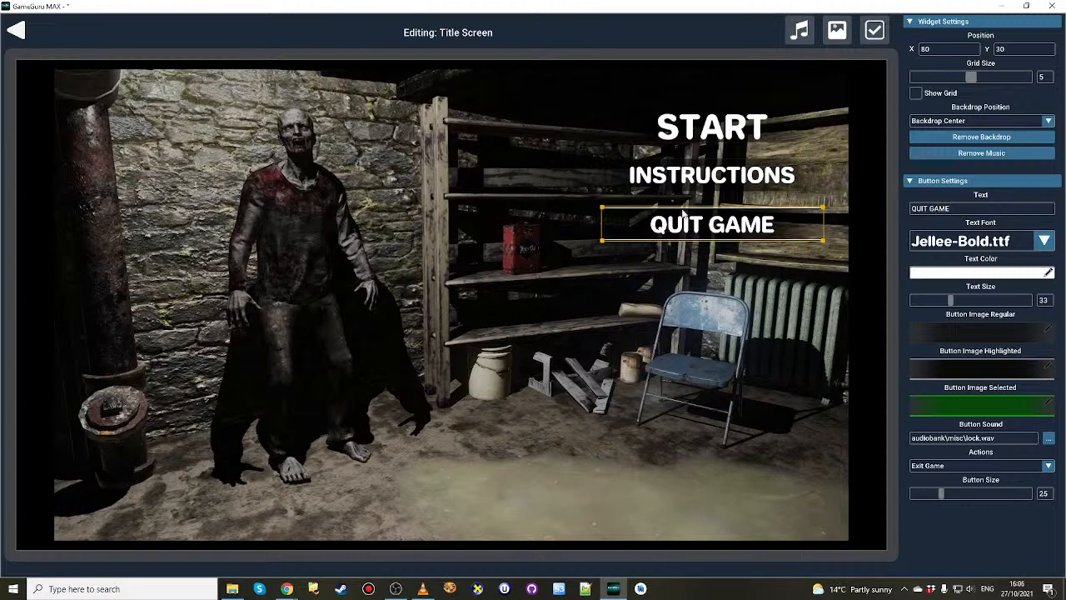
mouse_move(750, 323)
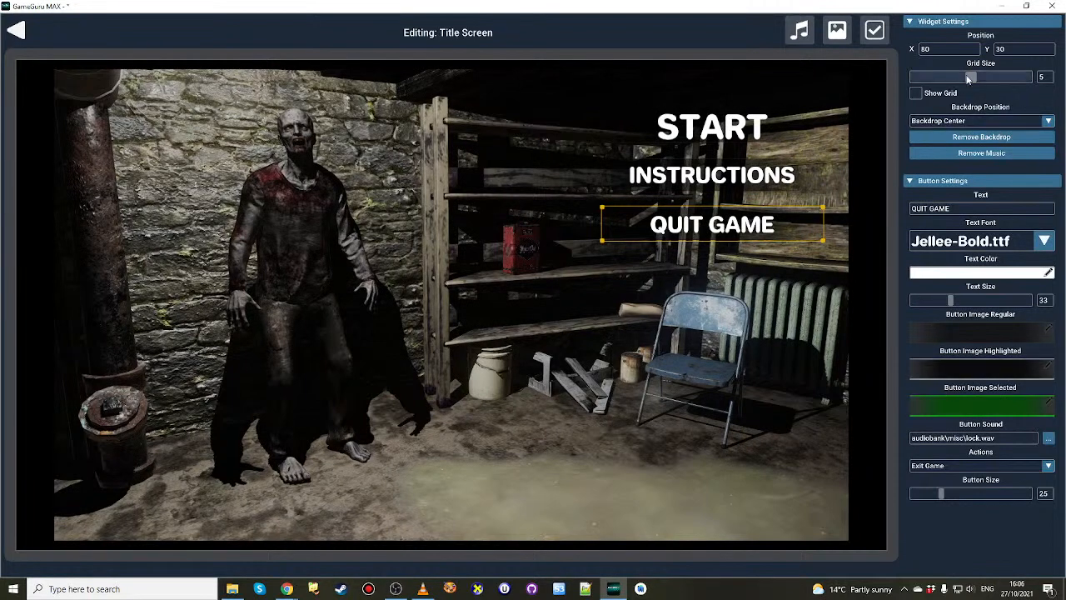
mouse_move(1049, 436)
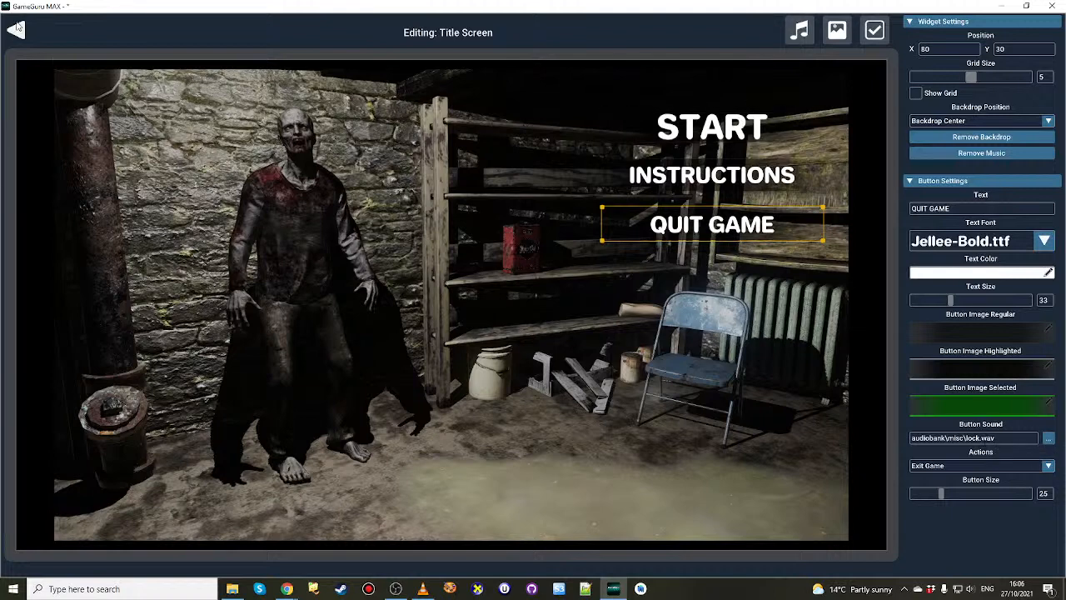
Set the Loading Screen's backdrop to the basement zombie picture used on the title screen.
left_click(15, 30)
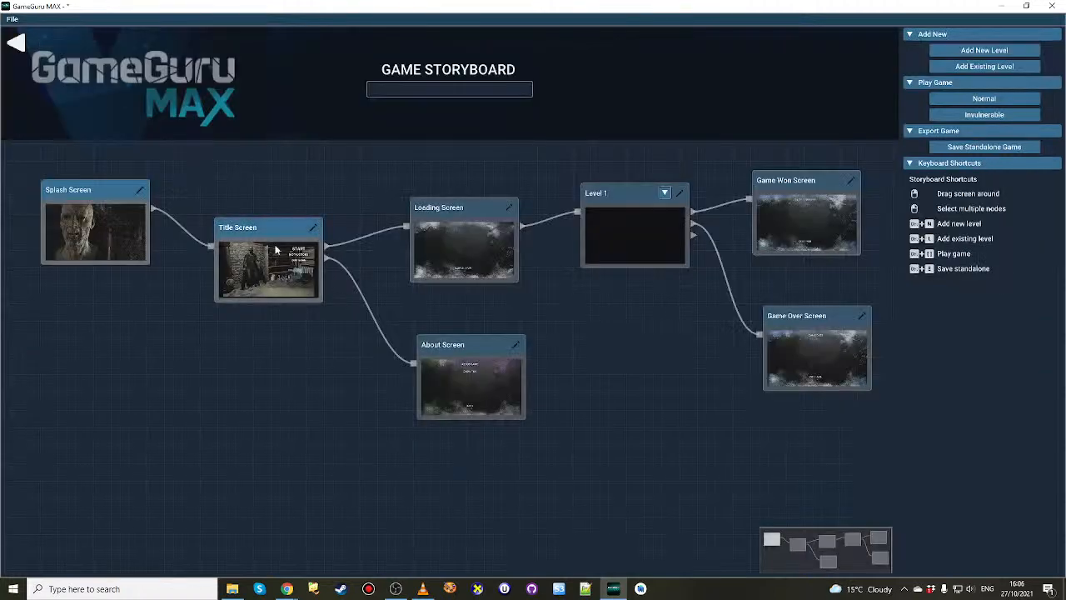
mouse_move(240, 286)
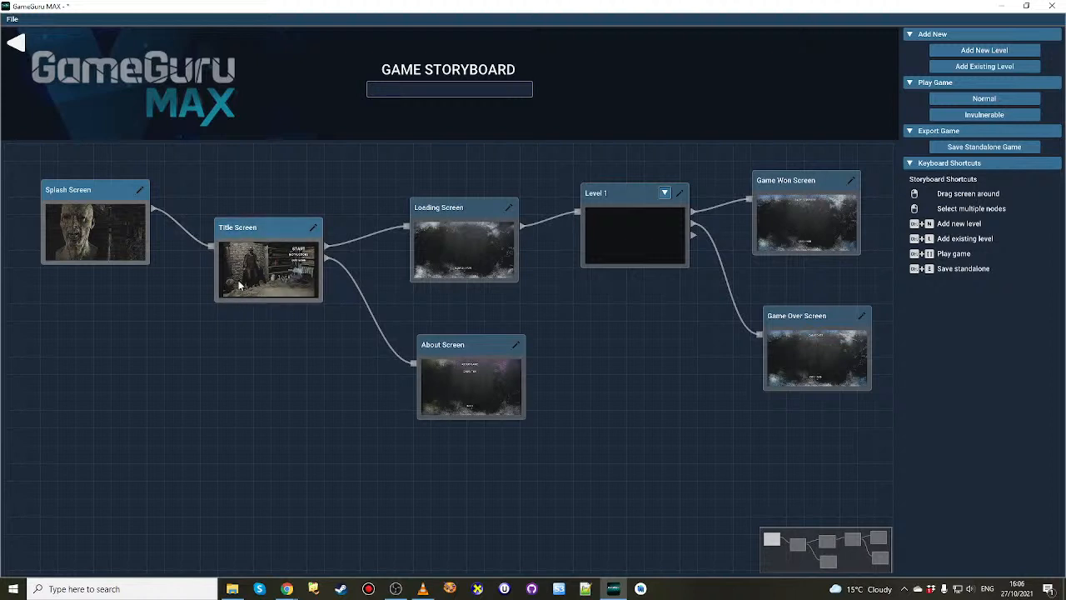
left_click_drag(269, 260, 272, 230)
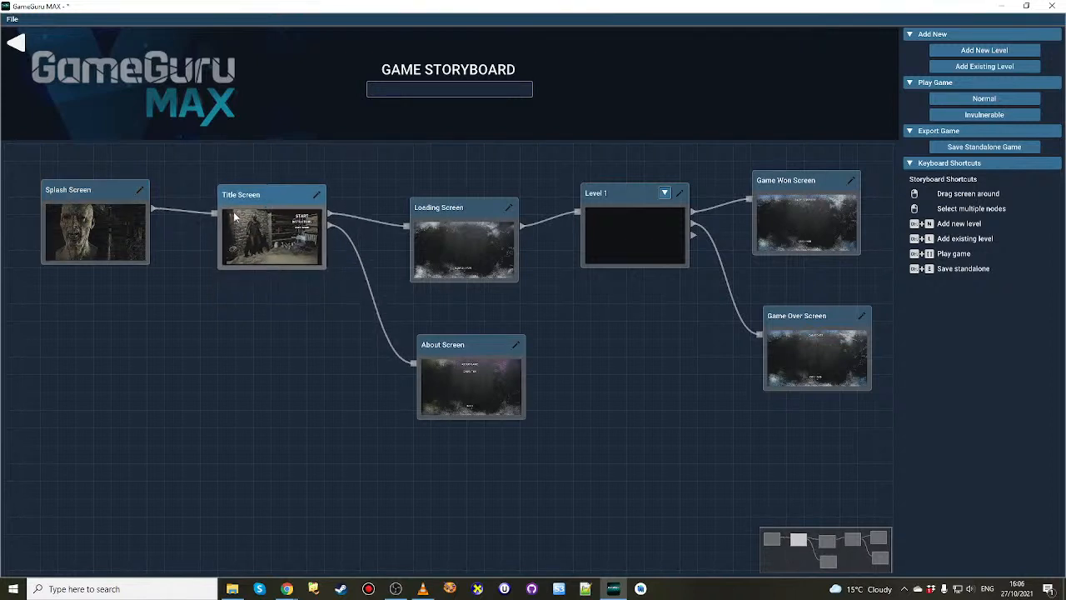
double_click(463, 242)
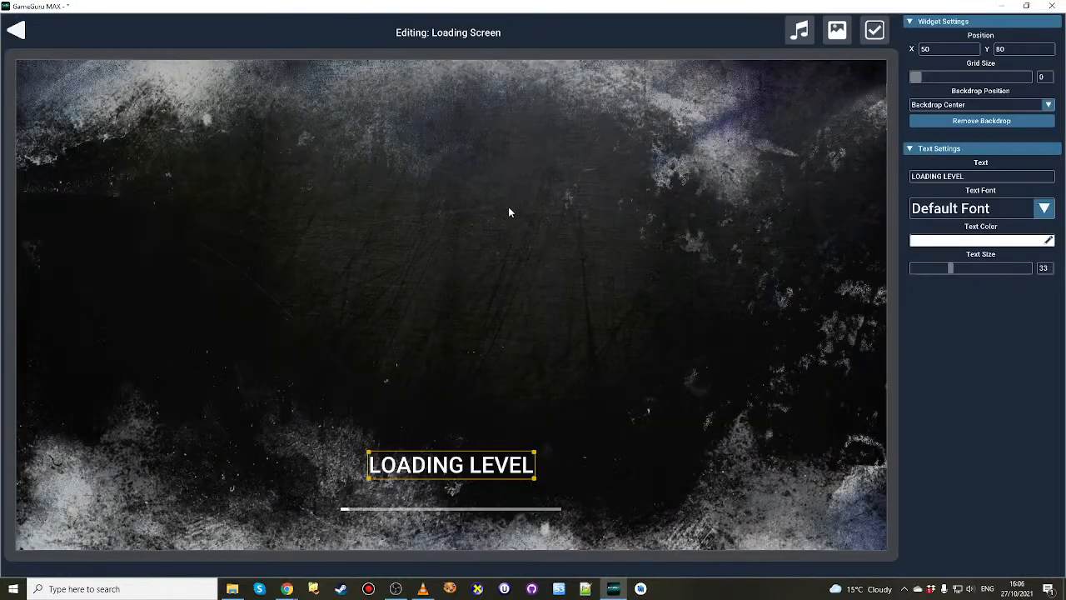
left_click(837, 30)
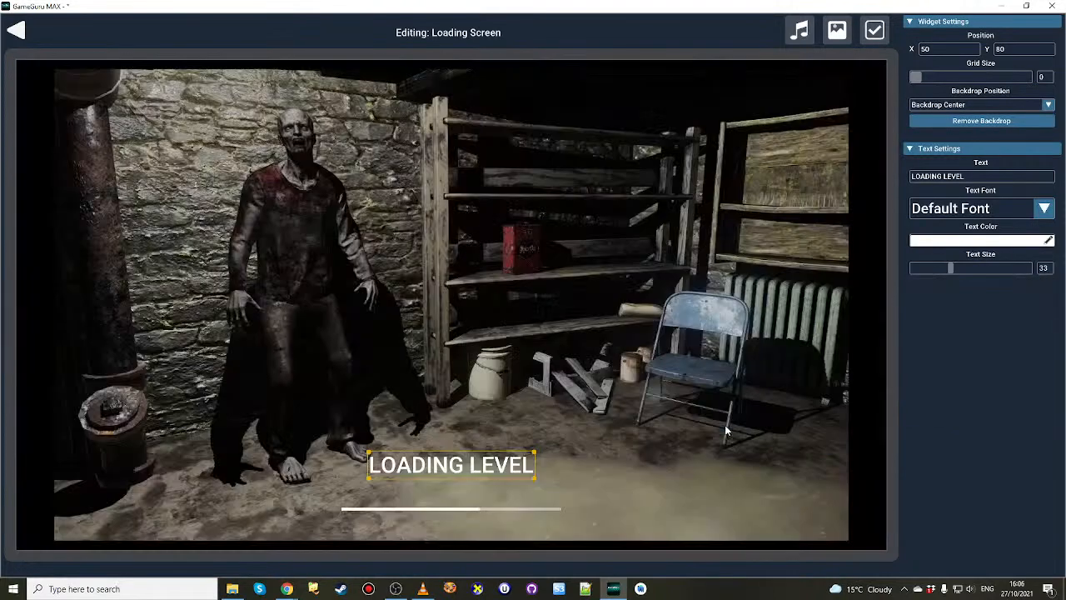
Give the About screen the basement zombie backdrop.
left_click(15, 30)
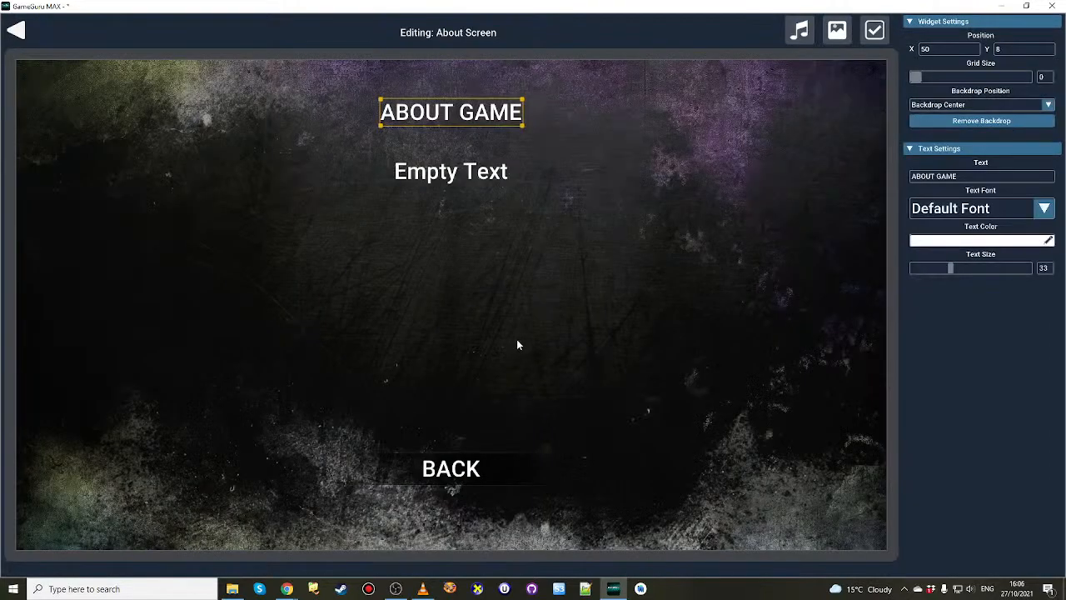
left_click(837, 30)
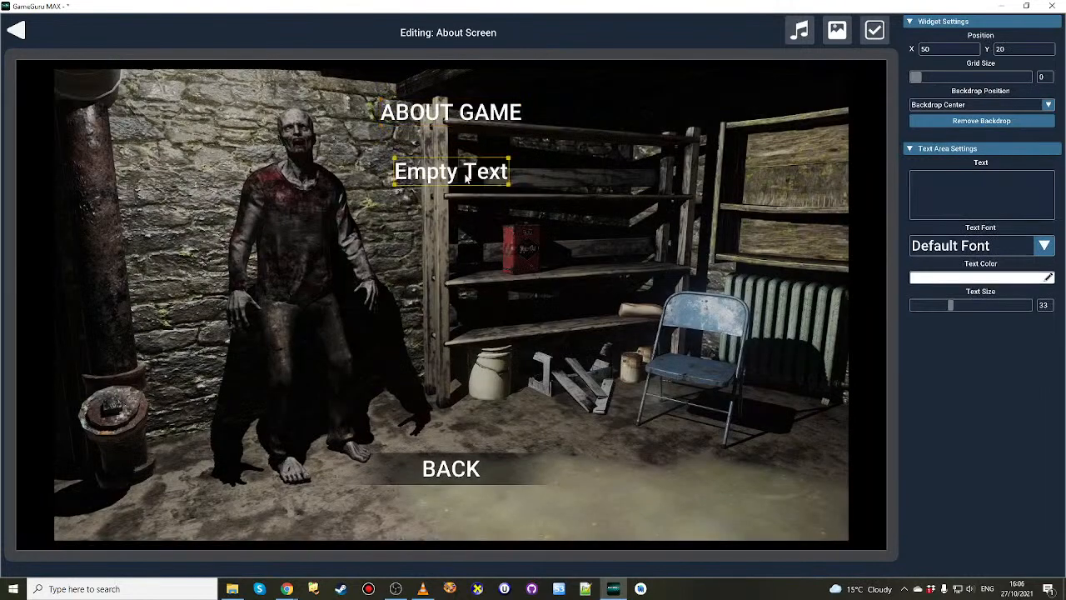
Replace the About screen's Empty Text with the mission line ending 'from Zombies!'.
left_click(981, 191)
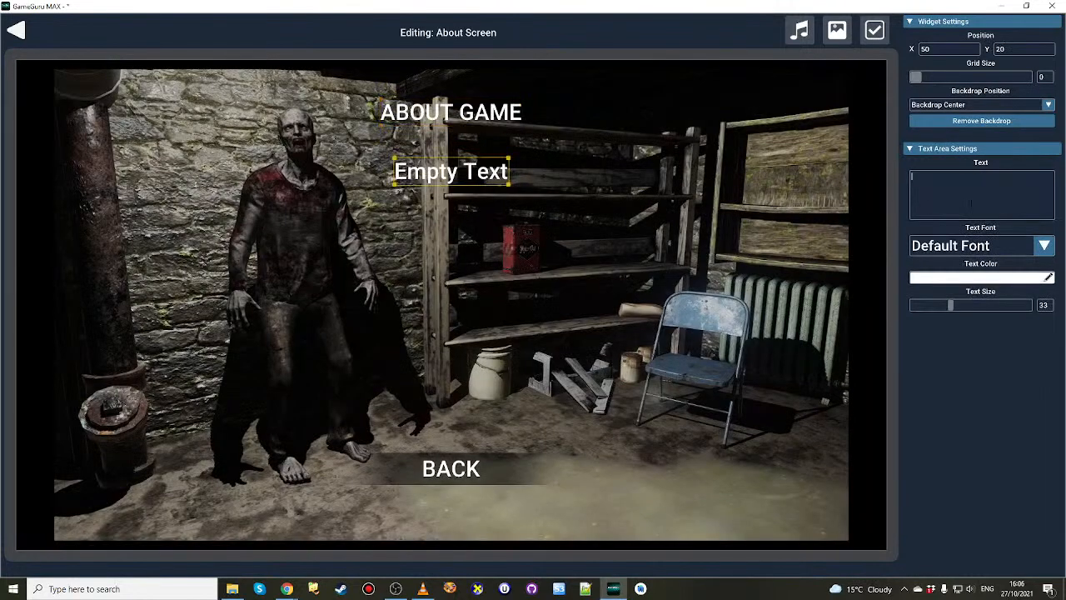
type("Your mission is to stay alive and run away")
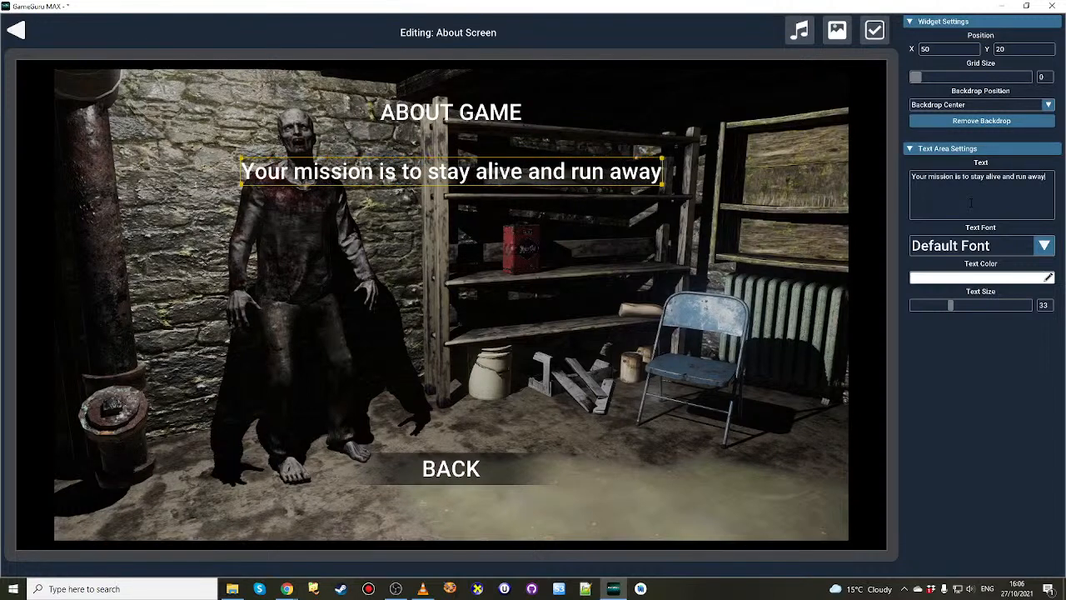
type("from Zombies!")
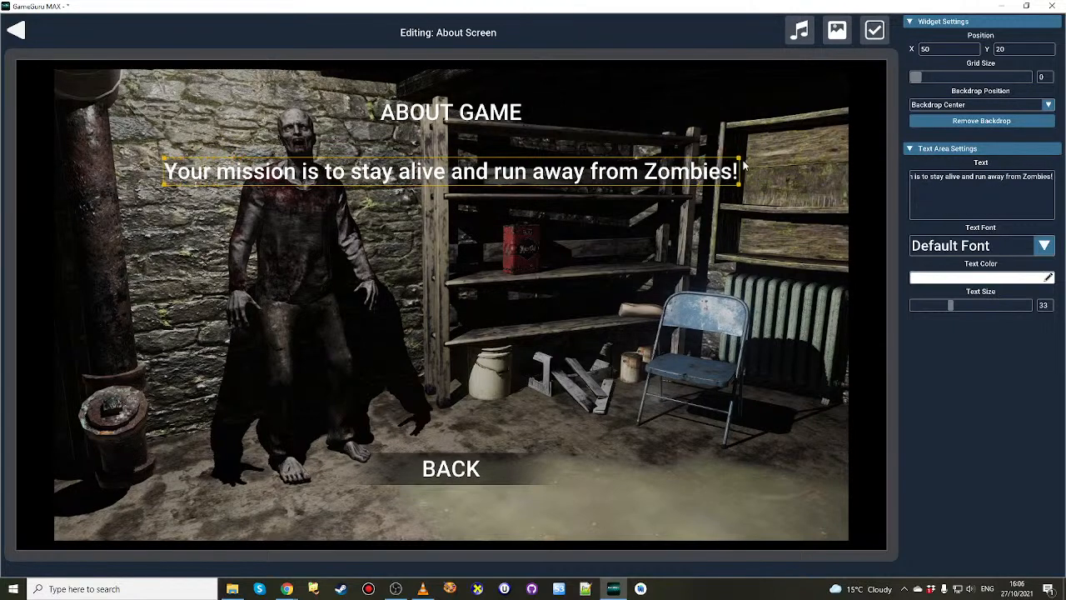
left_click(15, 30)
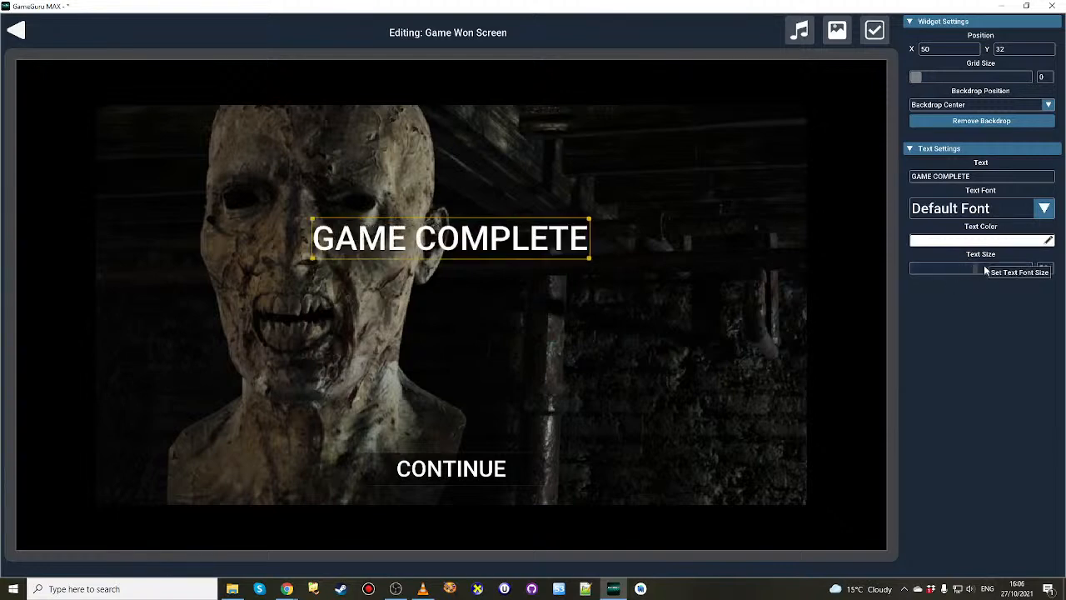
Give the Game Over screen the zombie-face backdrop and a much larger GAME OVER title.
left_click(15, 30)
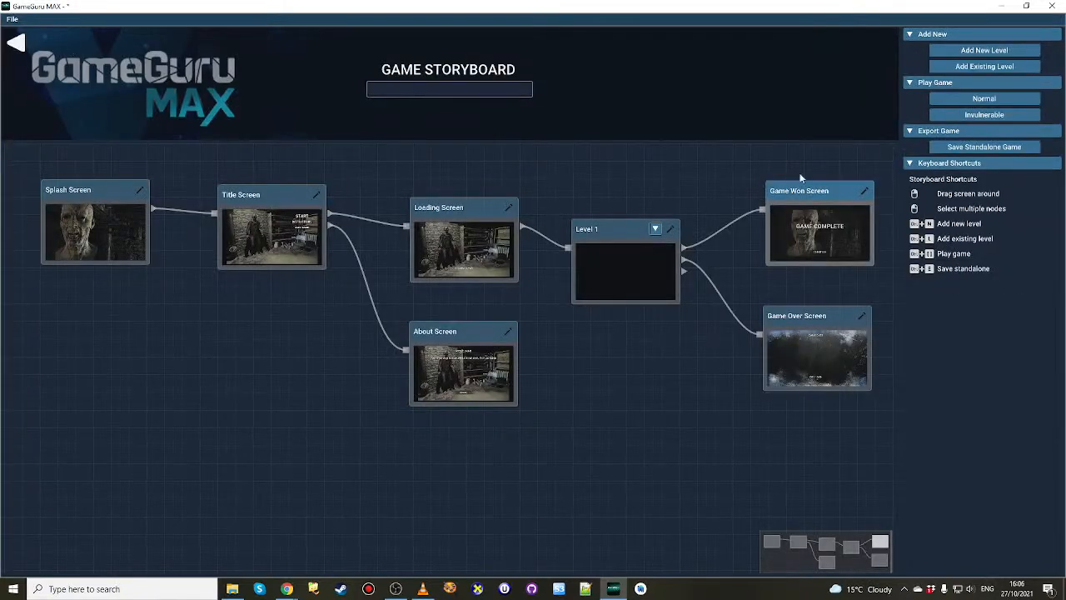
double_click(817, 349)
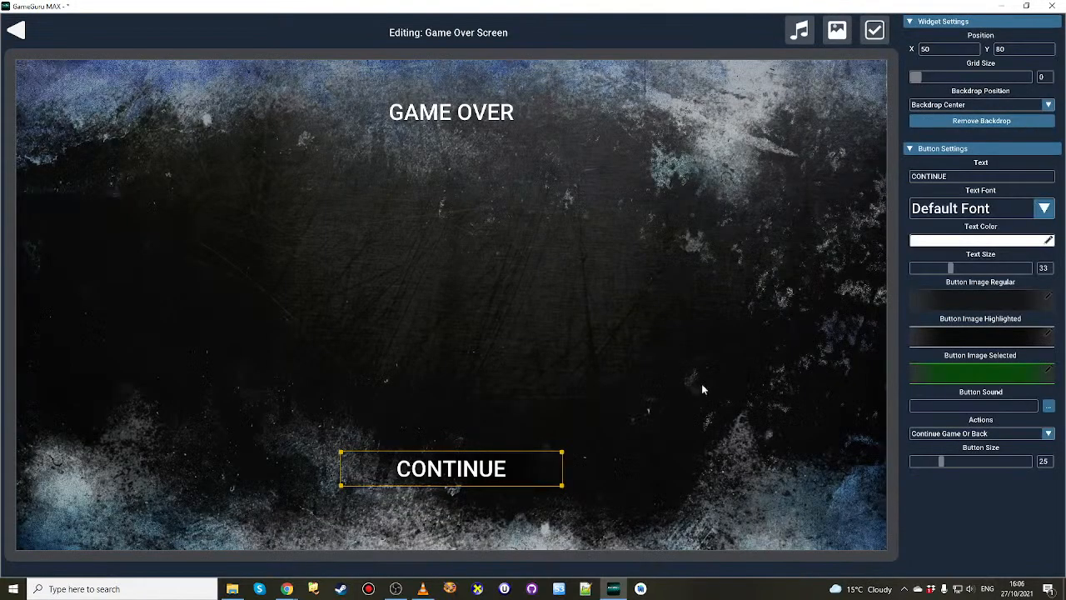
left_click(836, 30)
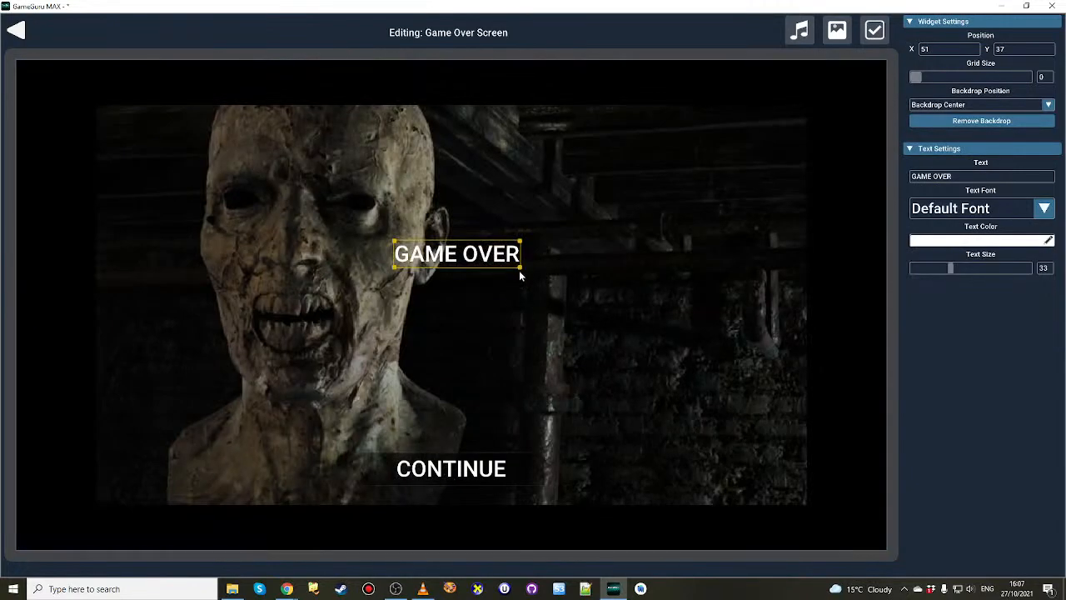
left_click_drag(953, 267, 1008, 267)
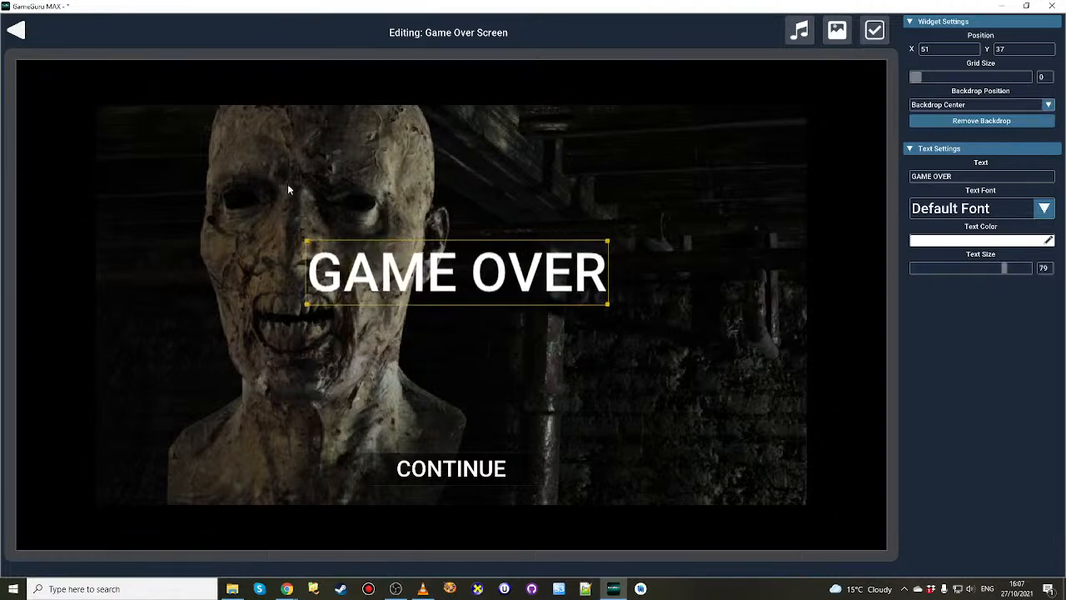
Return to the storyboard and shift the About Screen node lower left.
left_click(15, 30)
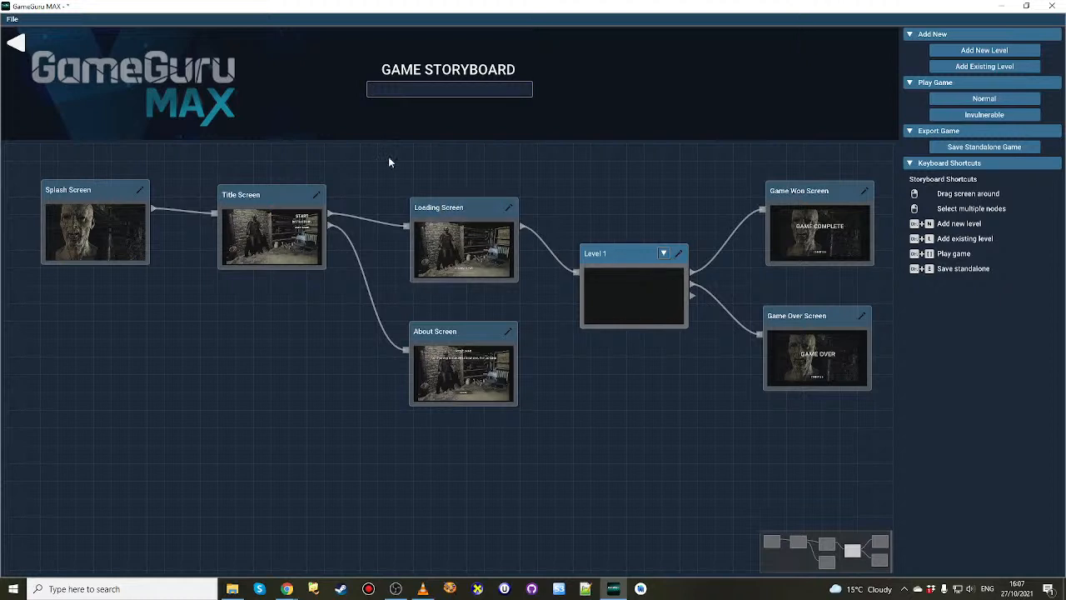
left_click_drag(633, 283, 629, 274)
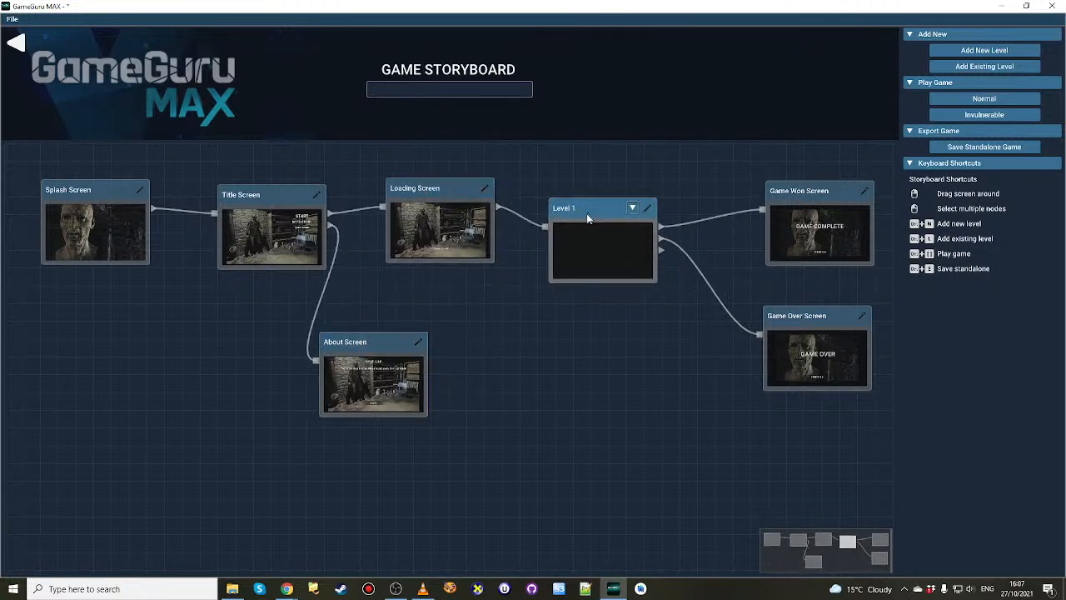
mouse_move(648, 210)
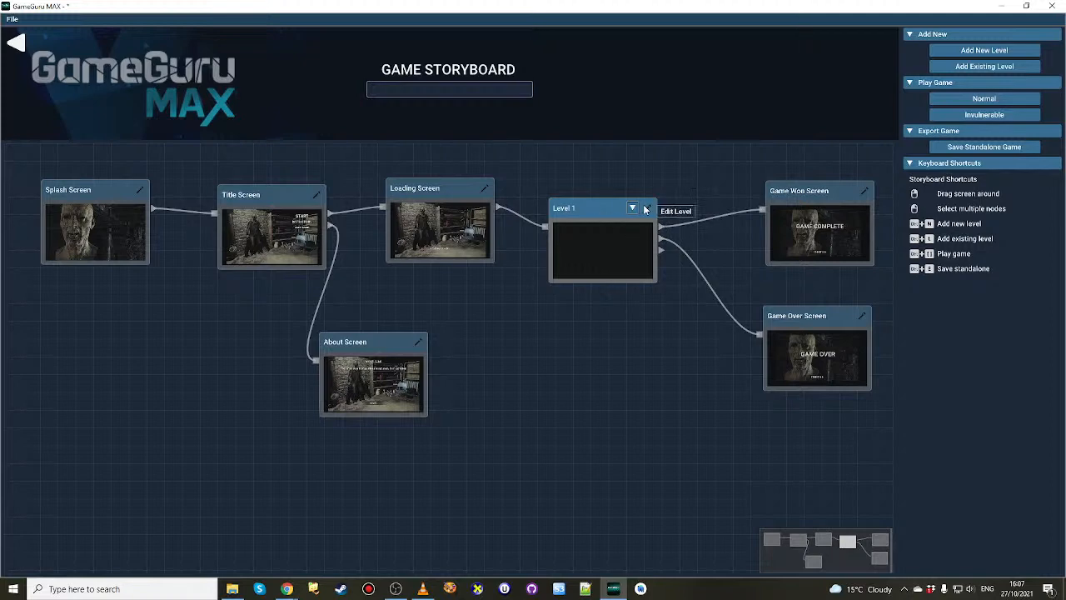
Generate a Mountain-theme terrain level and save it as 'The Mountain Trap'.
left_click(676, 210)
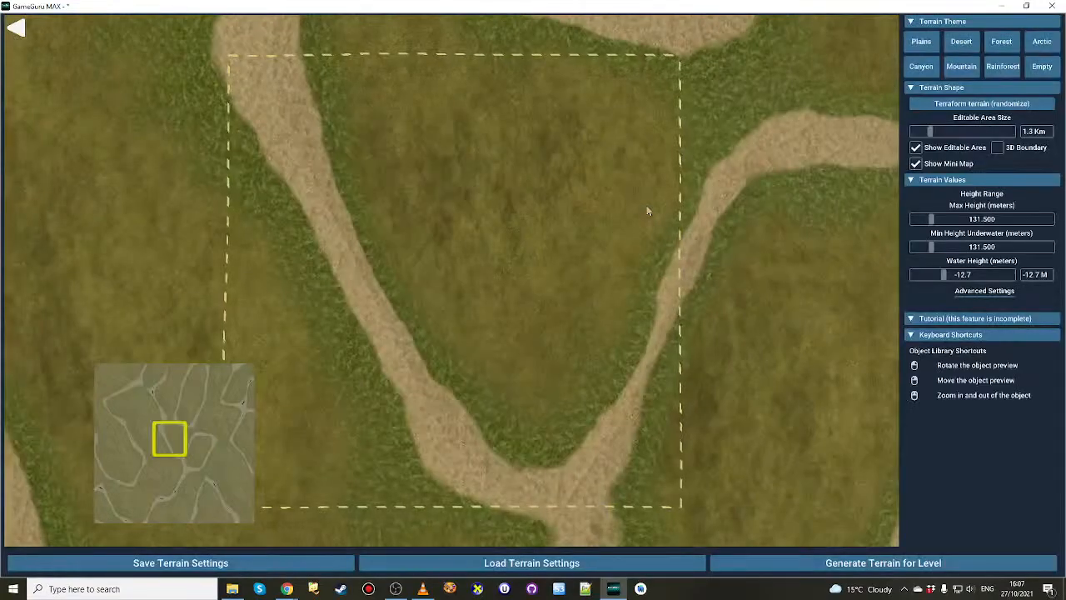
mouse_move(350, 182)
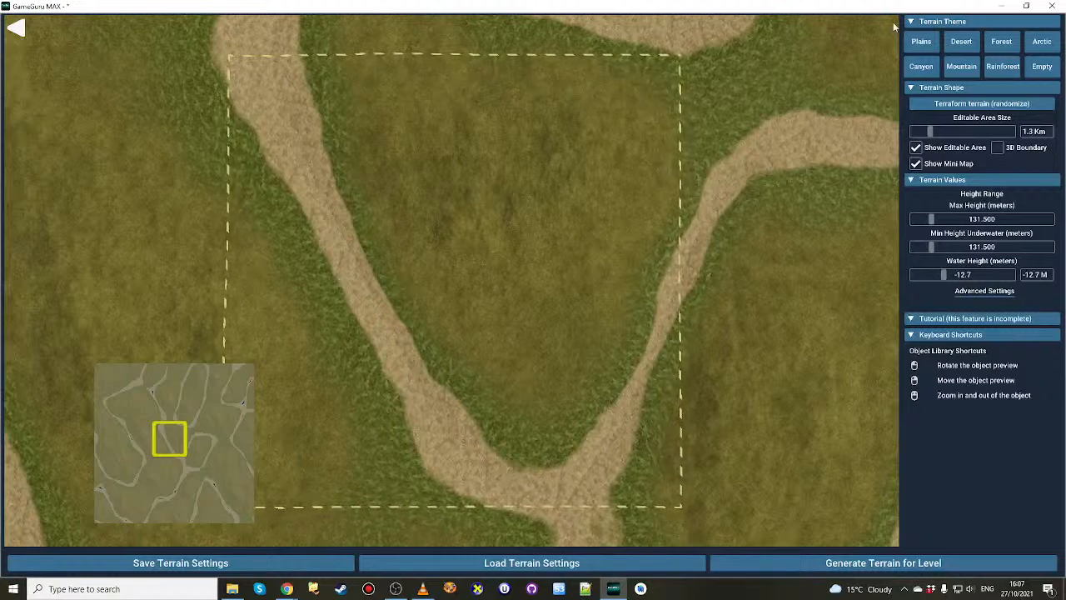
left_click(981, 104)
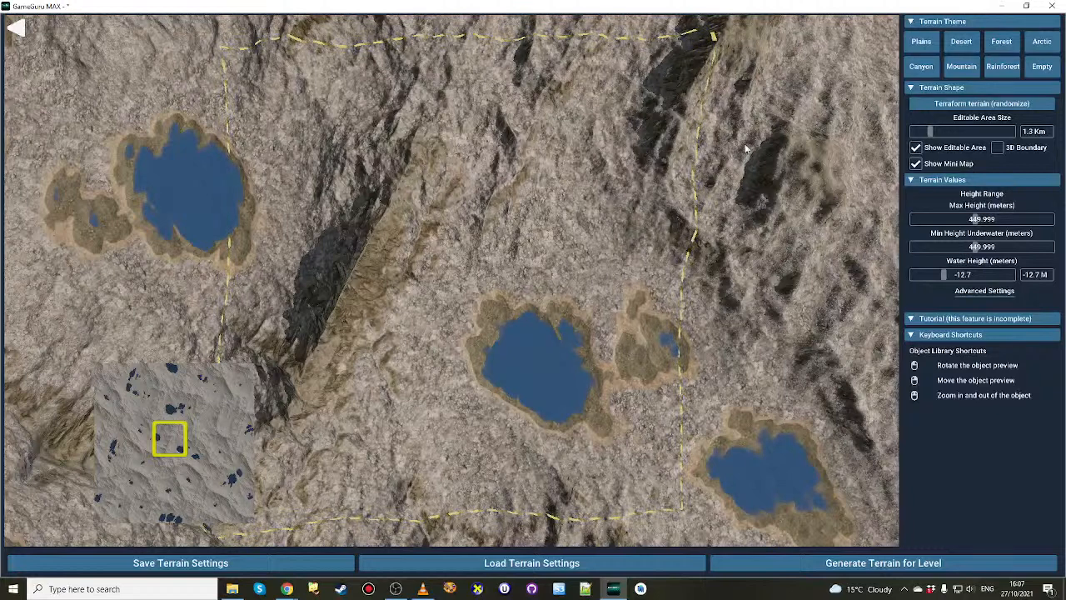
mouse_move(15, 25)
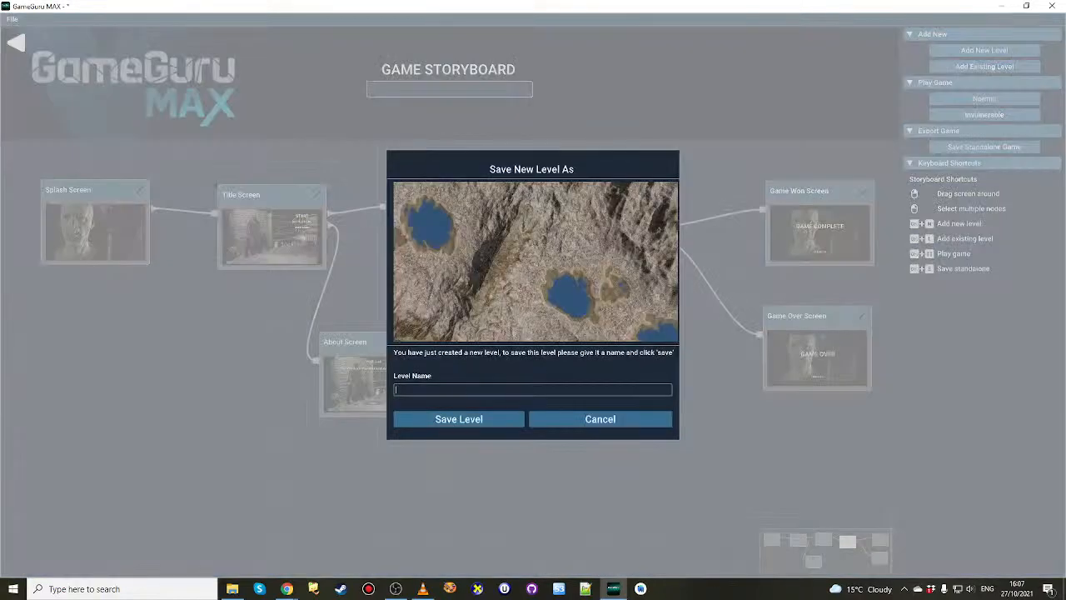
type("The")
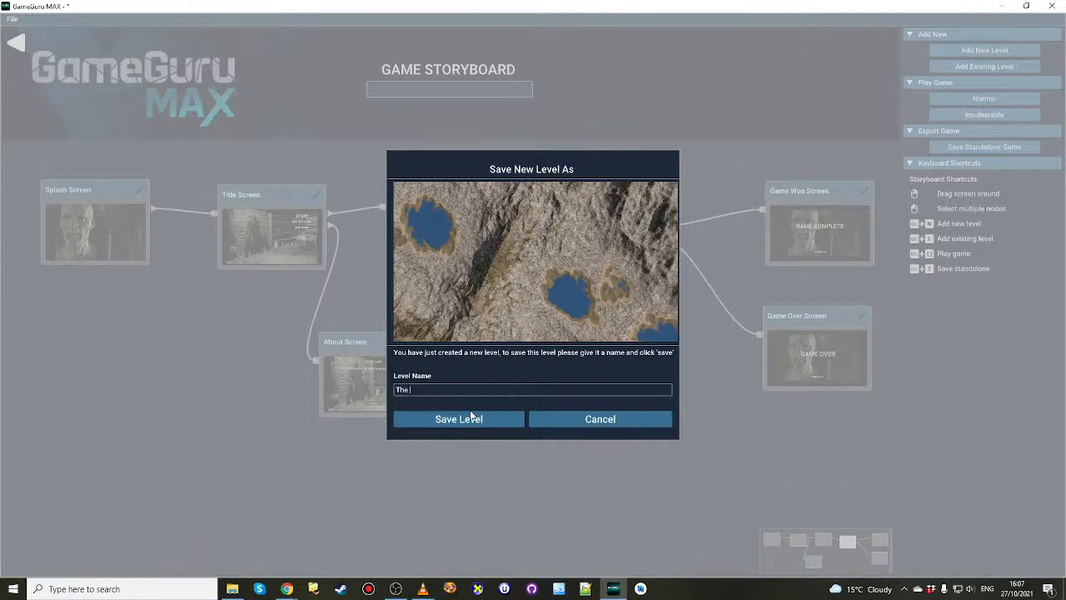
type("Mountain Trap")
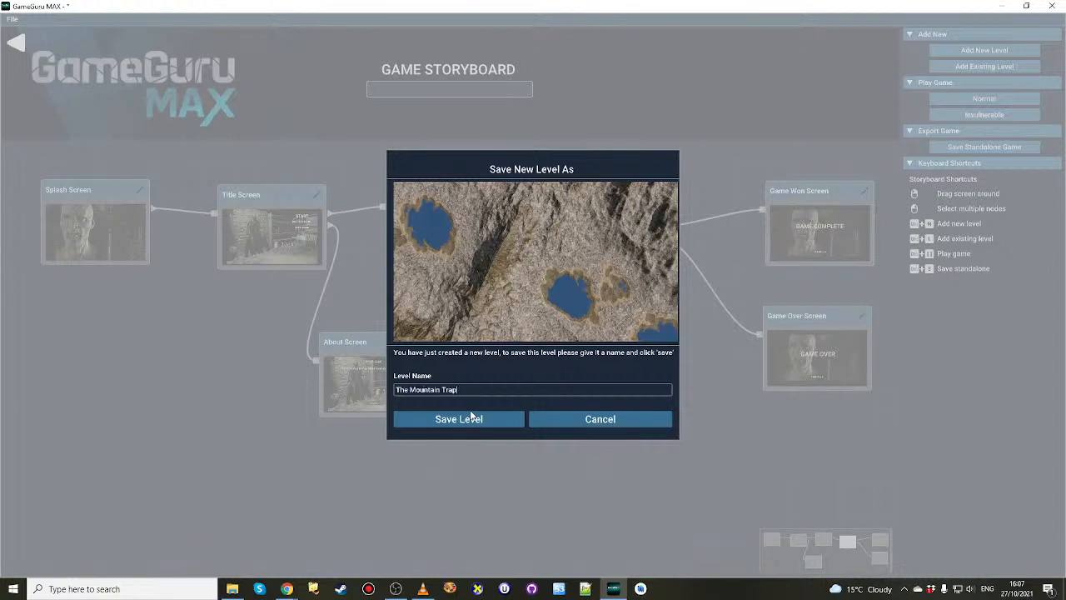
left_click(458, 420)
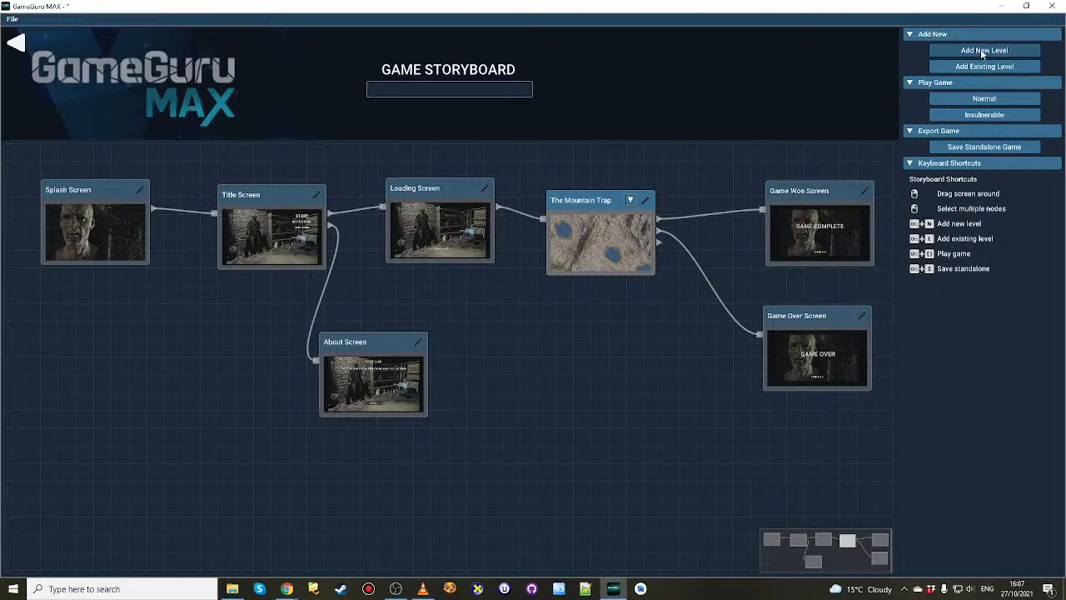
Add an empty Level 2 after The Mountain Trap and tidy the Level 2 and About Screen nodes.
left_click(983, 50)
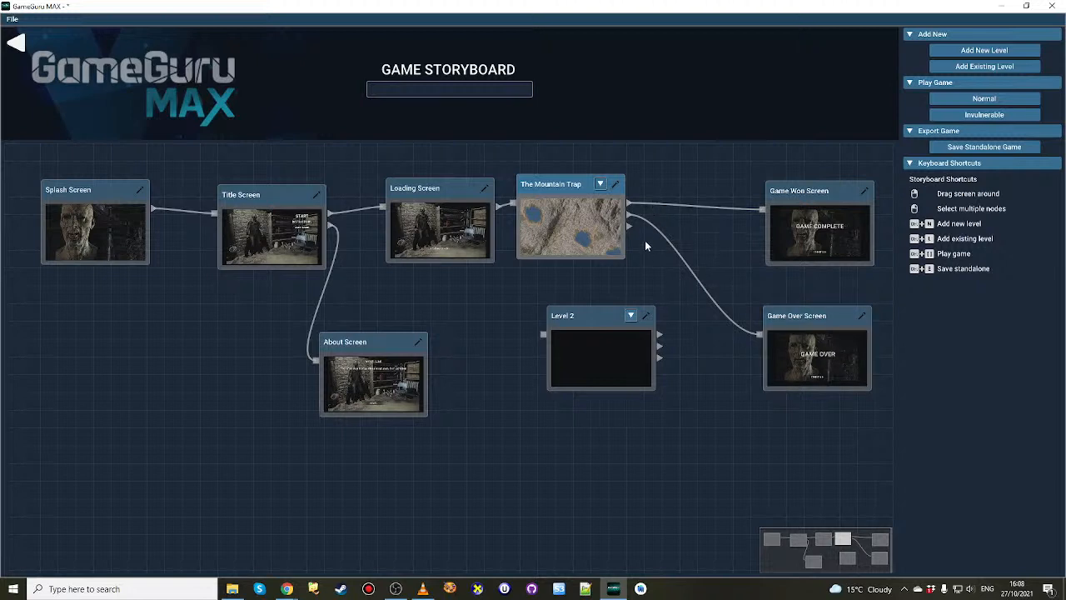
mouse_move(659, 340)
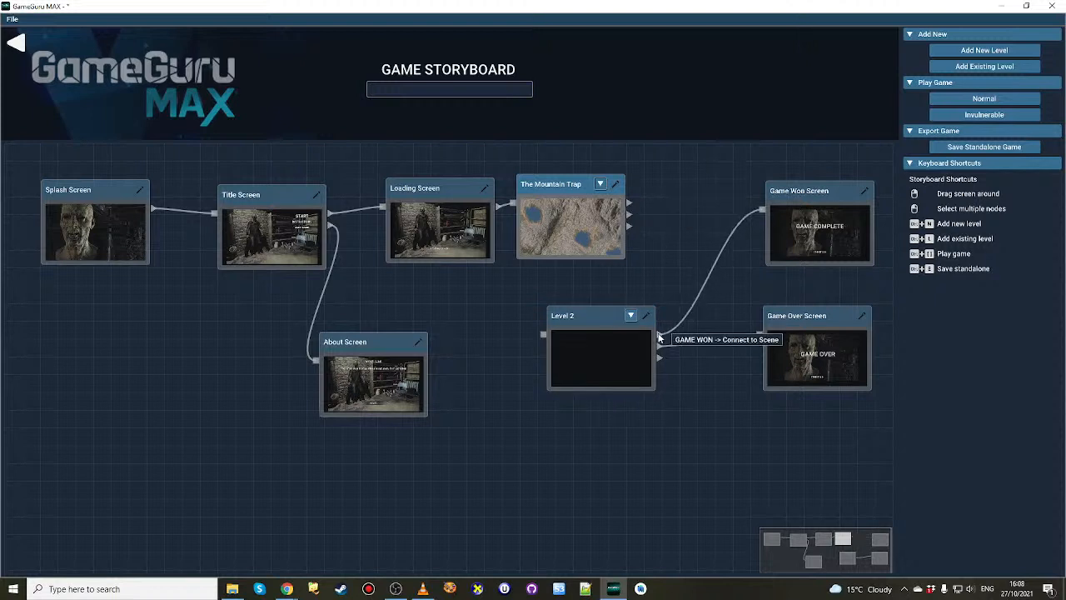
mouse_move(630, 228)
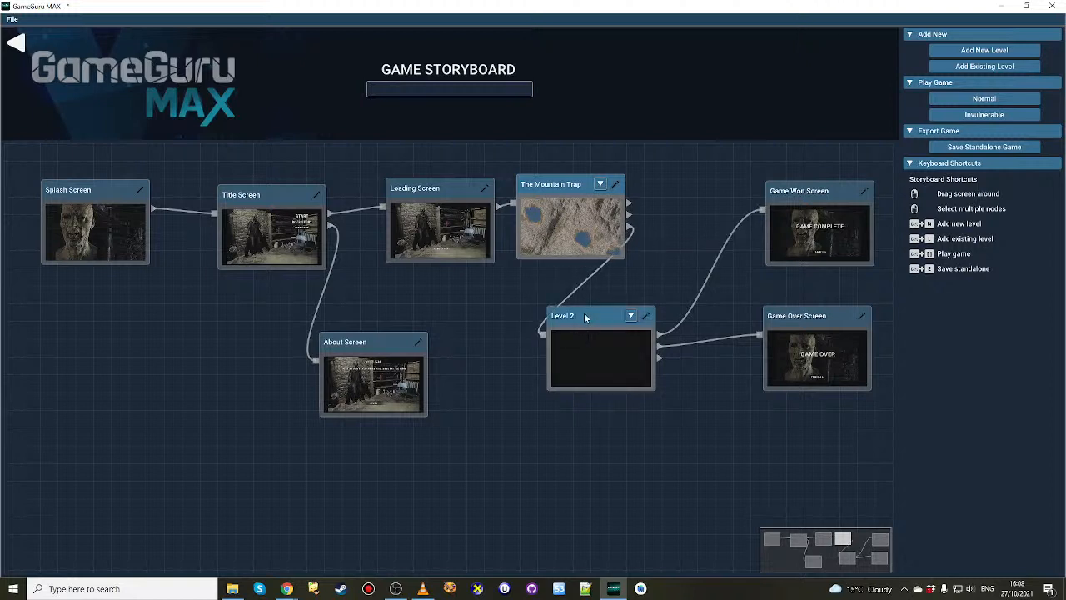
left_click_drag(600, 358, 670, 350)
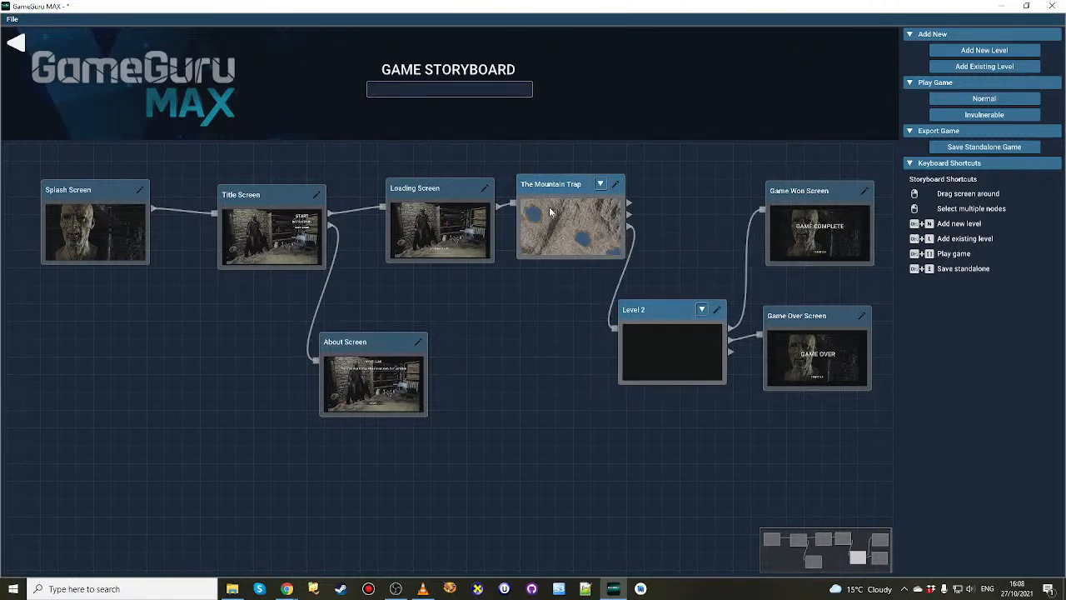
mouse_move(830, 200)
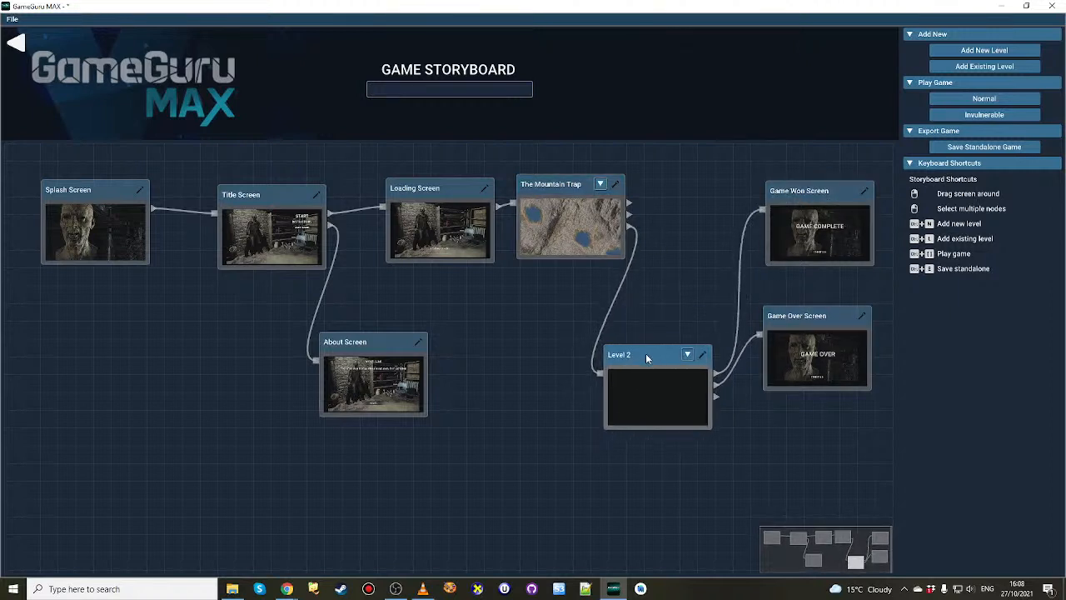
mouse_move(649, 305)
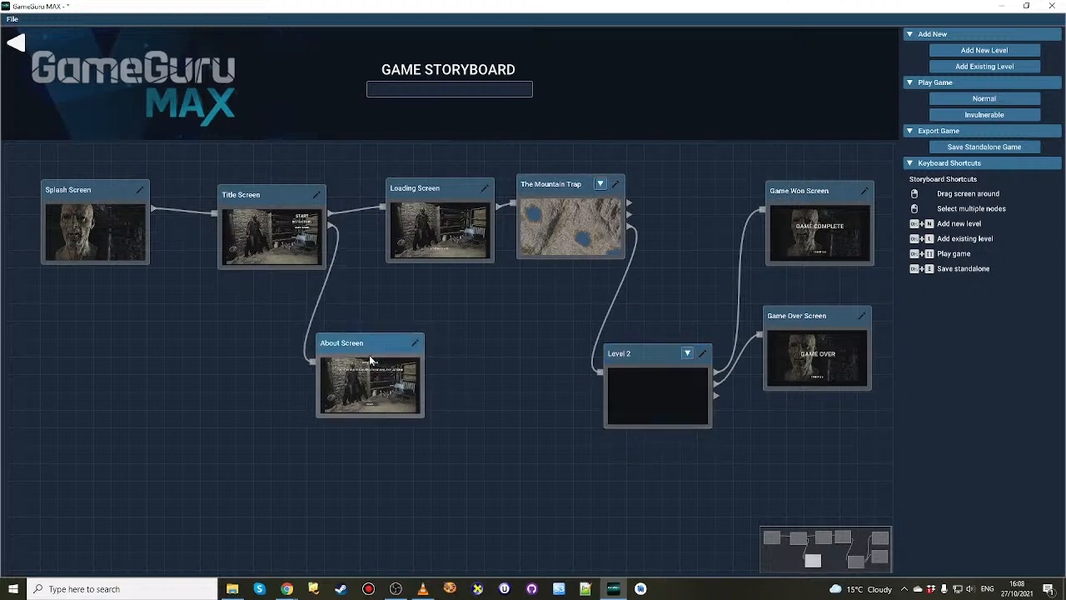
left_click_drag(370, 375, 408, 405)
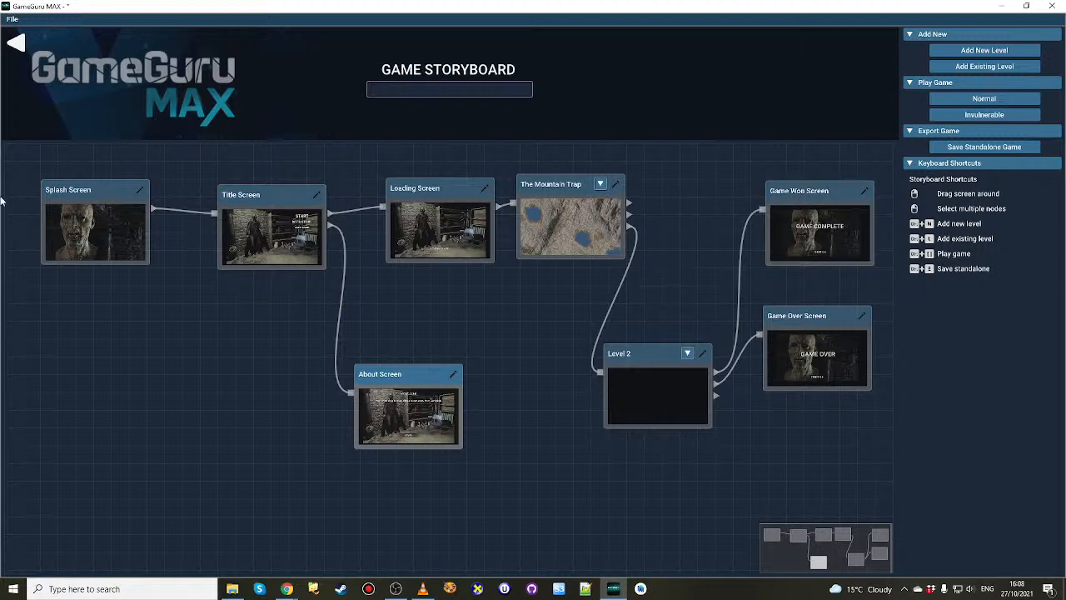
mouse_move(498, 433)
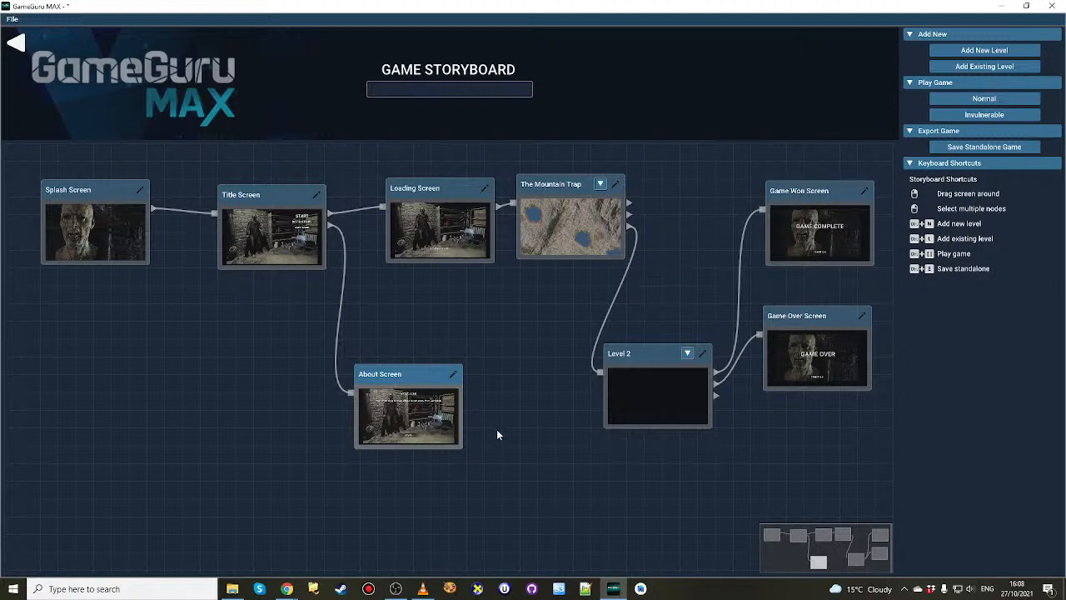
mouse_move(553, 387)
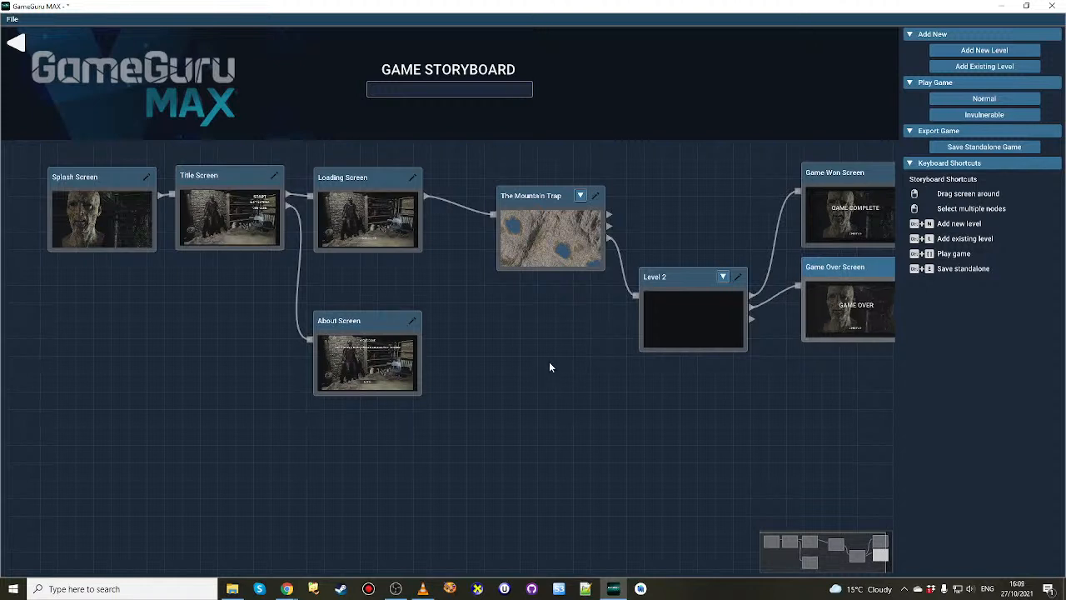
mouse_move(130, 31)
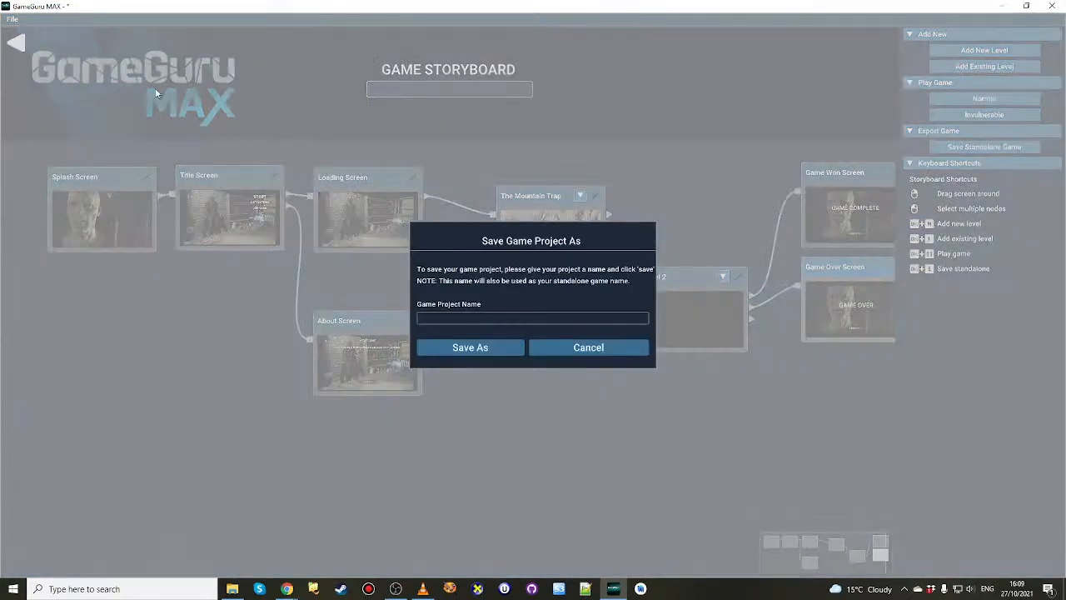
mouse_move(458, 340)
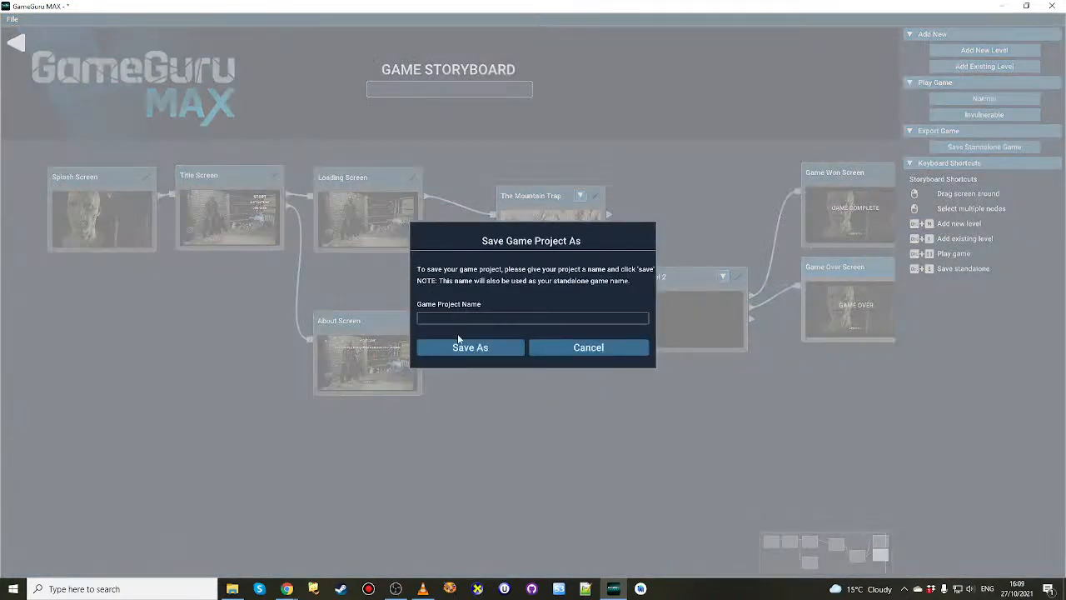
Save the game project under the name 'Zombie Adventure'.
type("Zombi")
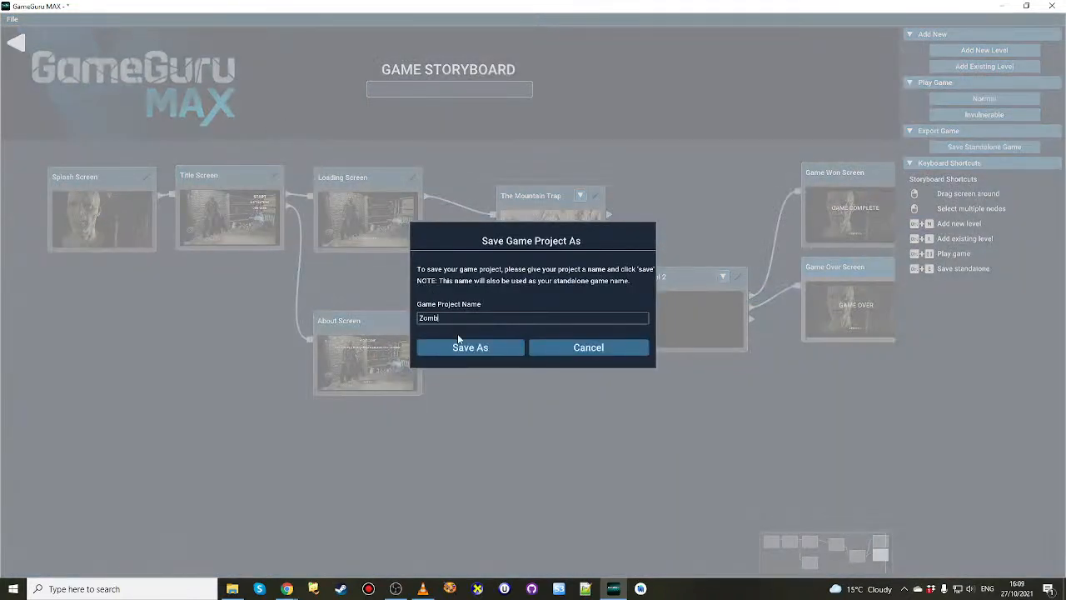
type("e Adventure")
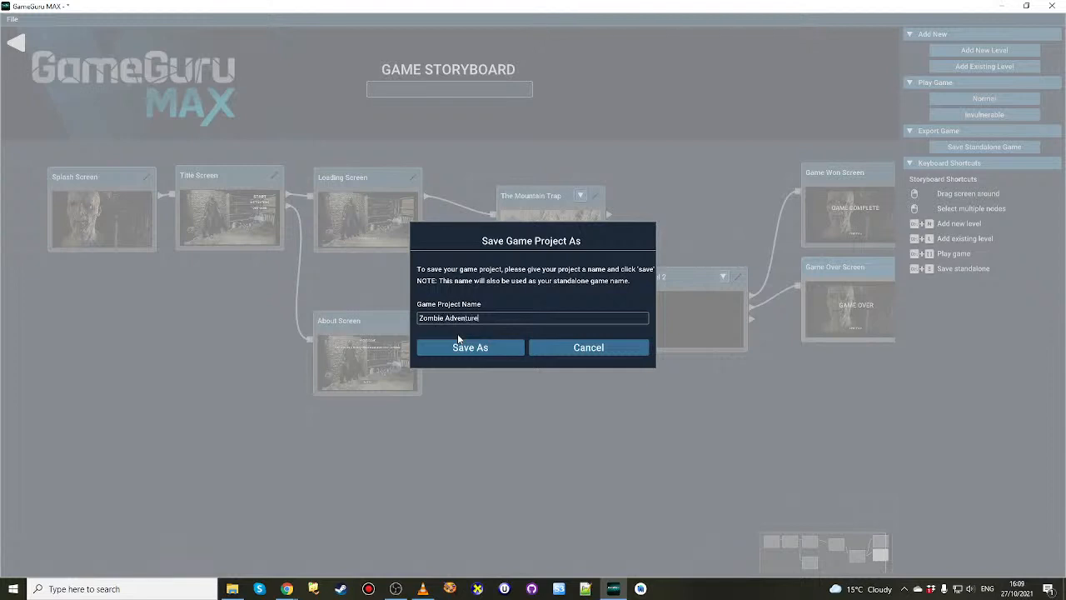
left_click(470, 348)
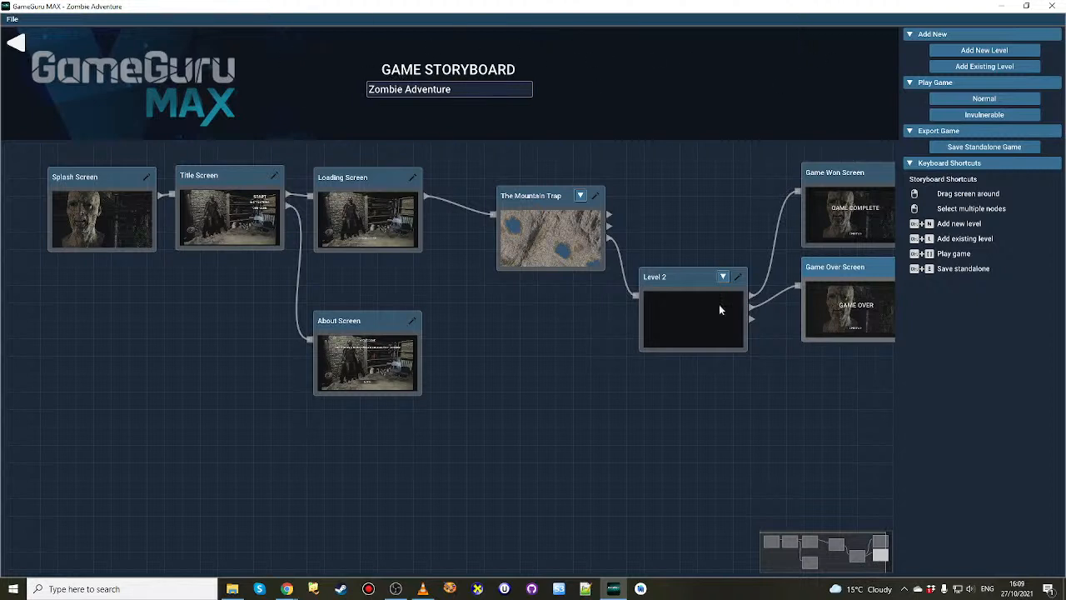
mouse_move(667, 135)
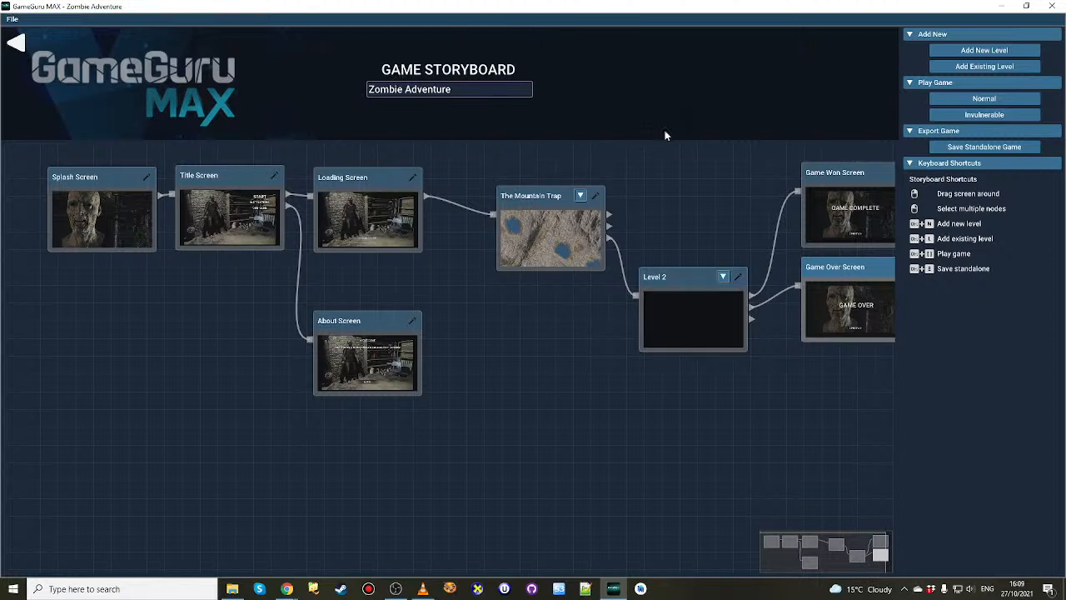
mouse_move(675, 182)
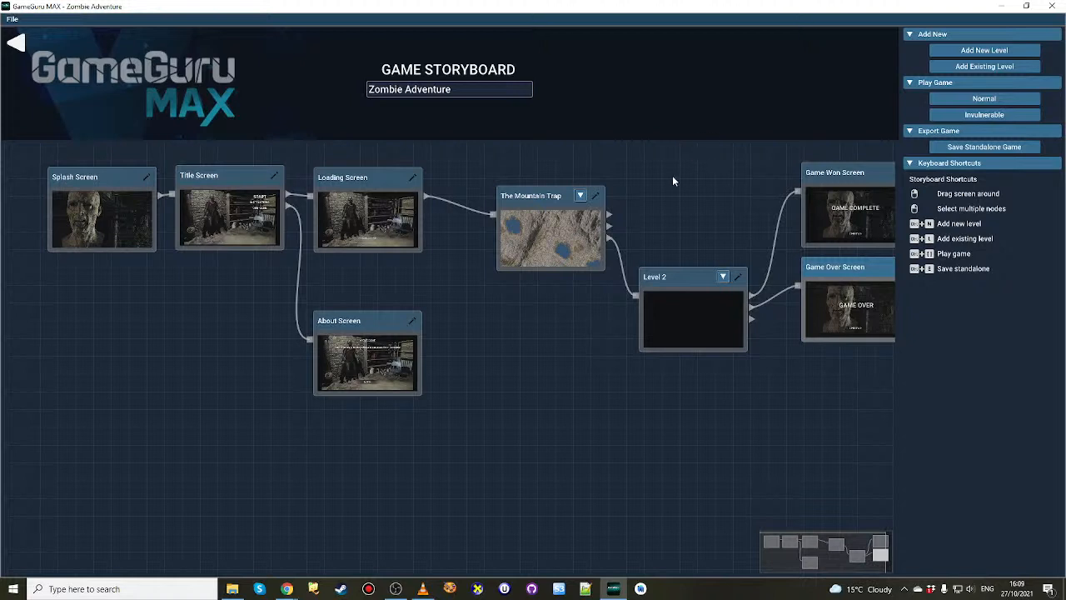
mouse_move(409, 423)
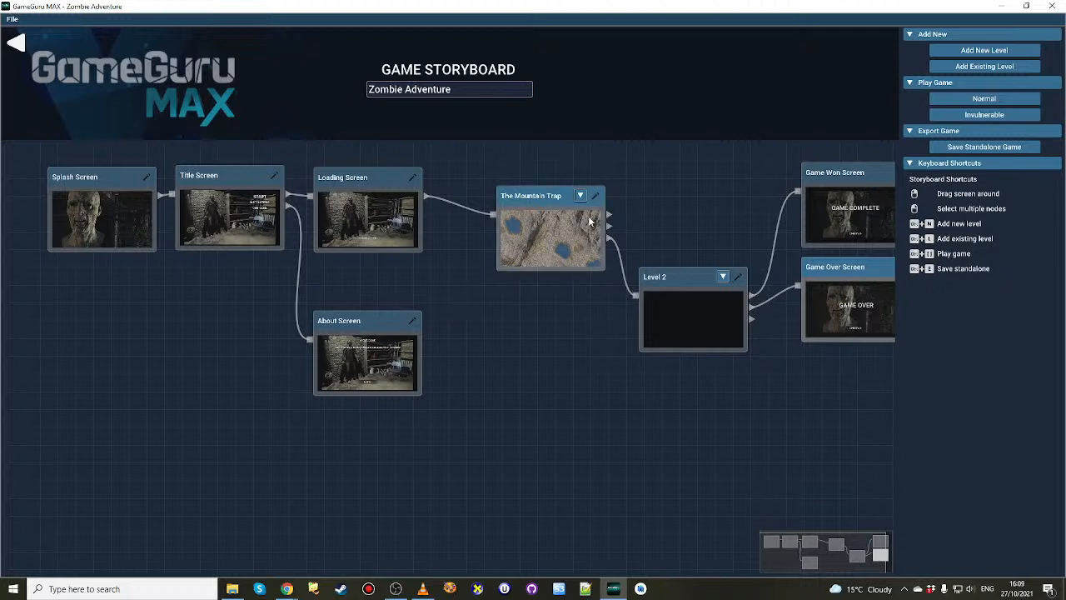
mouse_move(983, 146)
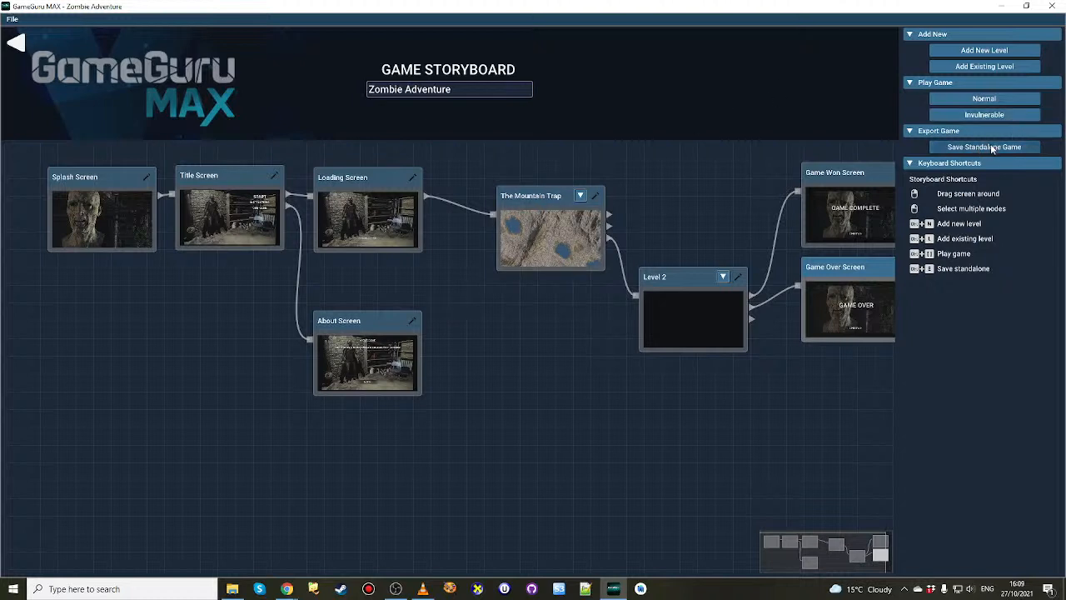
Export Zombie Adventure as a standalone game, saving the project first.
left_click(983, 146)
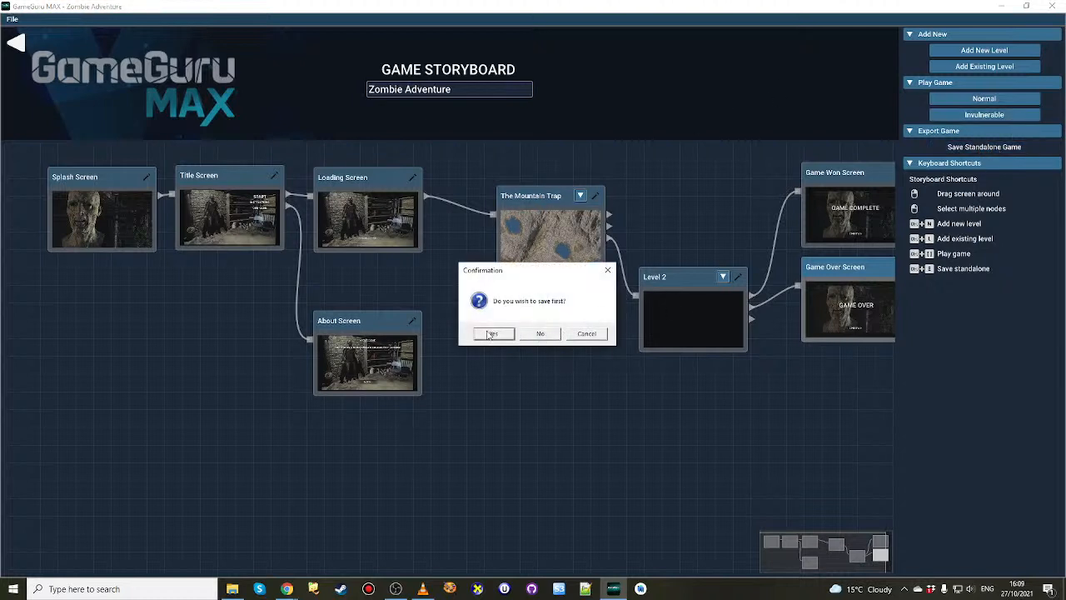
left_click(491, 334)
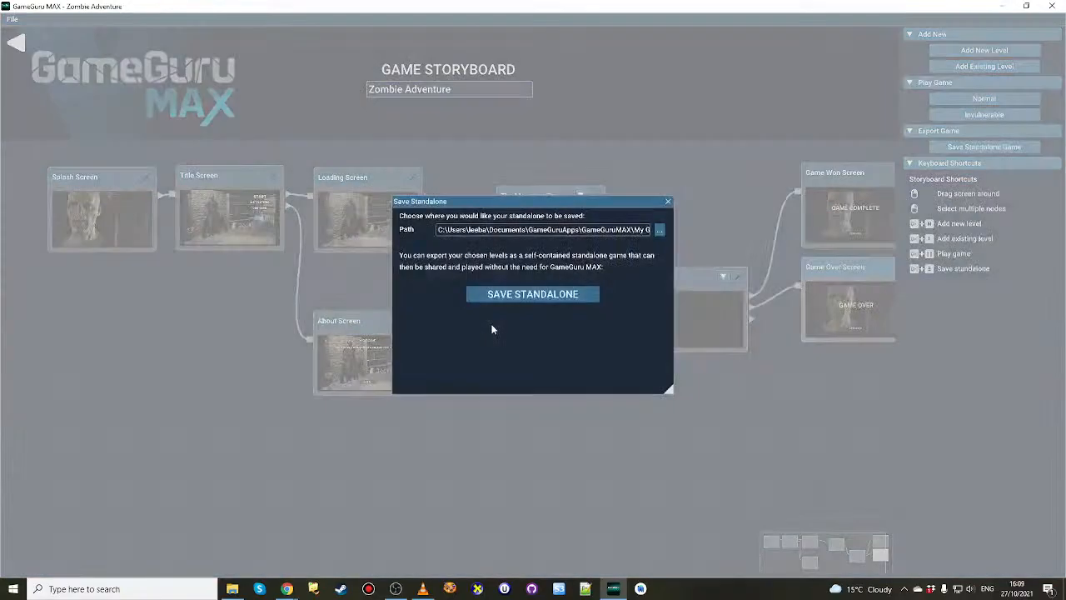
left_click(533, 293)
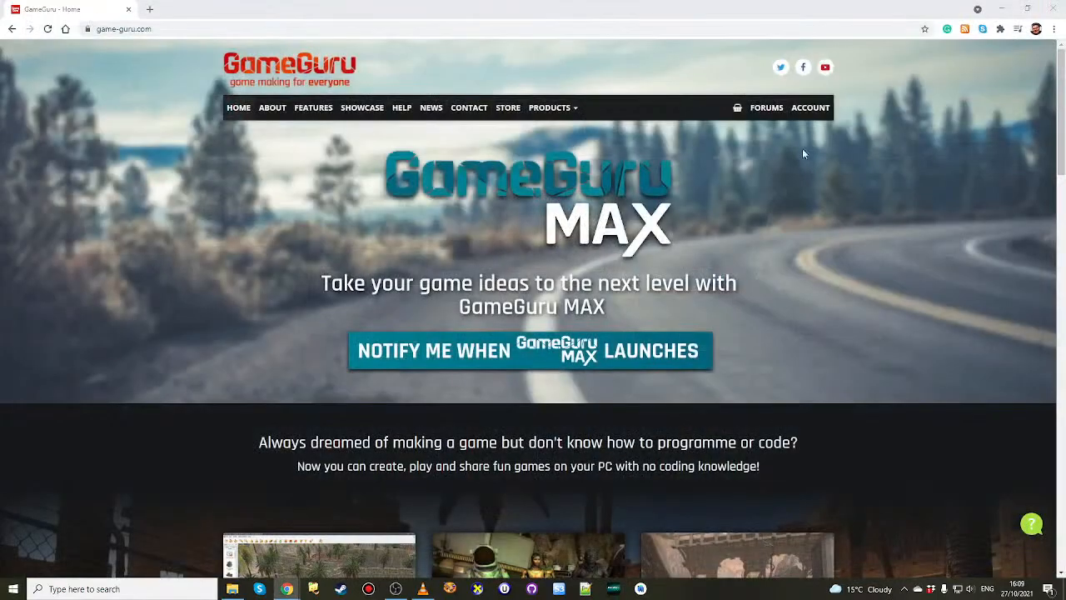
Browse into the Zombie Adventure folder under My Games and launch Zombie Adventure.exe.
left_click(233, 589)
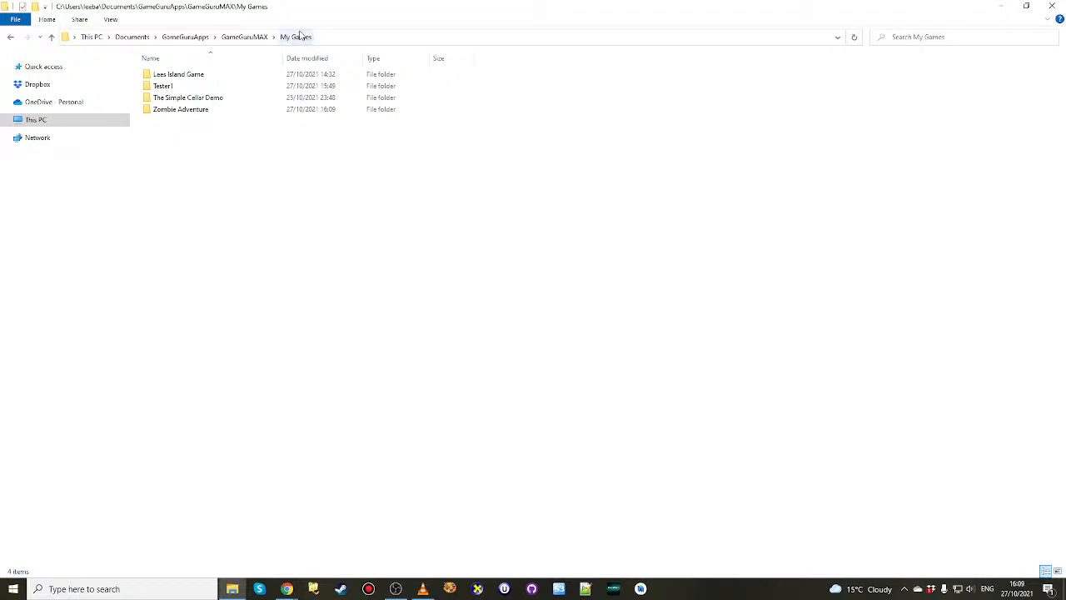
left_click(176, 74)
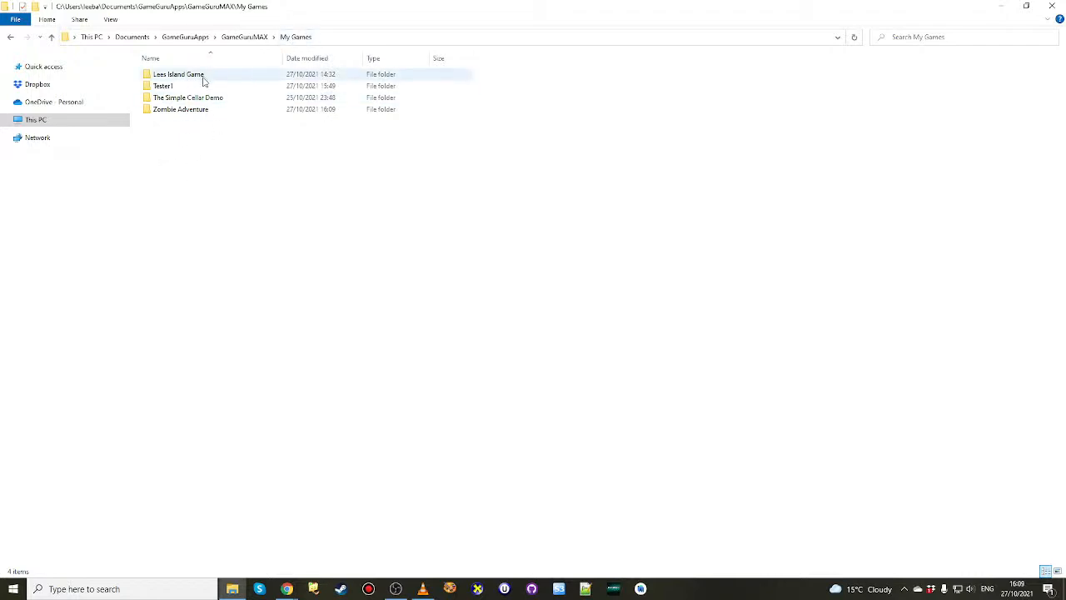
double_click(180, 110)
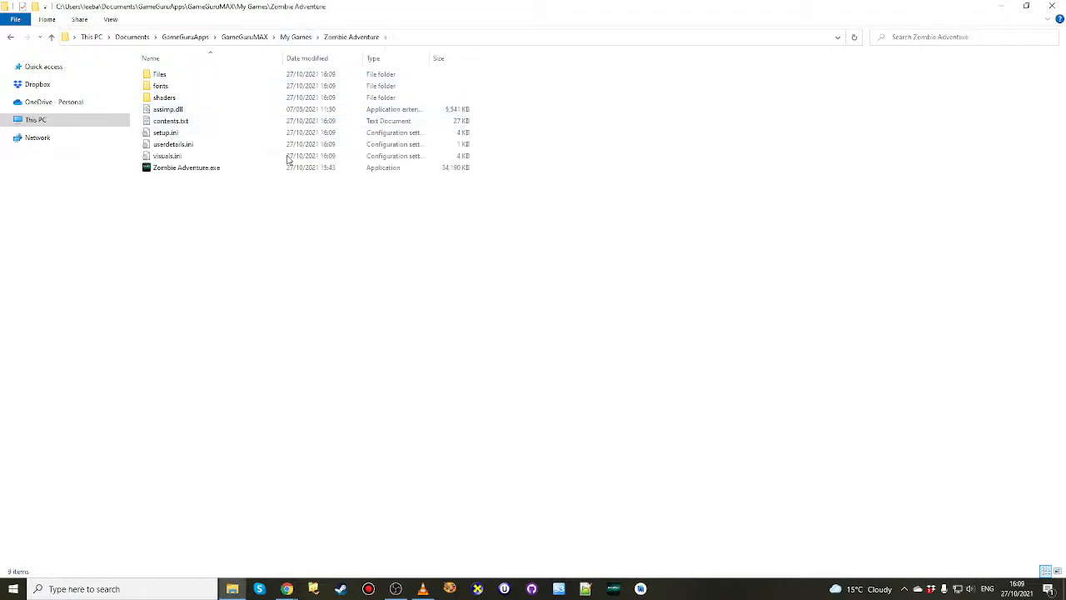
double_click(187, 167)
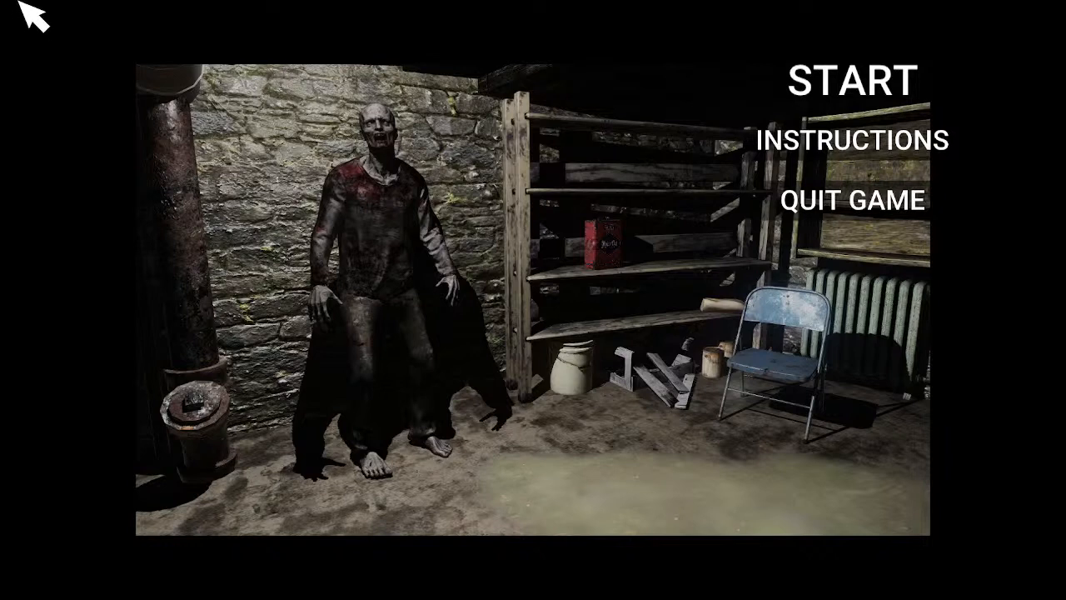
mouse_move(565, 287)
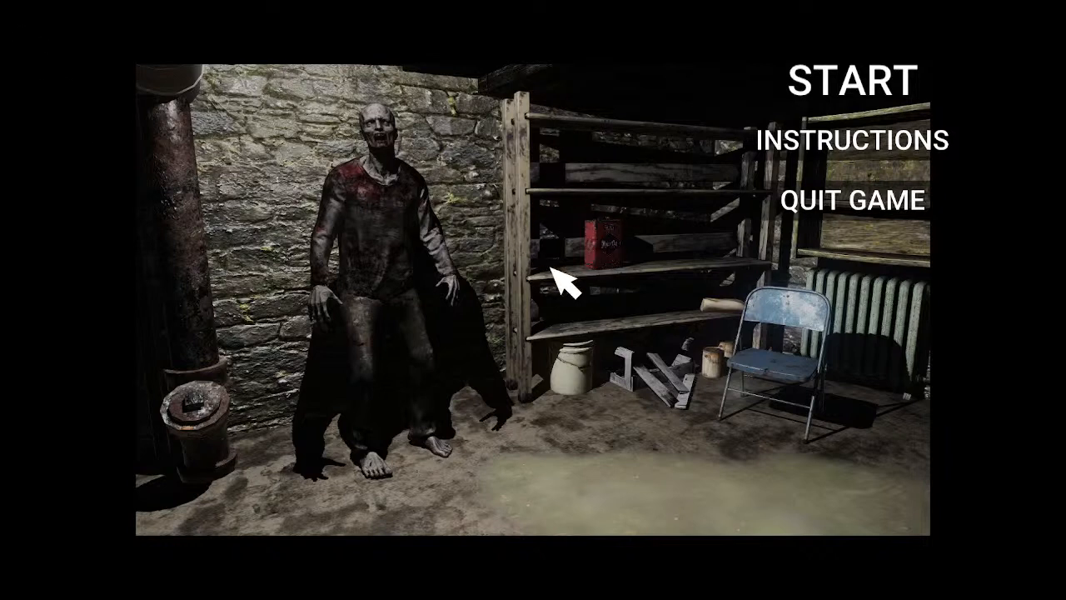
mouse_move(833, 167)
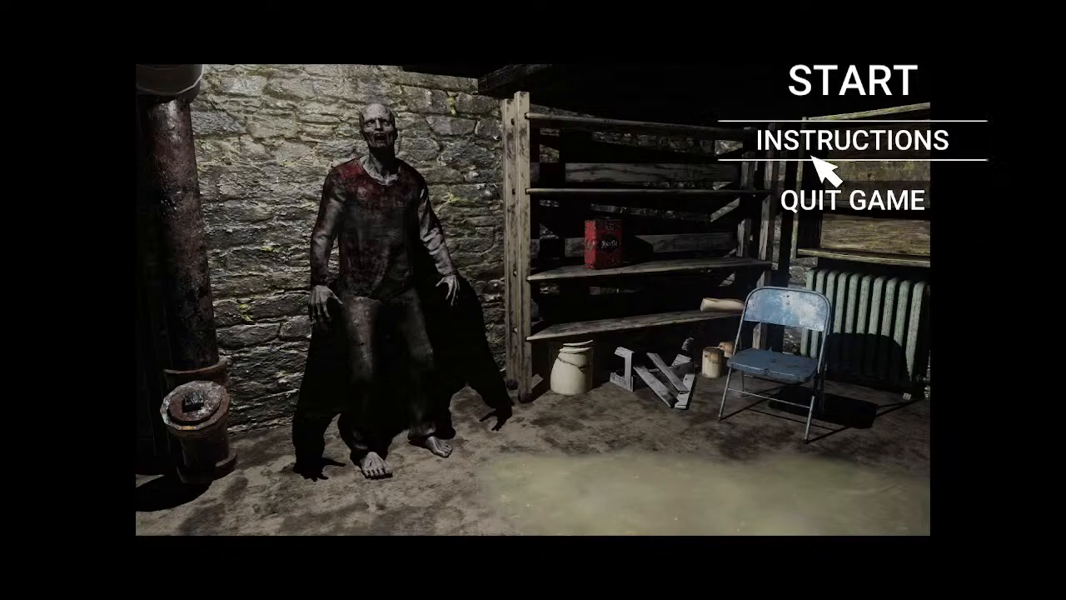
View the INSTRUCTIONS screen with the mission line, return via BACK, then QUIT GAME.
left_click(870, 140)
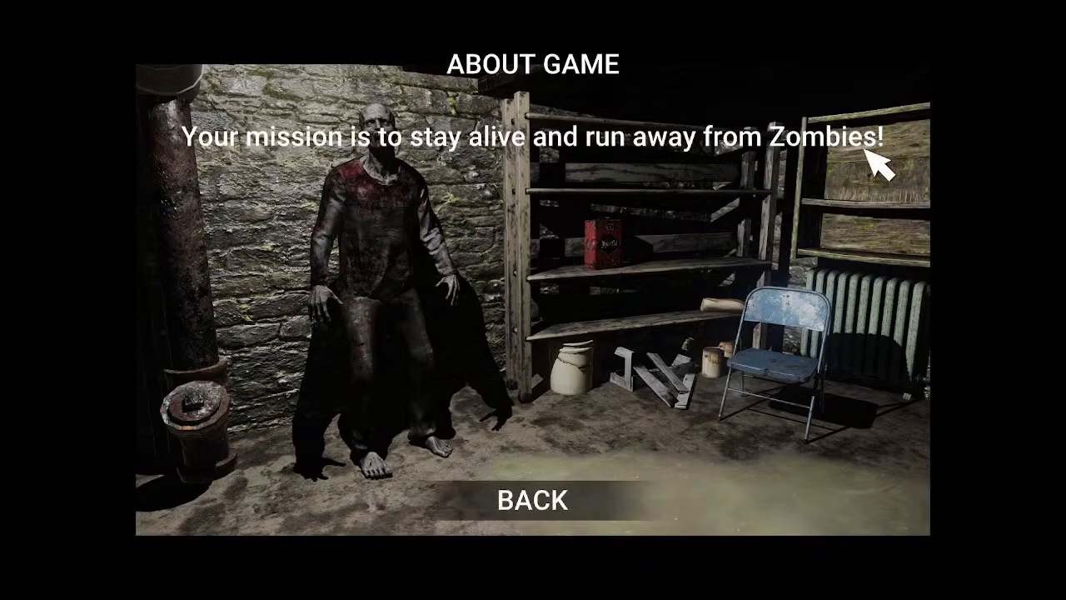
mouse_move(637, 170)
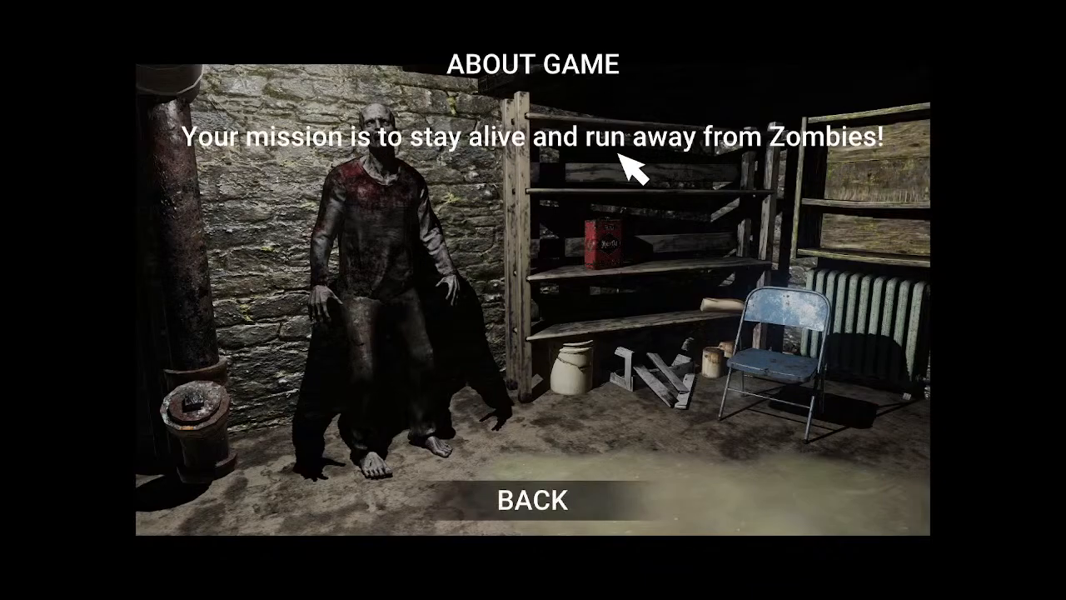
mouse_move(574, 498)
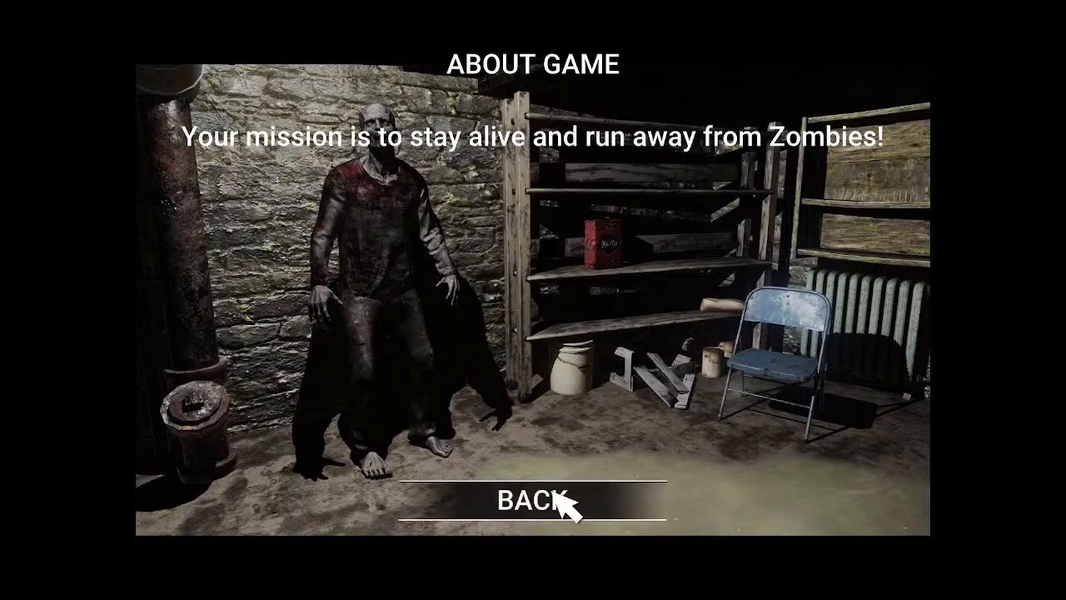
left_click(533, 500)
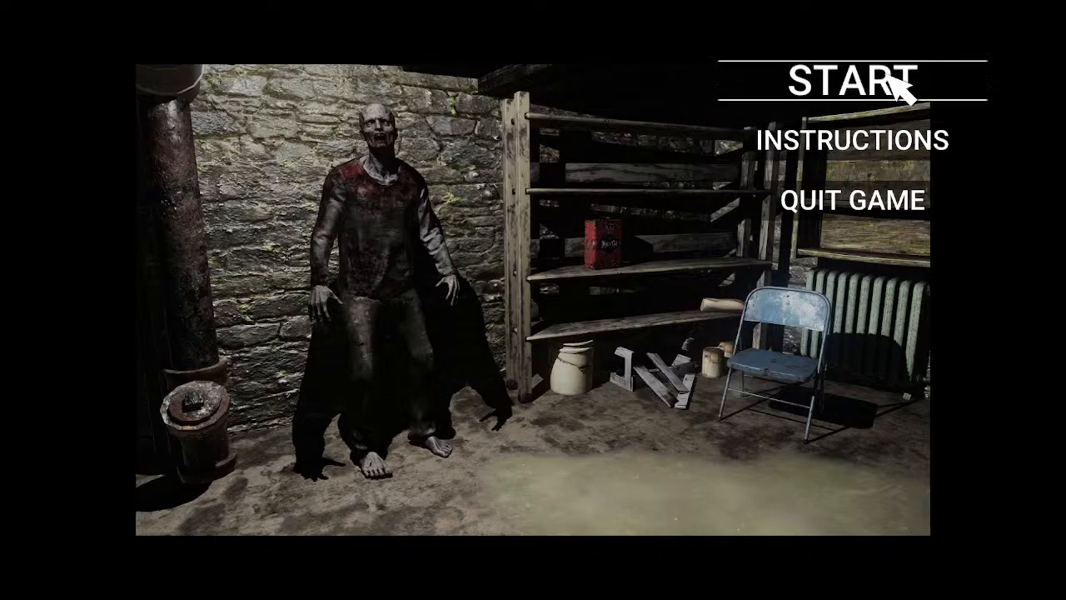
mouse_move(875, 200)
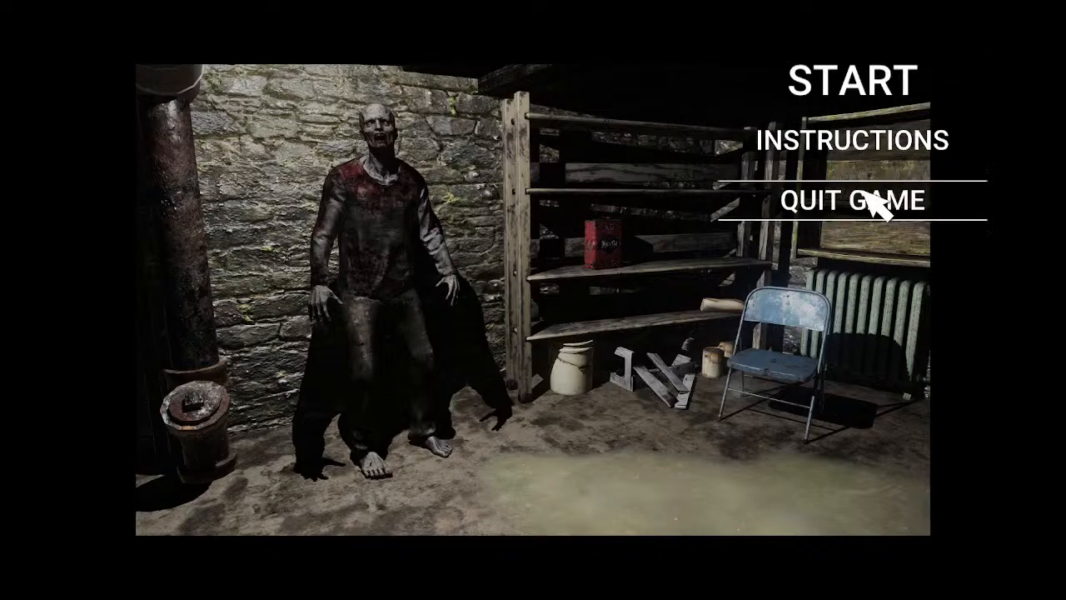
left_click(852, 200)
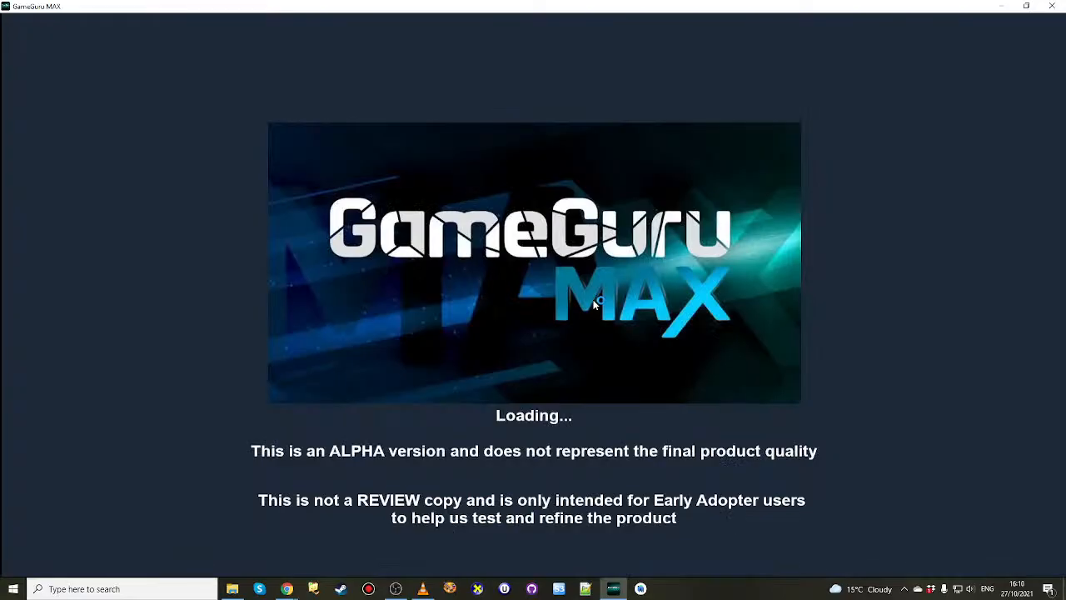
mouse_move(673, 320)
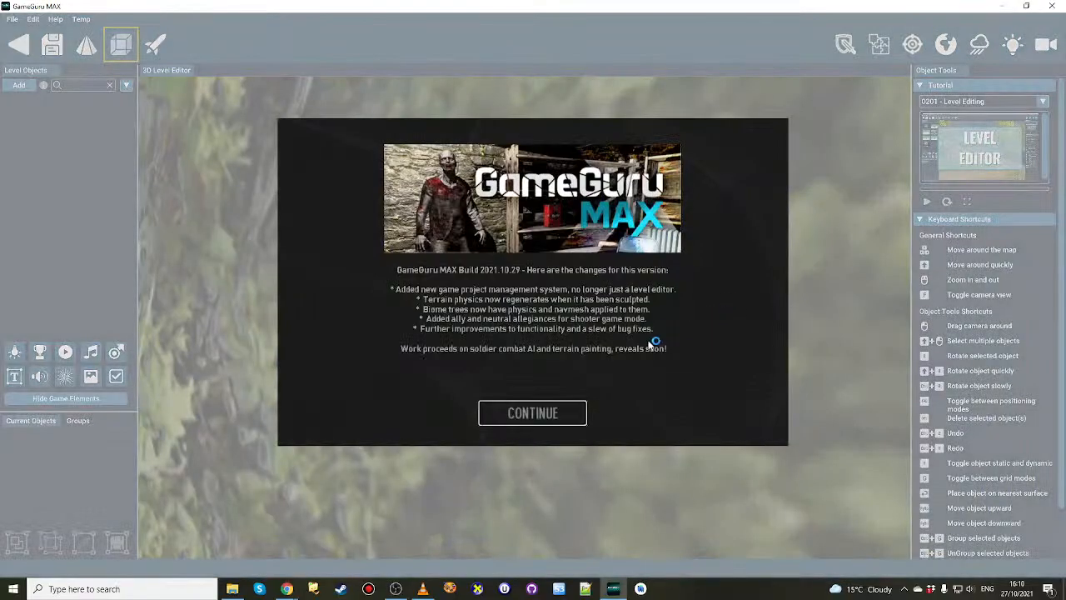
Dismiss the build changelog notes with CONTINUE to reach the empty terrain level editor.
left_click(534, 413)
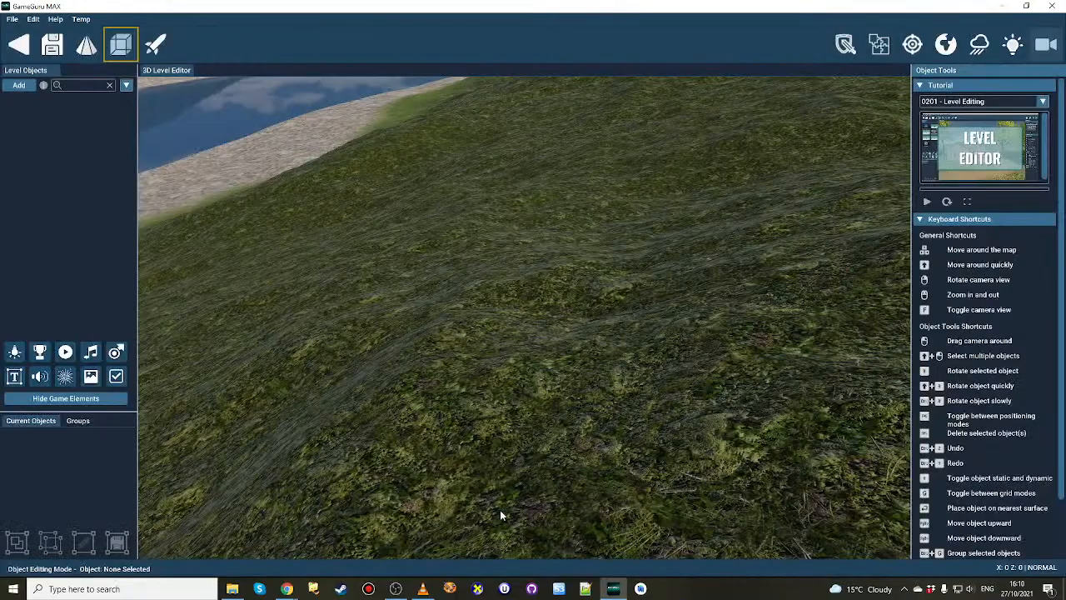
mouse_move(20, 45)
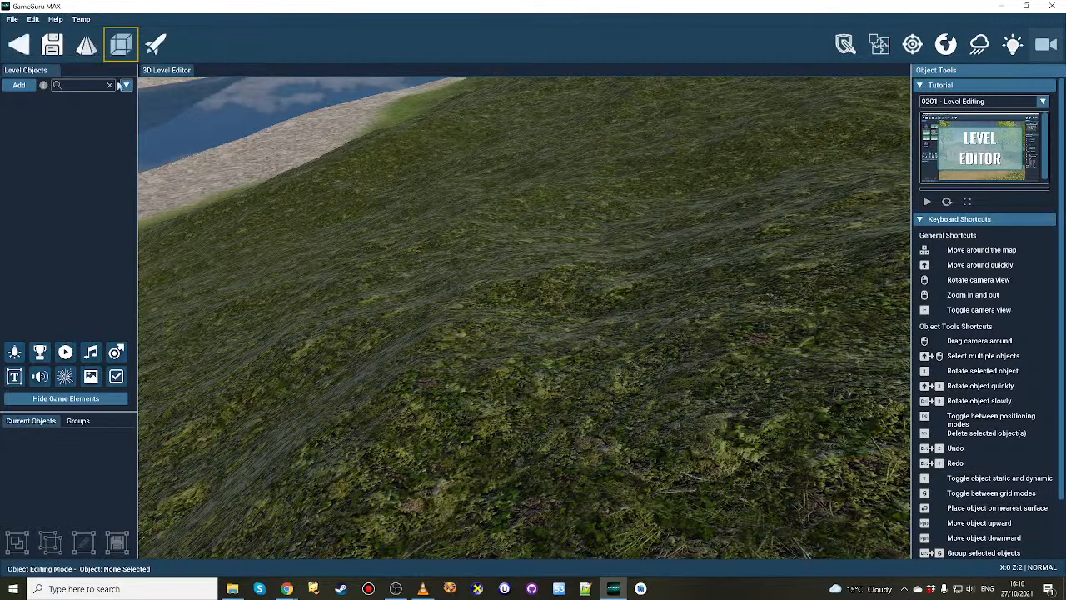
mouse_move(18, 45)
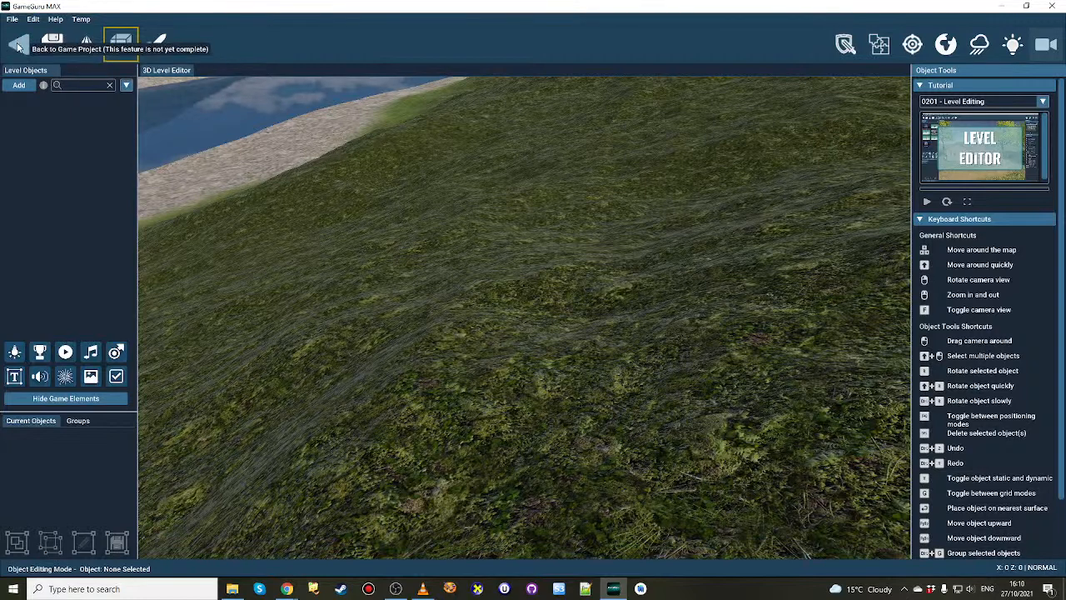
Reopen the Zombie Adventure project's storyboard from the recent game projects list.
left_click(20, 43)
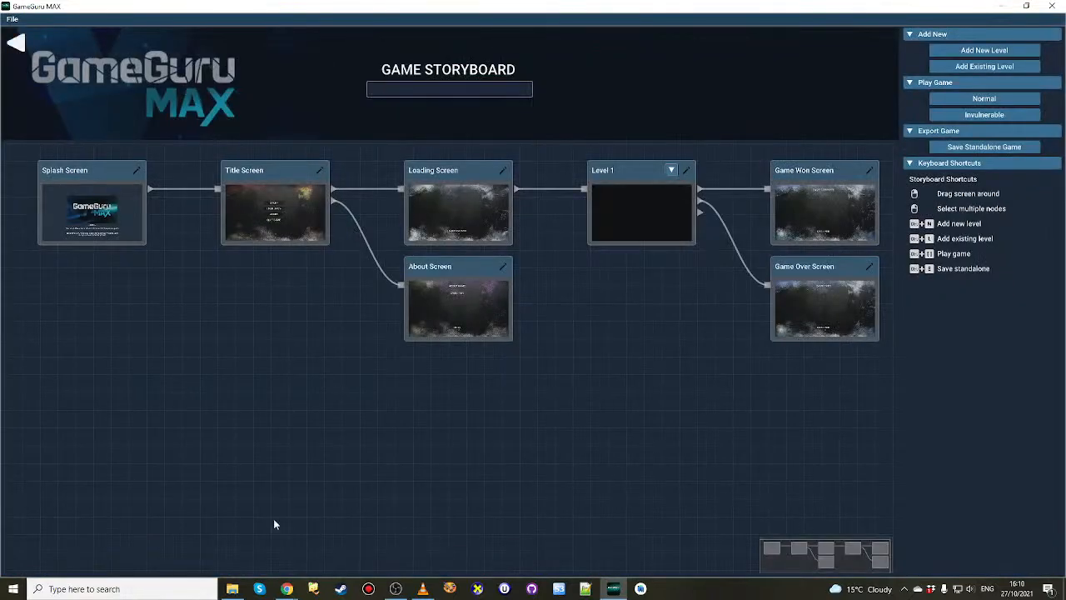
left_click(11, 18)
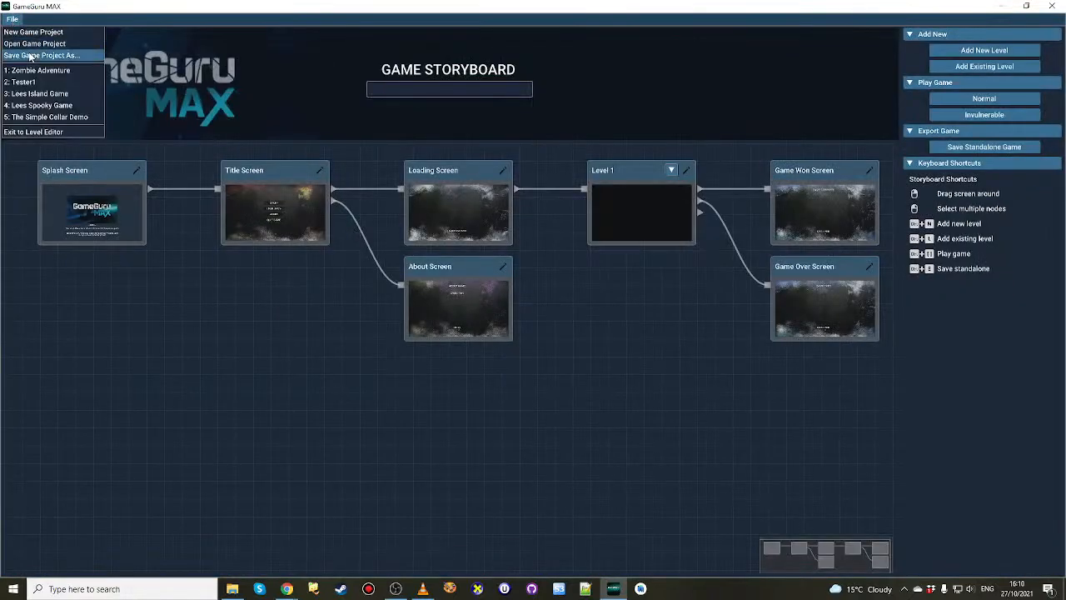
left_click(34, 43)
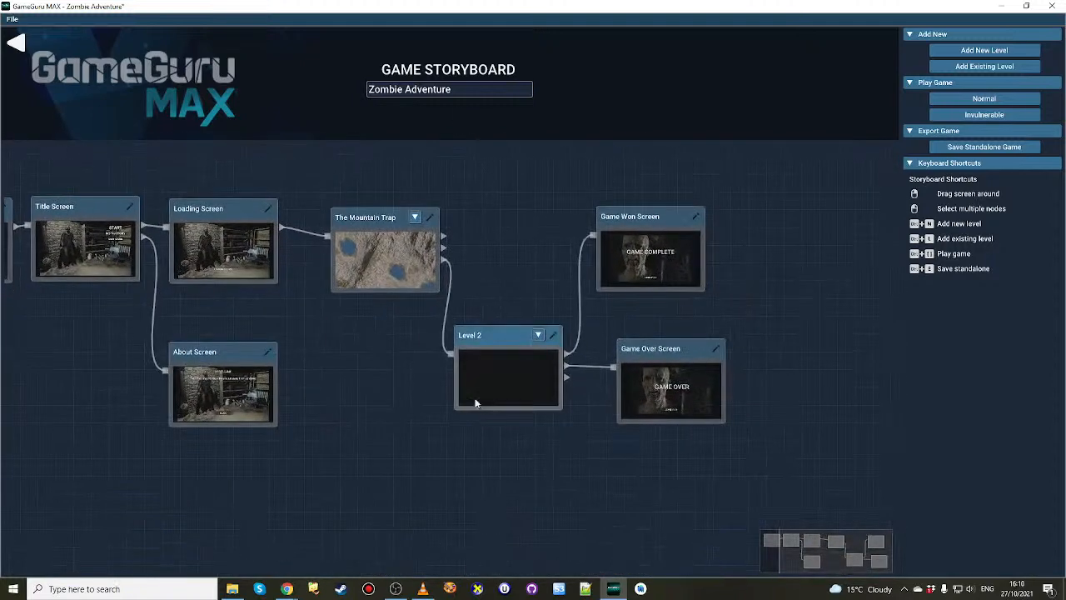
Centre the storyboard screens in view and nudge the Level 2 node left to tidy the layout.
left_click_drag(475, 405, 458, 489)
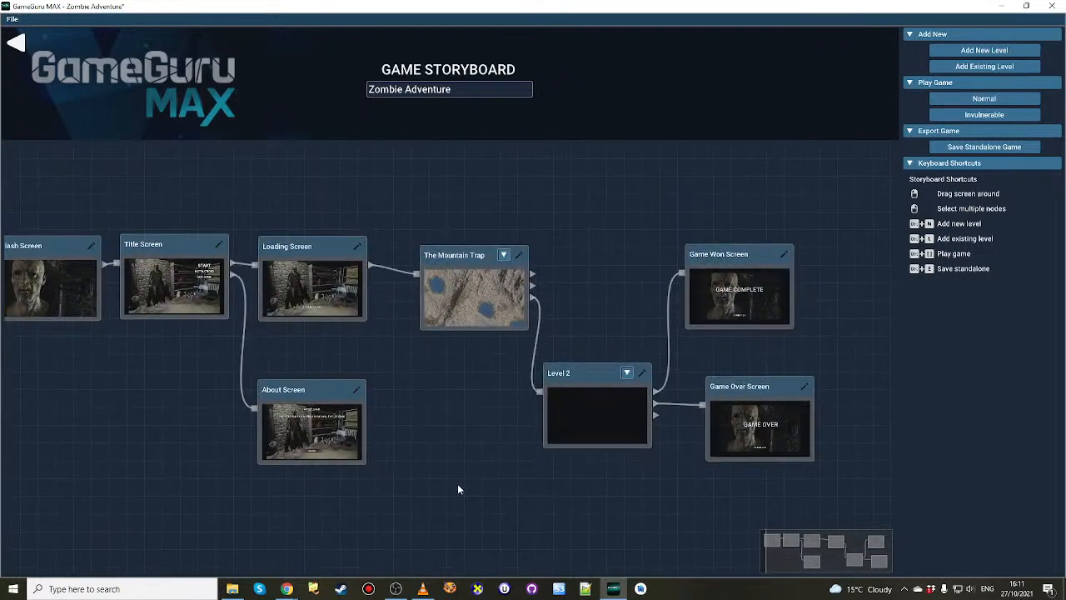
left_click_drag(458, 490, 475, 410)
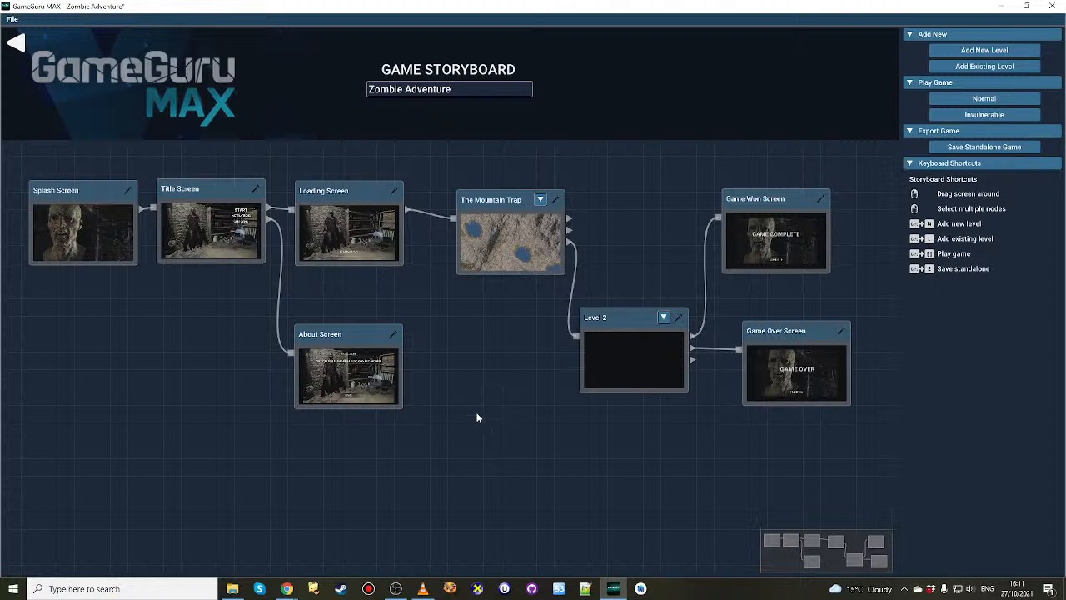
mouse_move(324, 431)
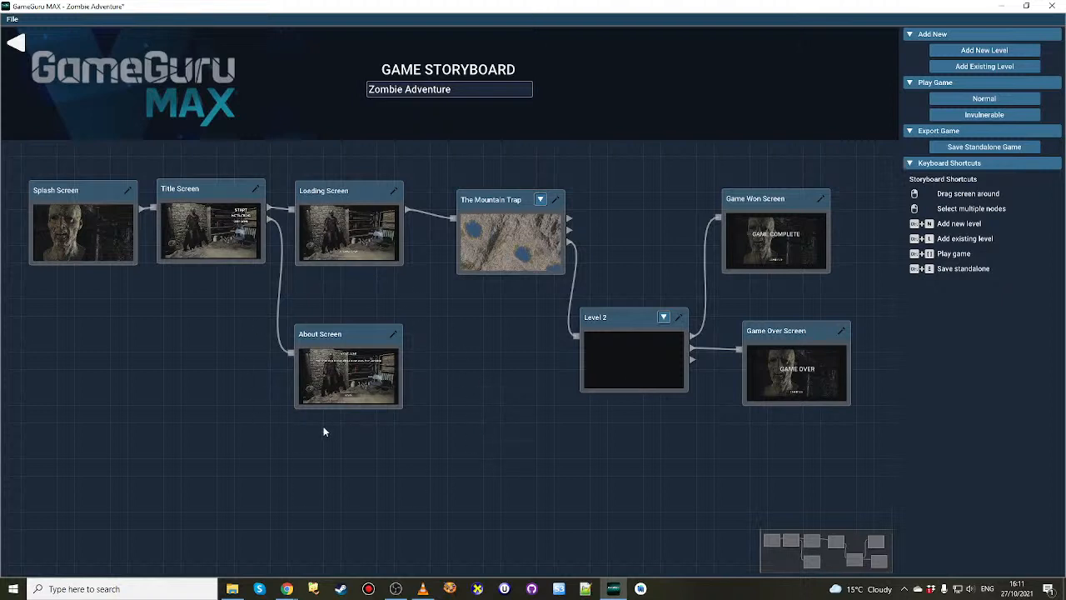
mouse_move(470, 380)
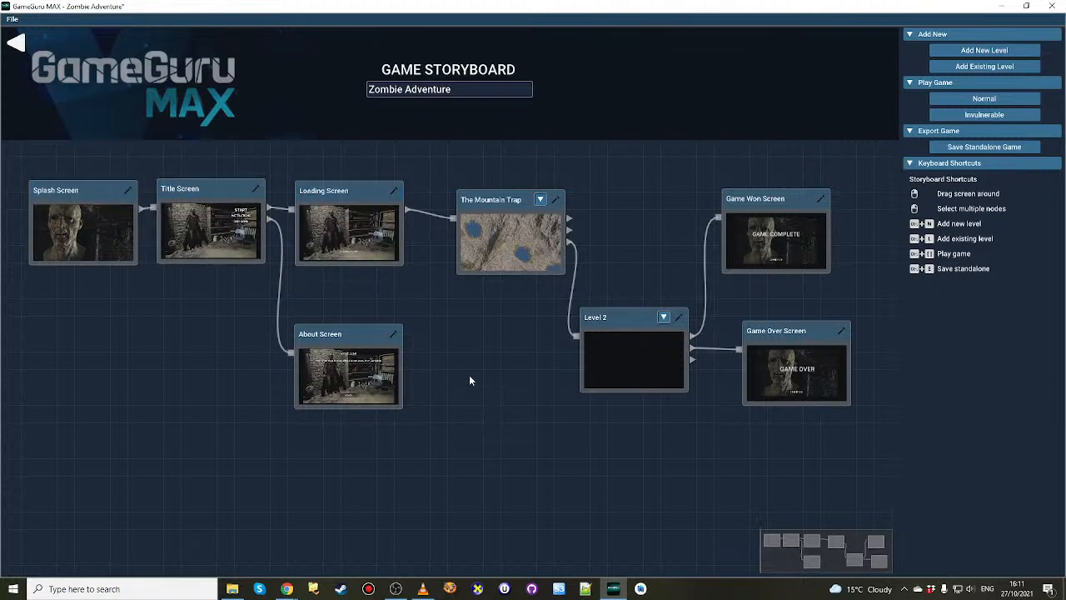
mouse_move(516, 376)
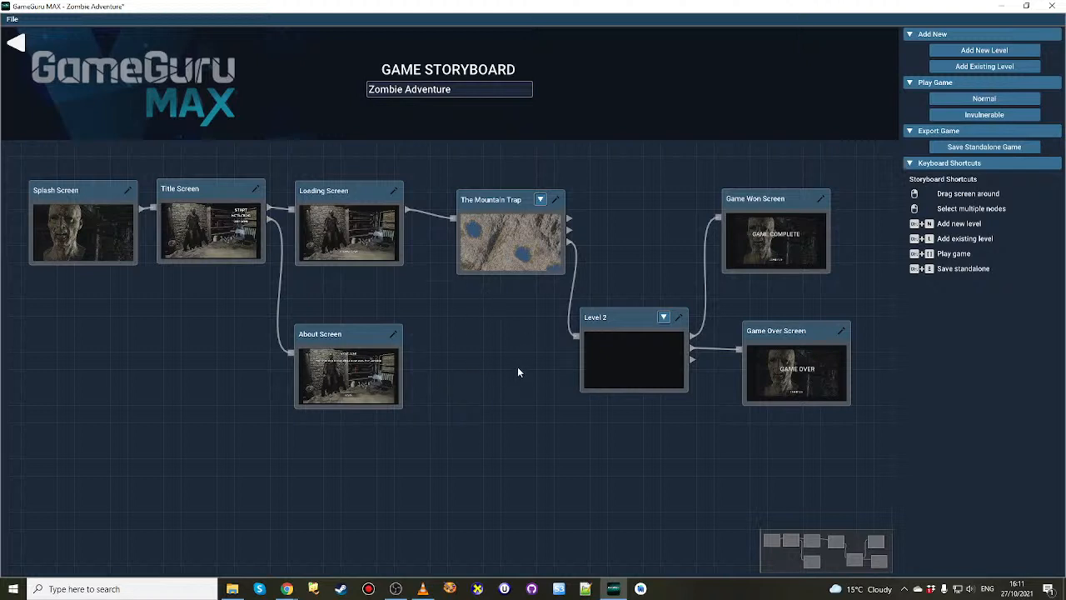
mouse_move(517, 208)
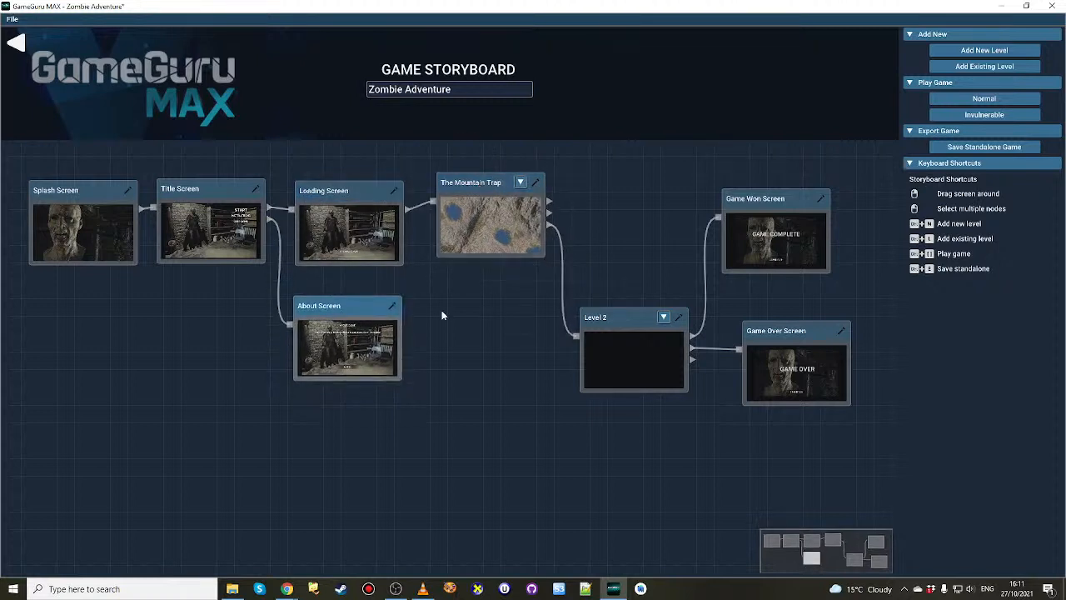
left_click_drag(633, 358, 575, 364)
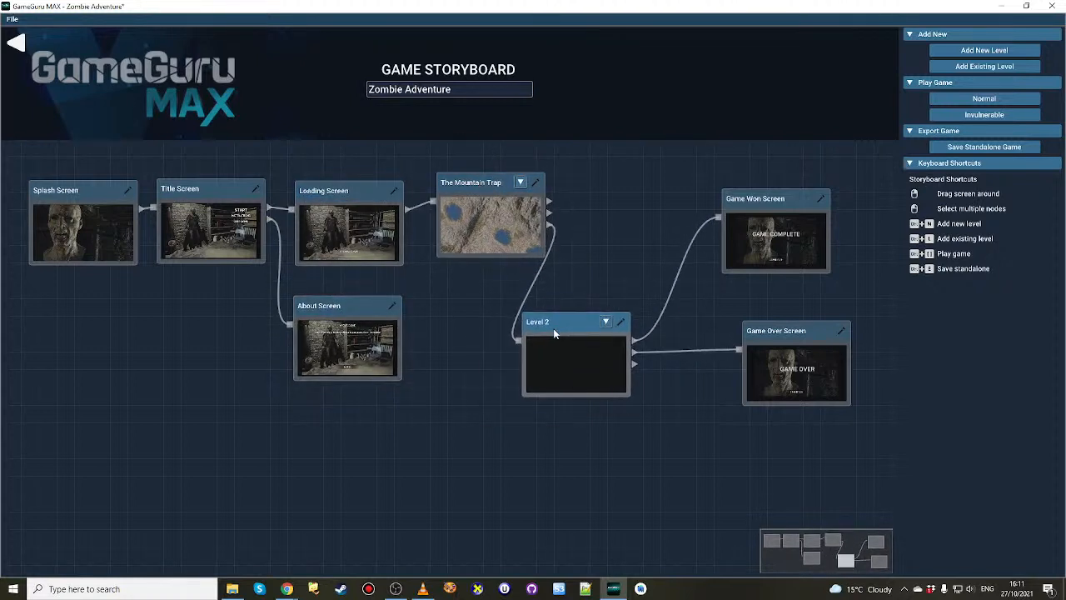
mouse_move(665, 456)
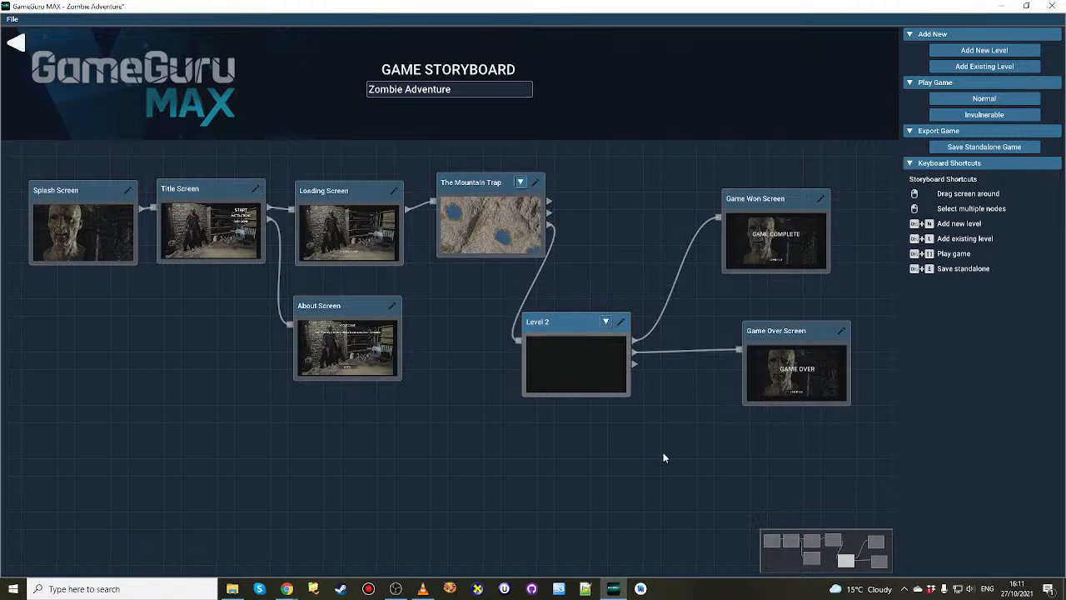
mouse_move(633, 391)
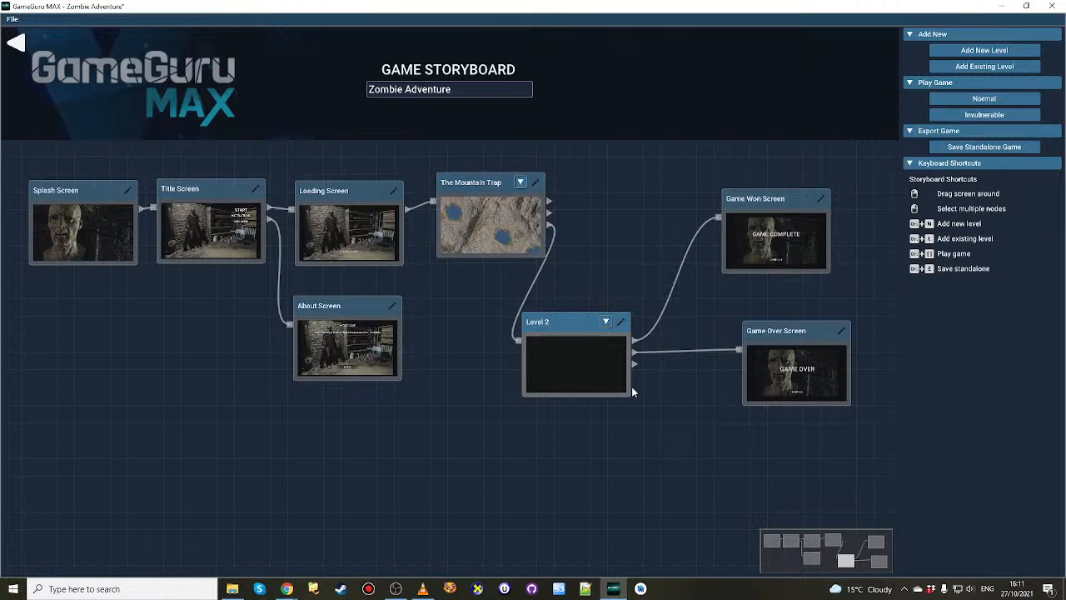
mouse_move(617, 424)
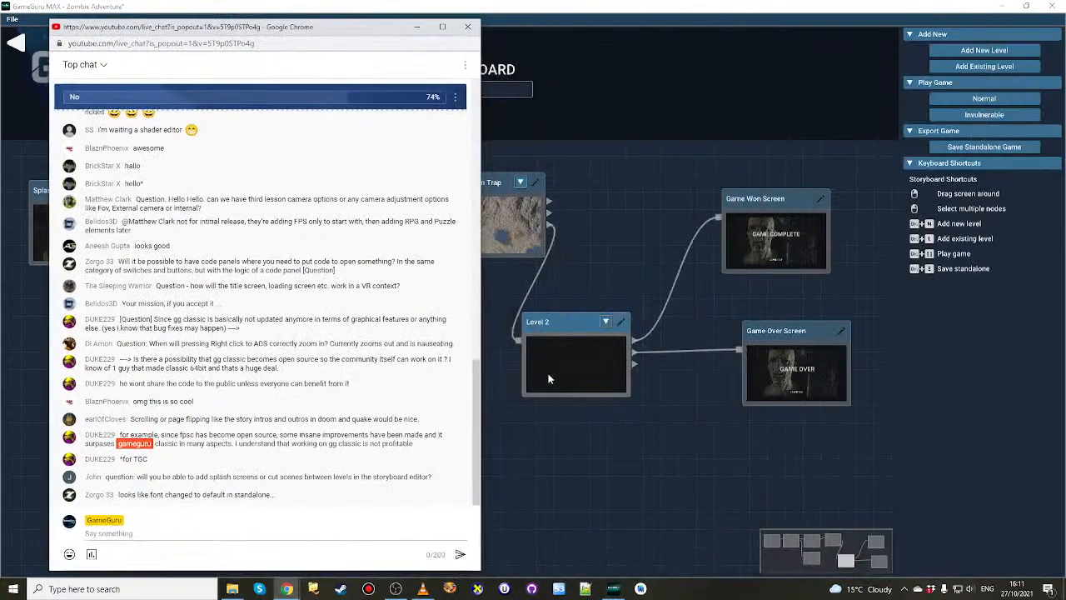
Scroll down through the YouTube live chat to catch up on viewers' latest questions.
scroll("up", 3)
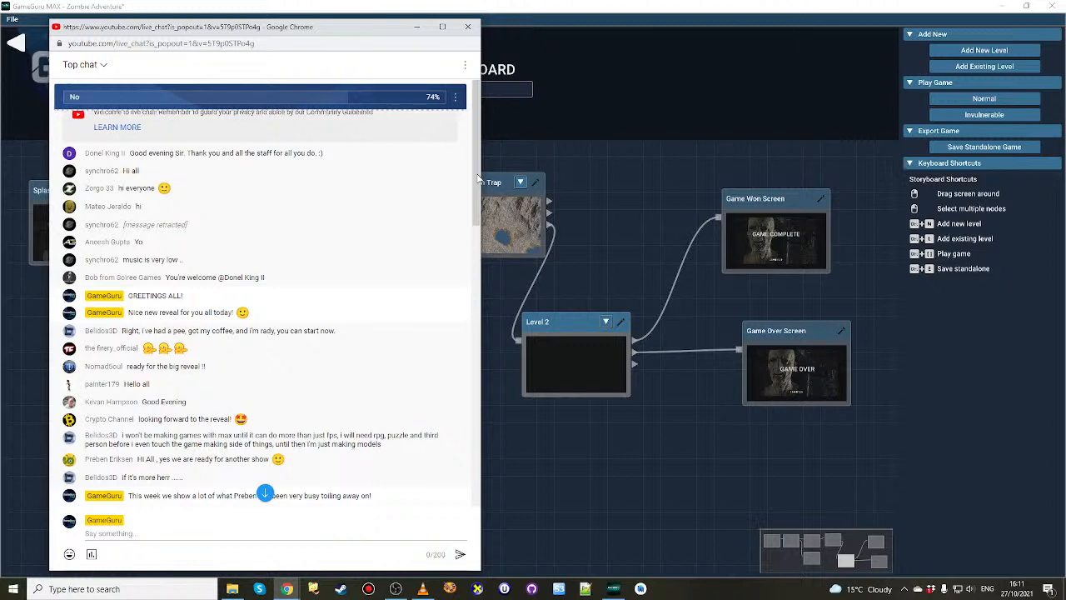
scroll("down", 3)
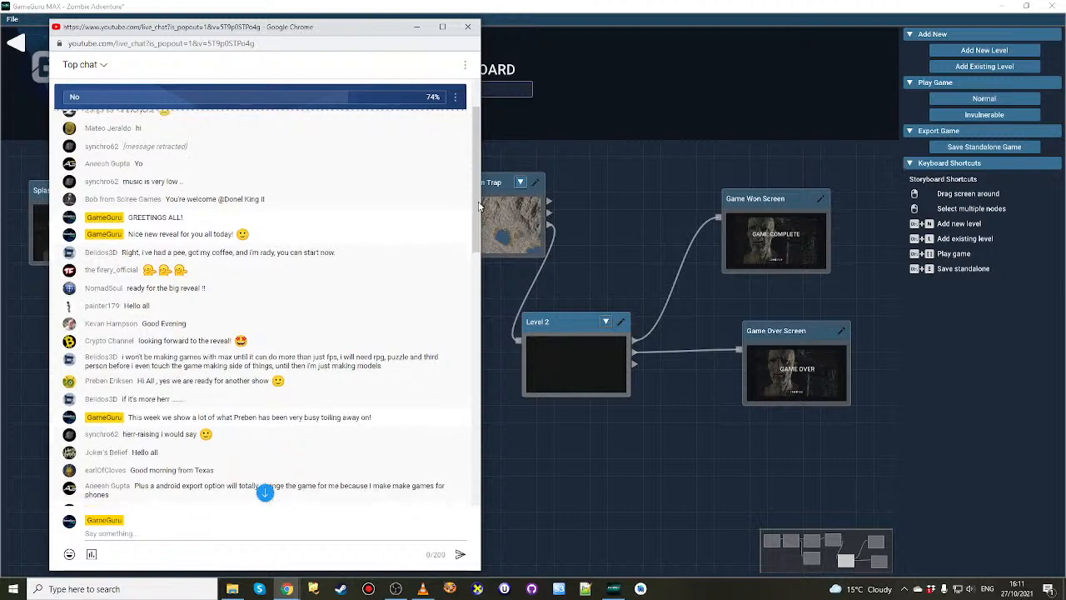
scroll("down", 3)
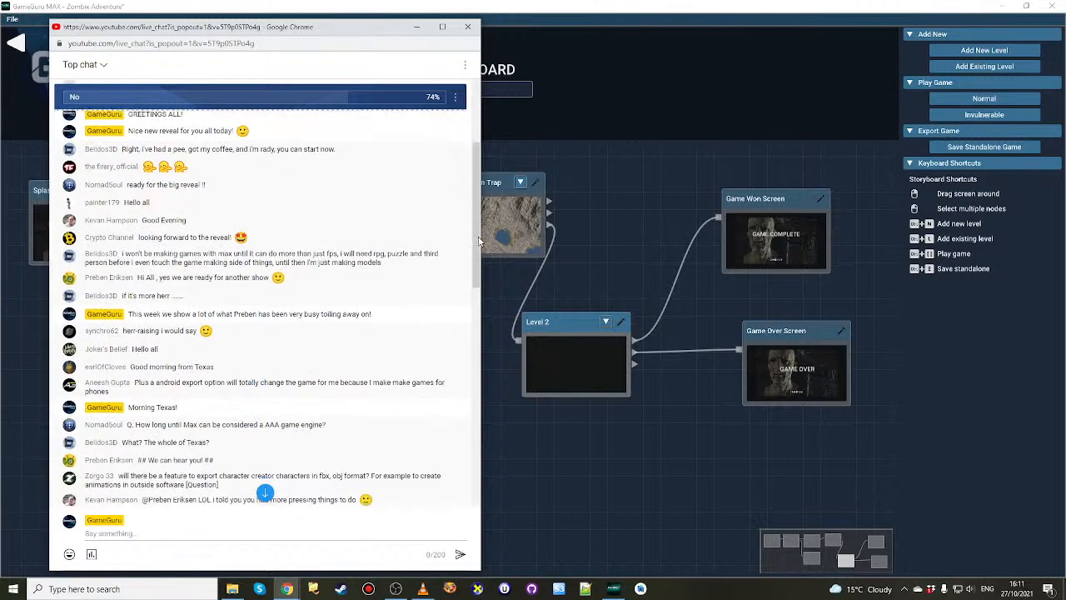
scroll("down", 3)
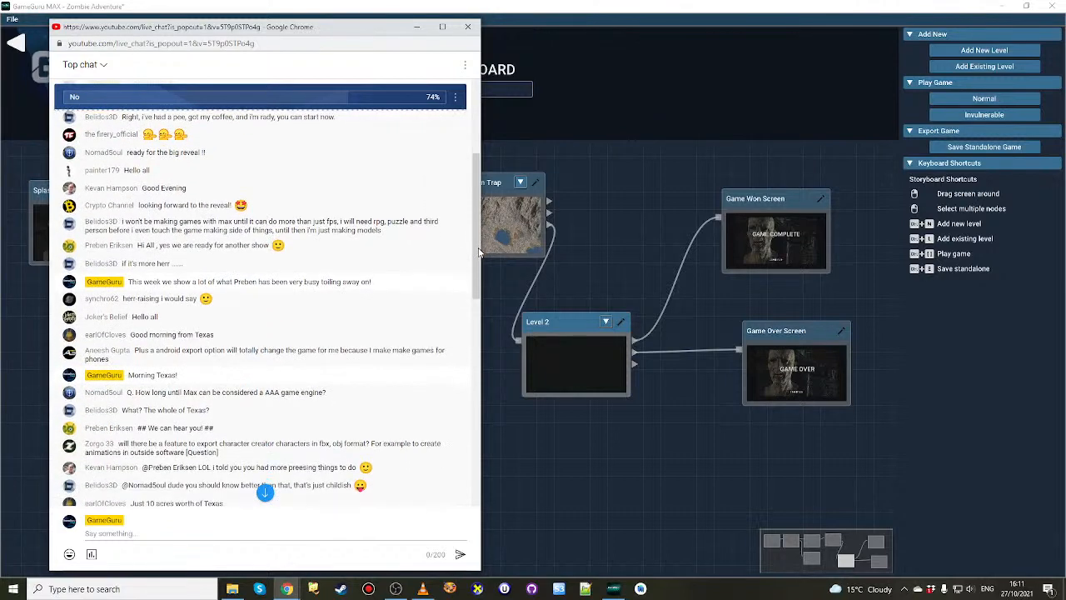
scroll("down", 3)
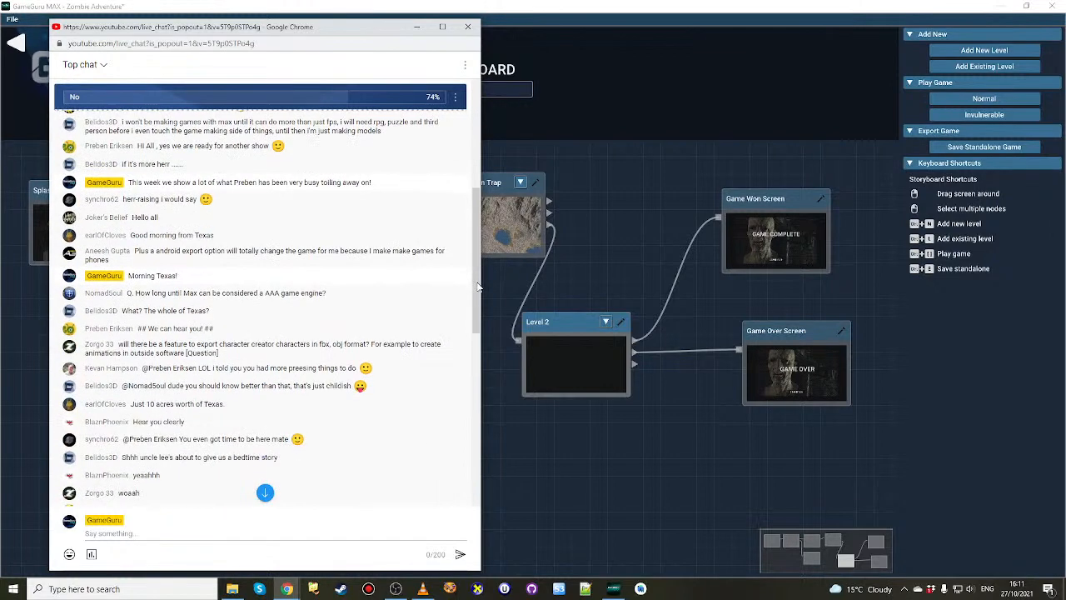
scroll("up", 3)
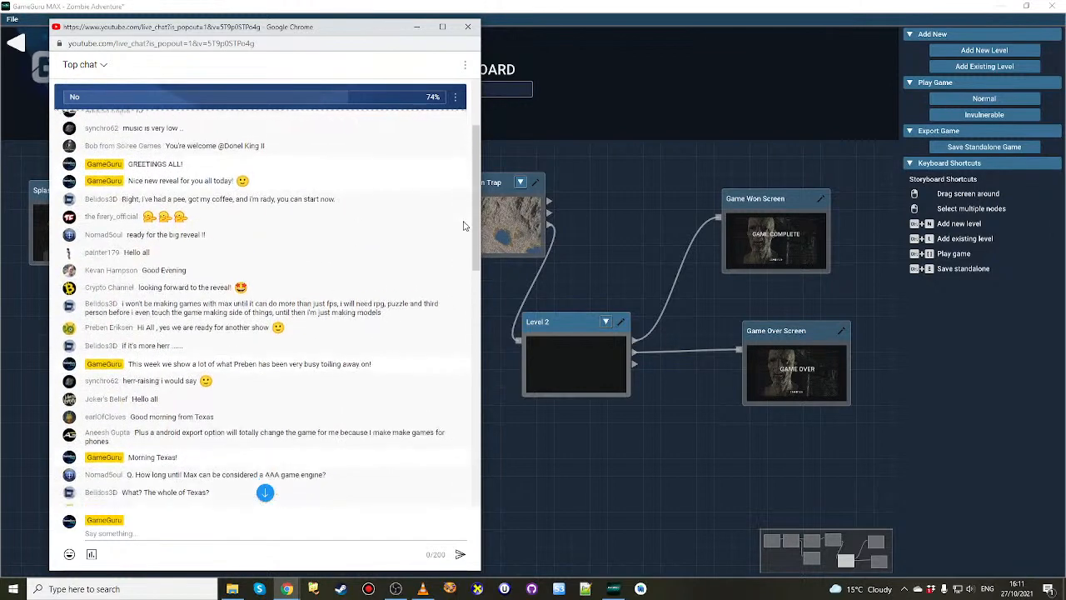
scroll("down", 3)
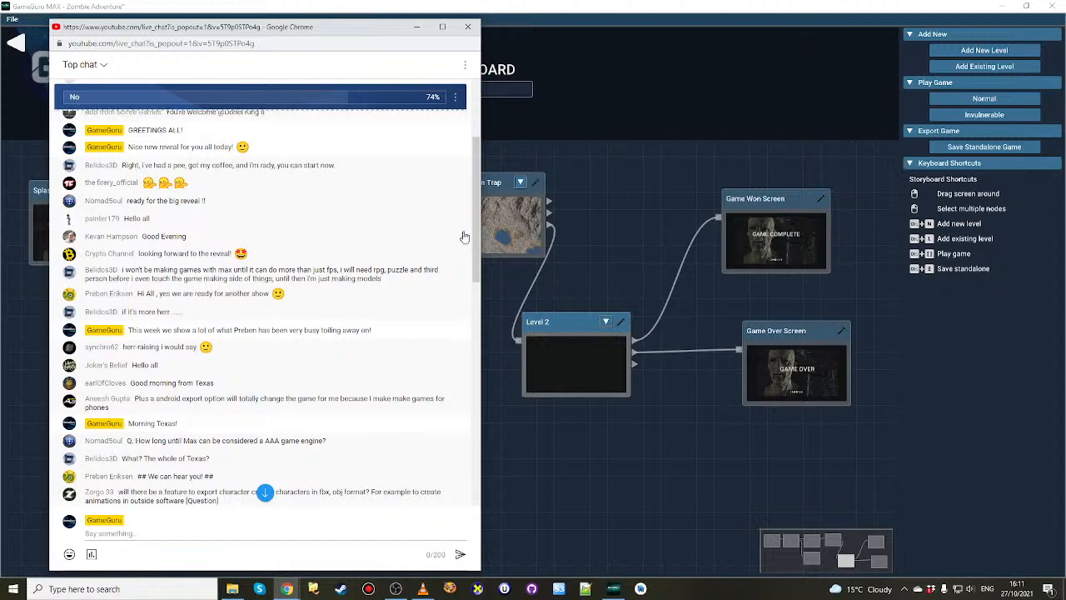
scroll("down", 3)
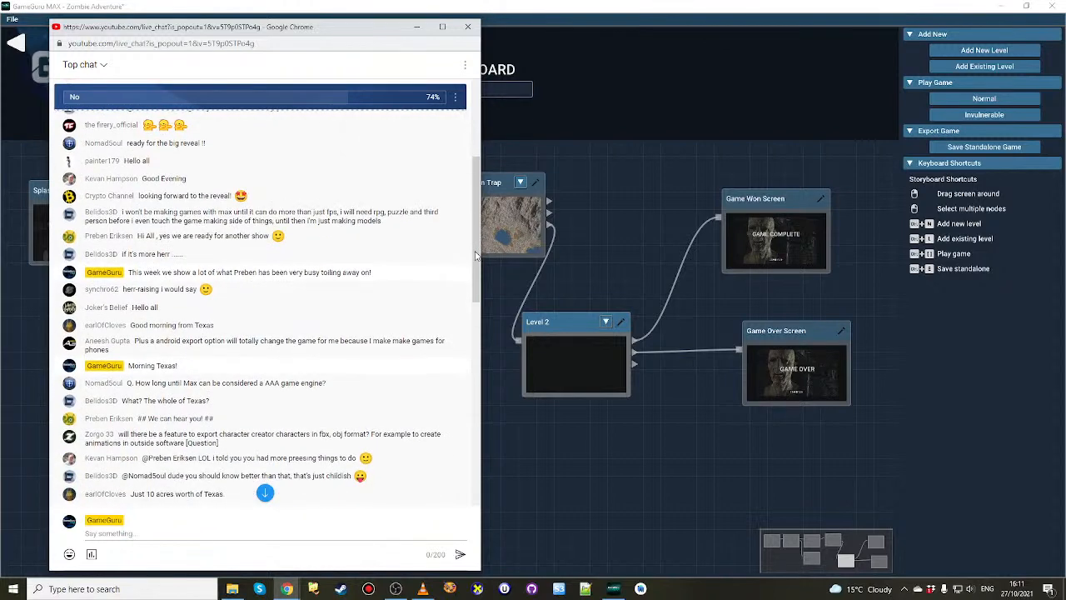
scroll("down", 3)
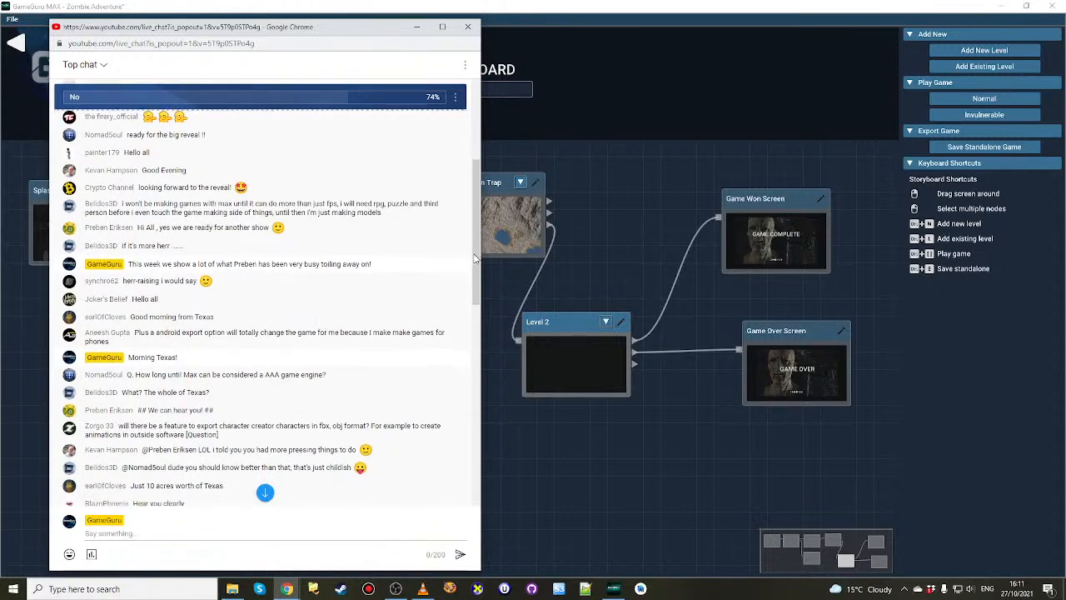
scroll("down", 3)
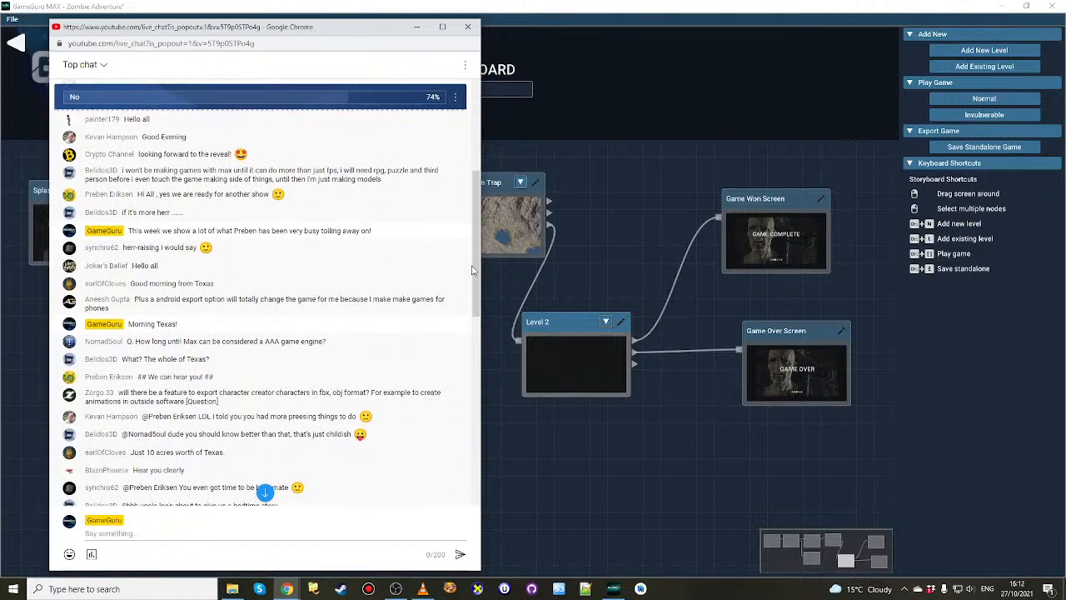
scroll("down", 3)
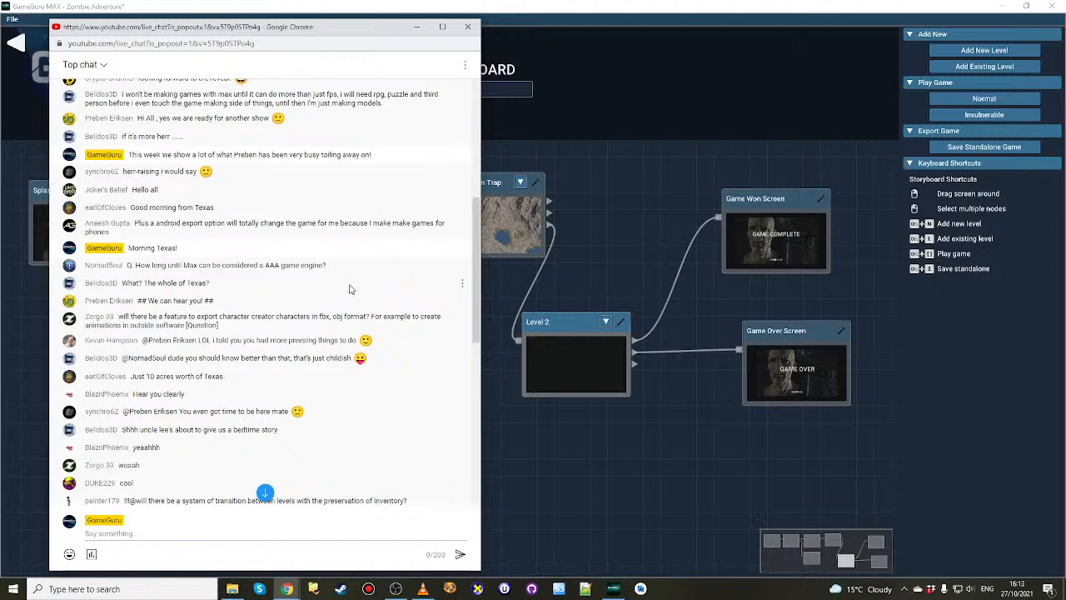
mouse_move(478, 274)
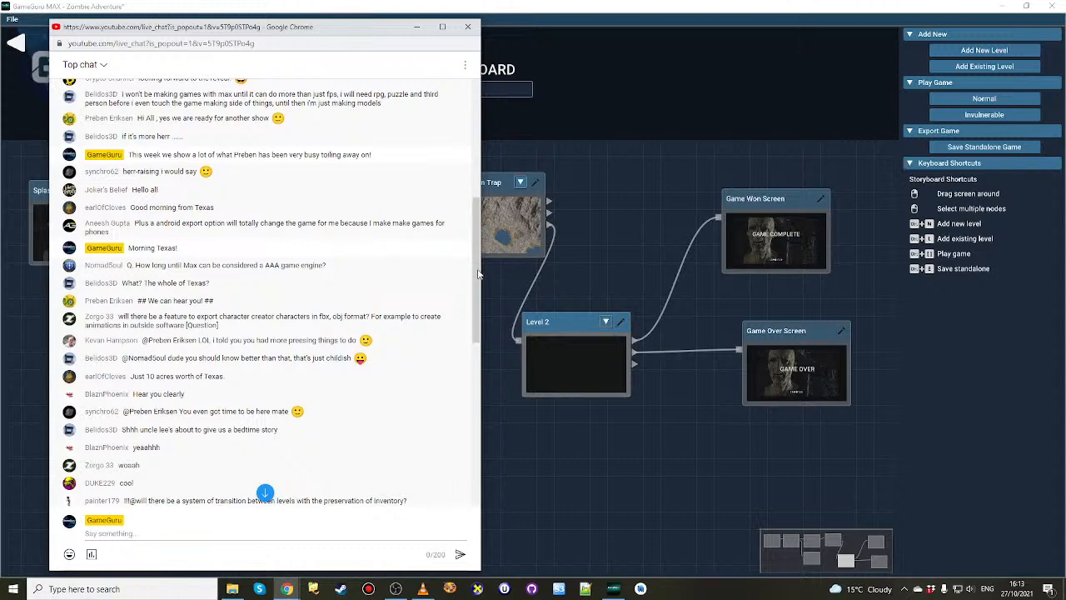
scroll("down", 3)
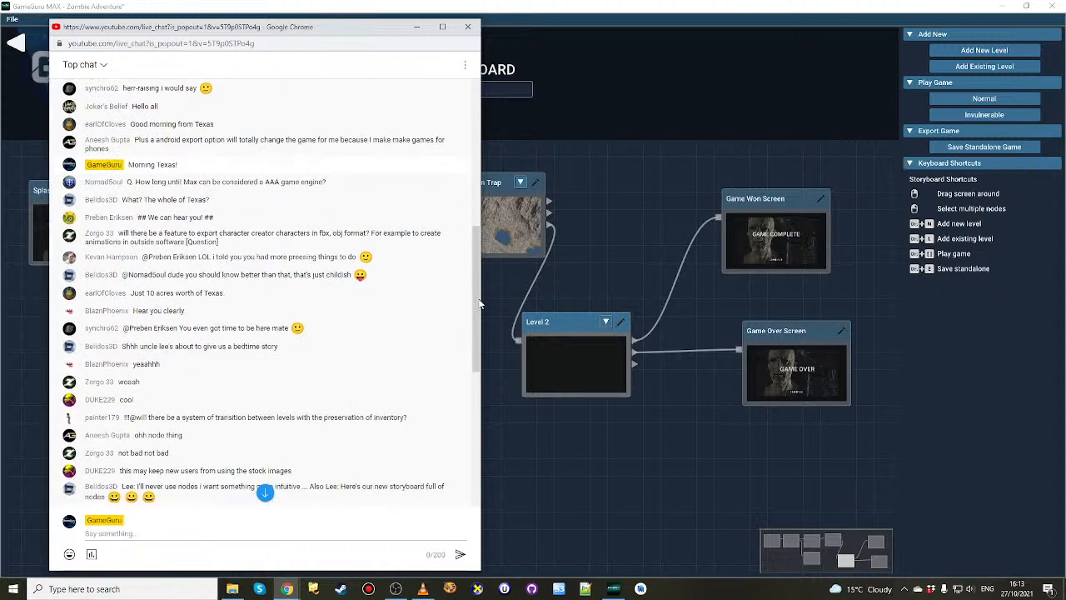
mouse_move(476, 299)
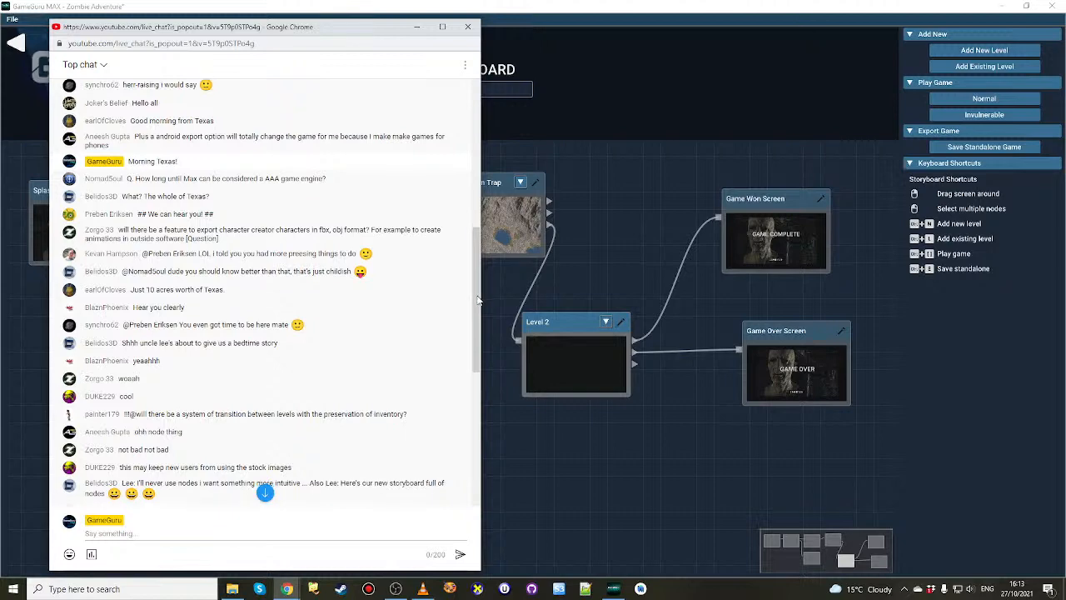
scroll("down", 3)
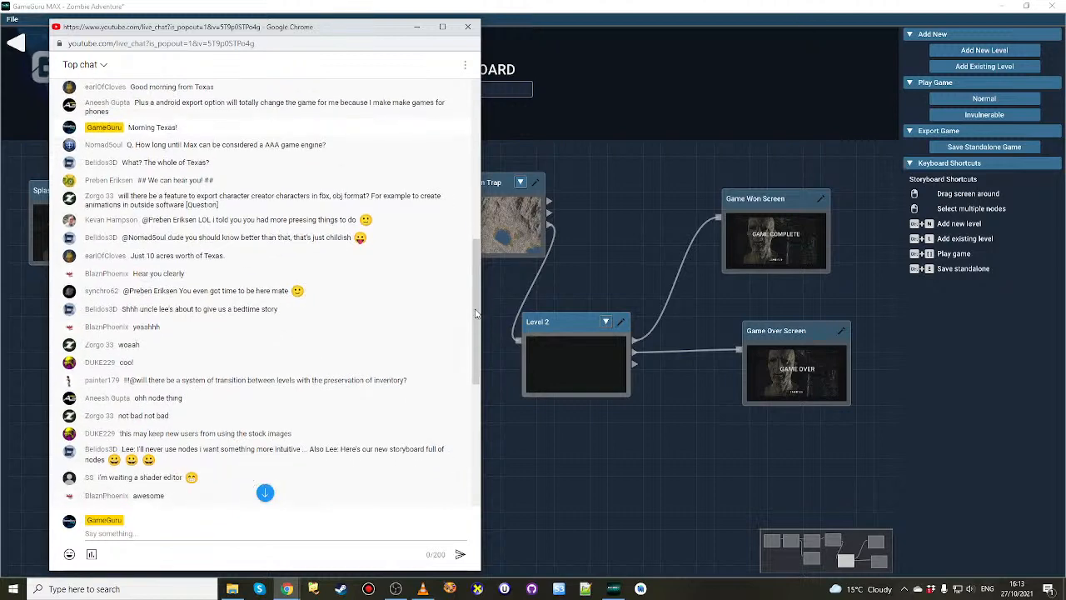
scroll("down", 3)
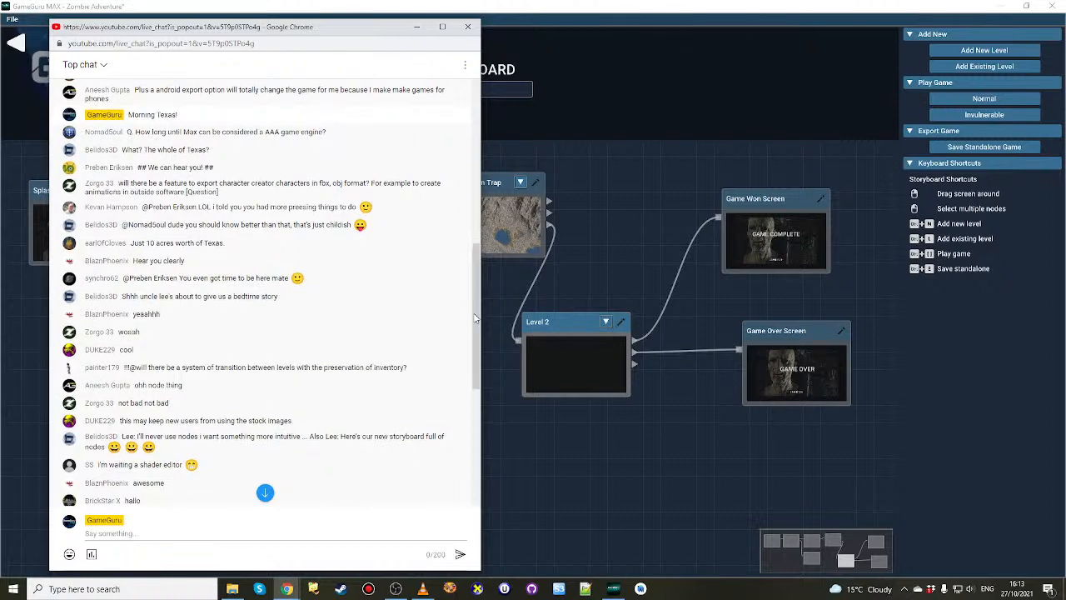
scroll("down", 3)
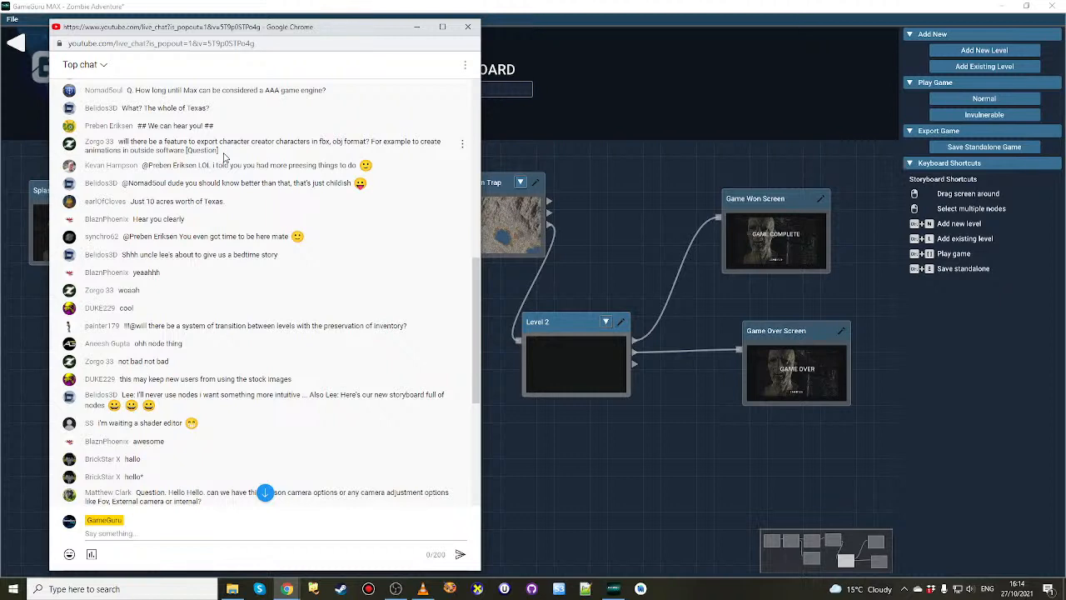
mouse_move(260, 157)
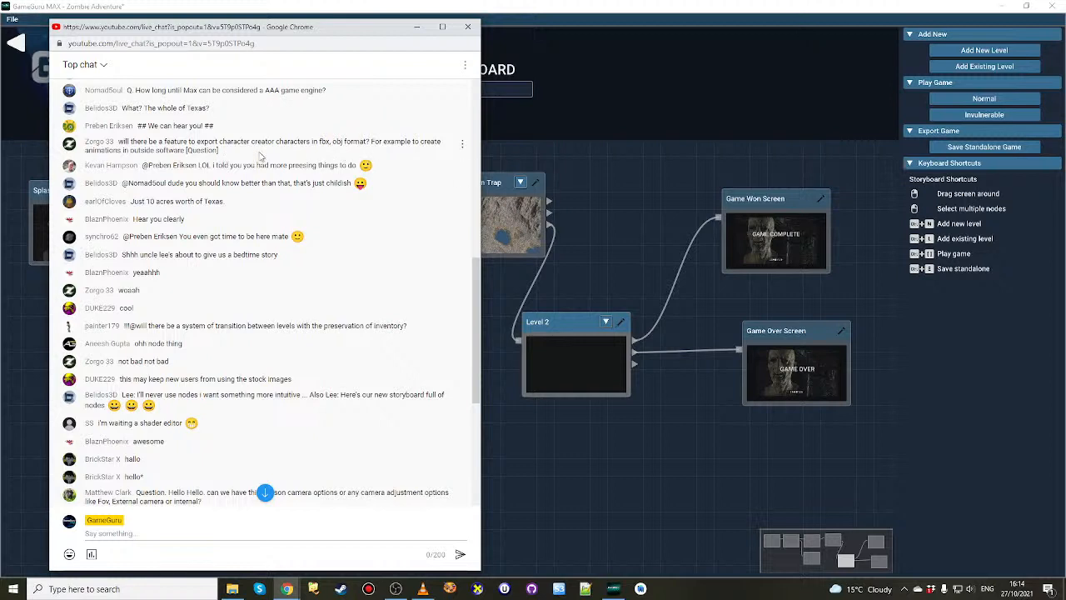
mouse_move(373, 170)
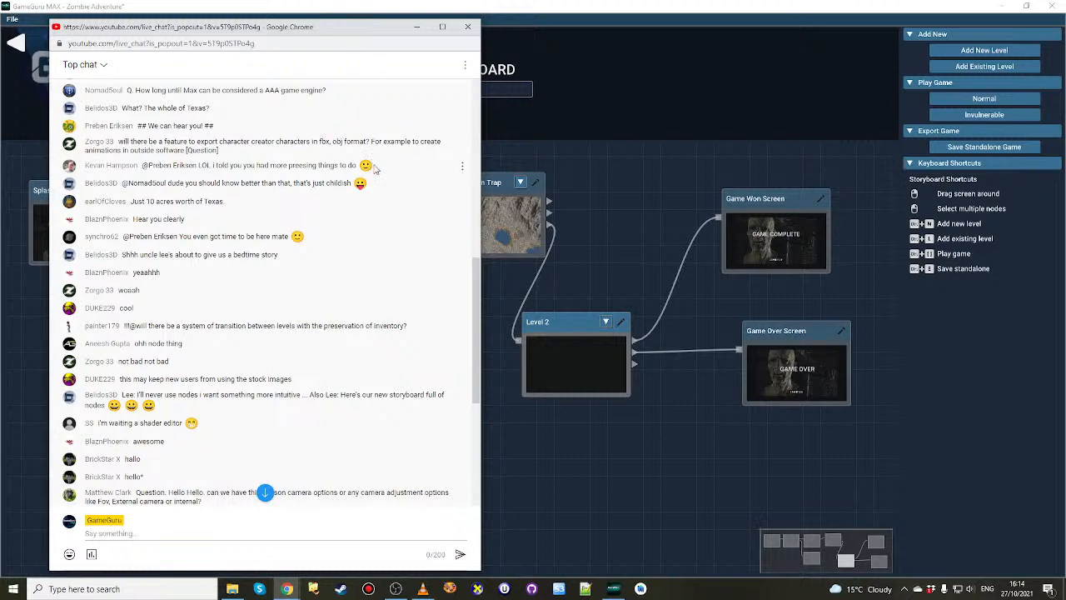
mouse_move(264, 156)
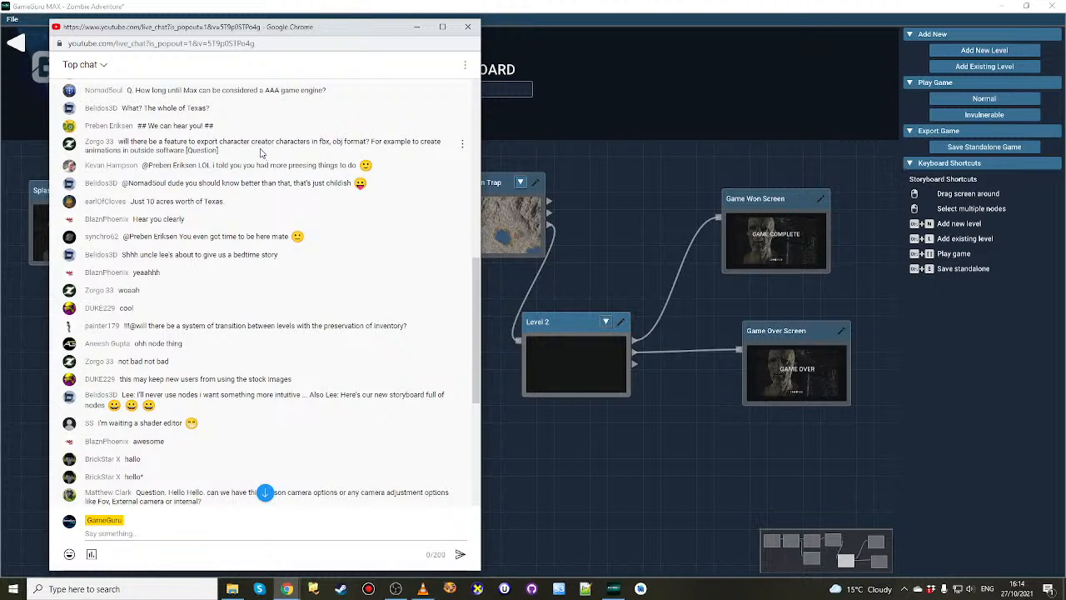
mouse_move(296, 157)
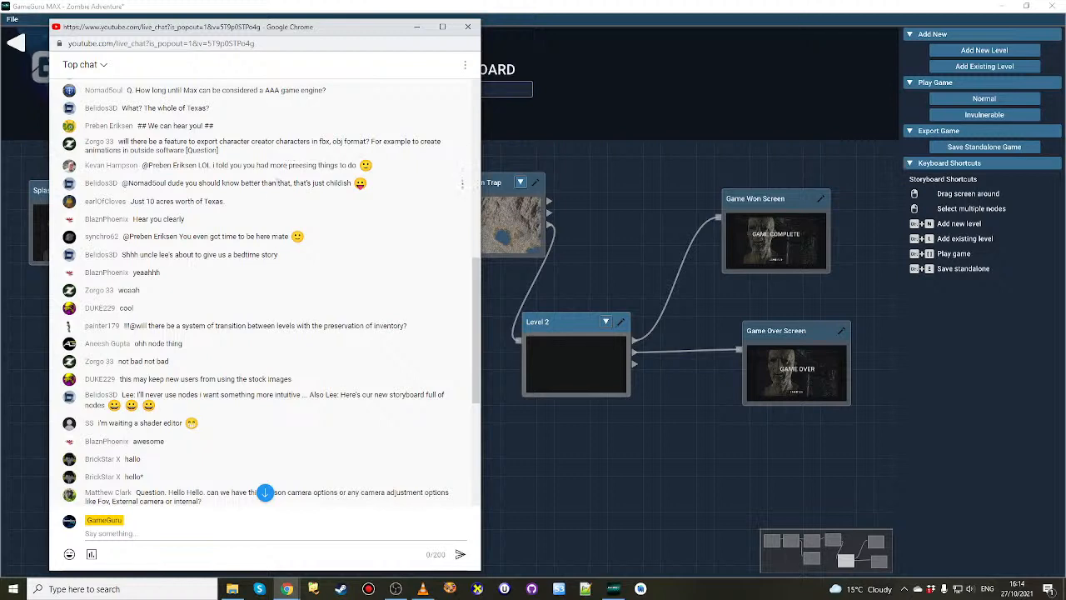
mouse_move(250, 197)
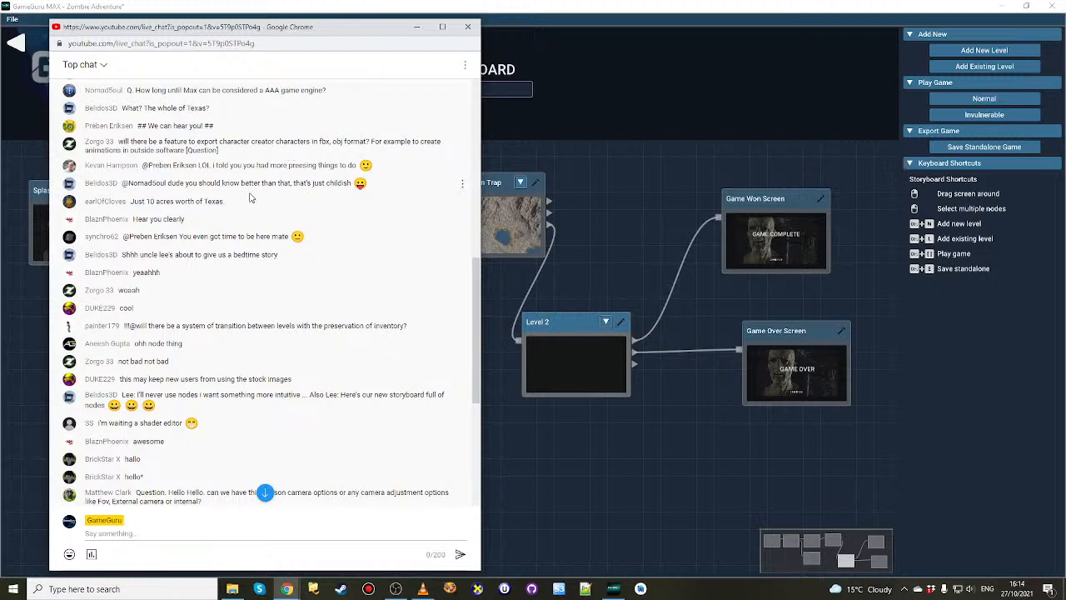
mouse_move(184, 340)
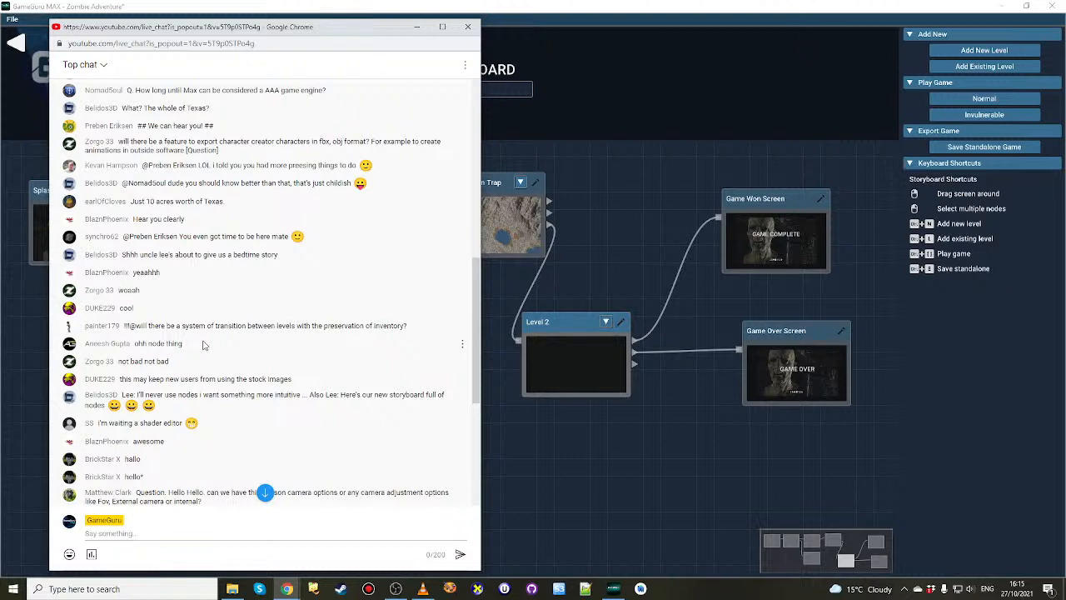
mouse_move(347, 253)
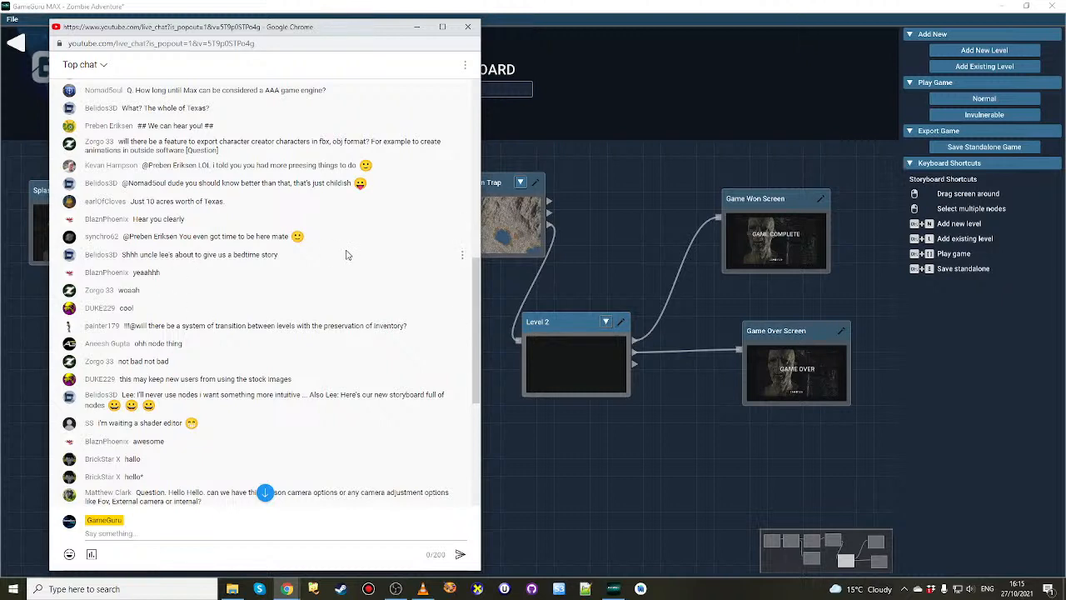
mouse_move(337, 216)
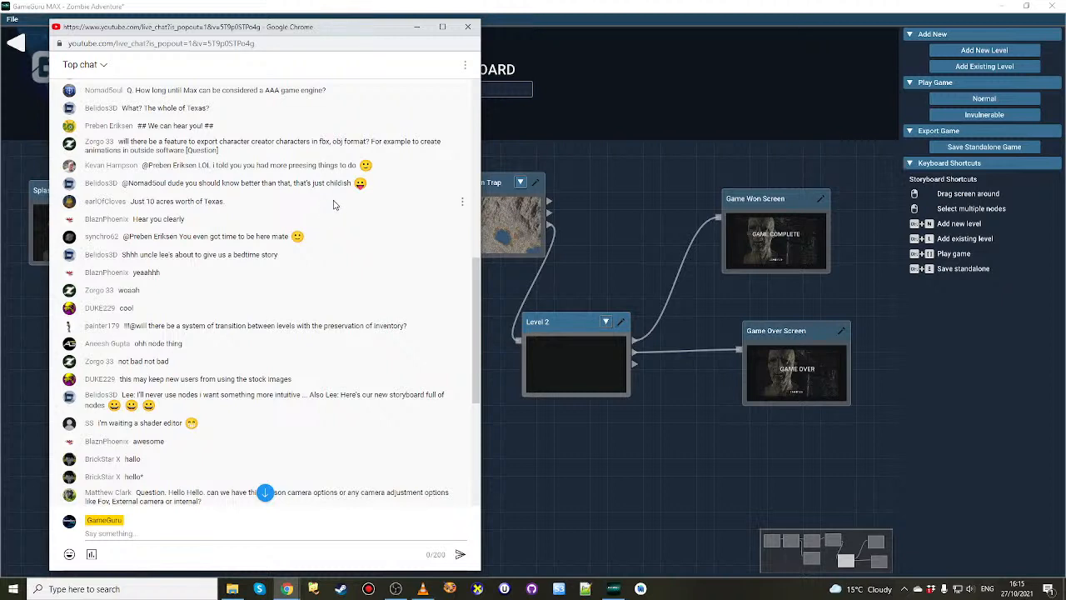
mouse_move(323, 215)
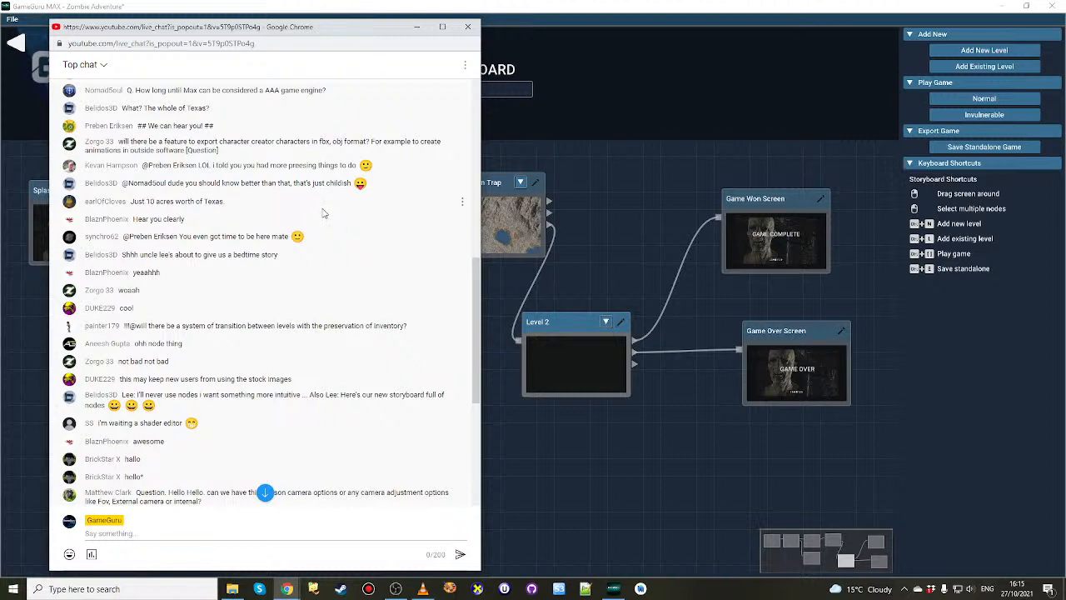
mouse_move(357, 355)
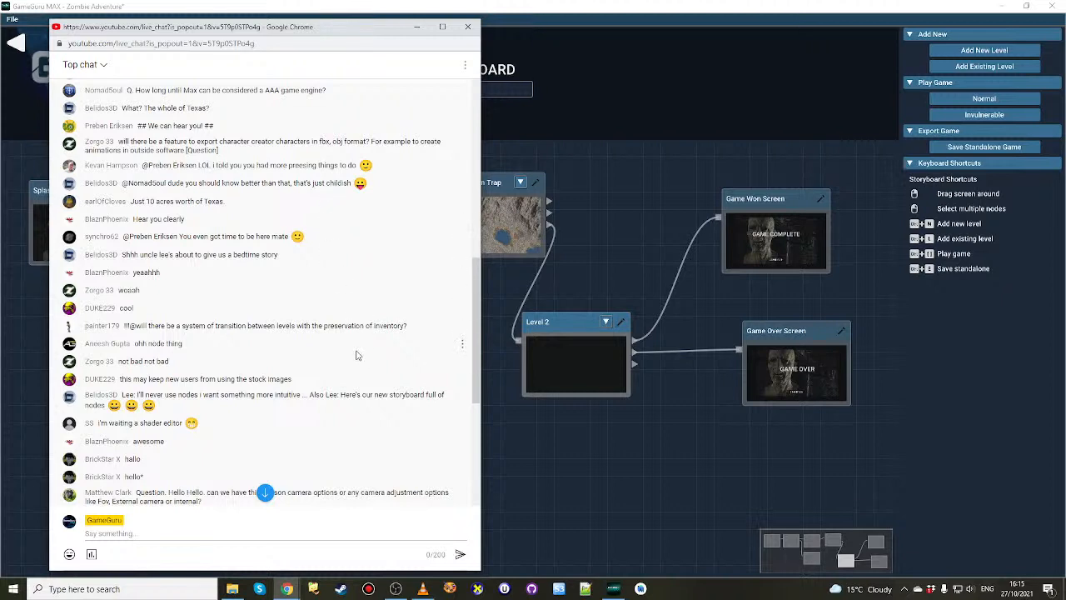
scroll("down", 3)
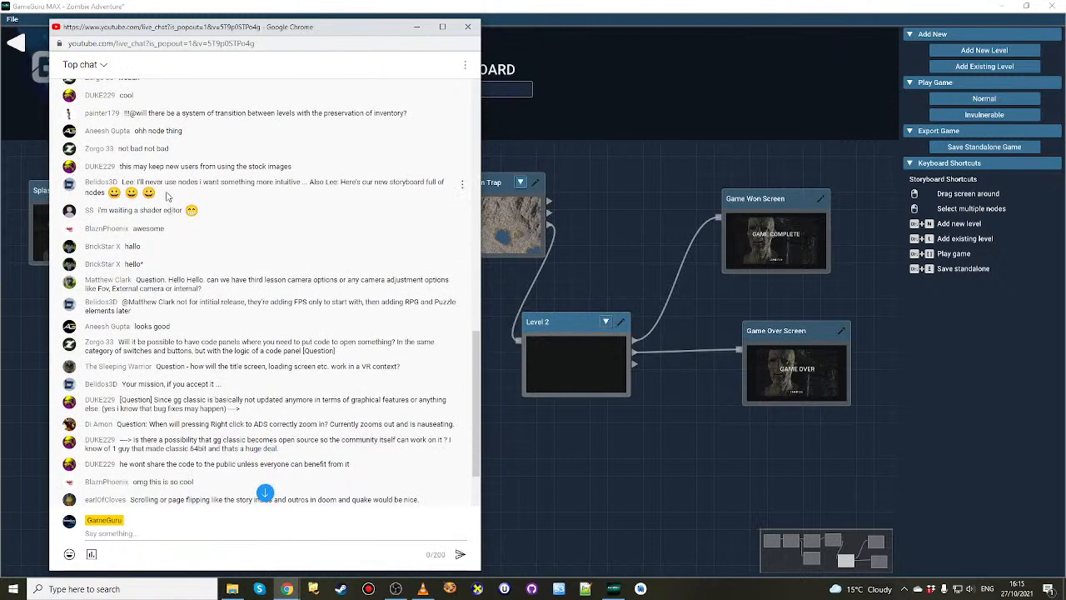
mouse_move(223, 236)
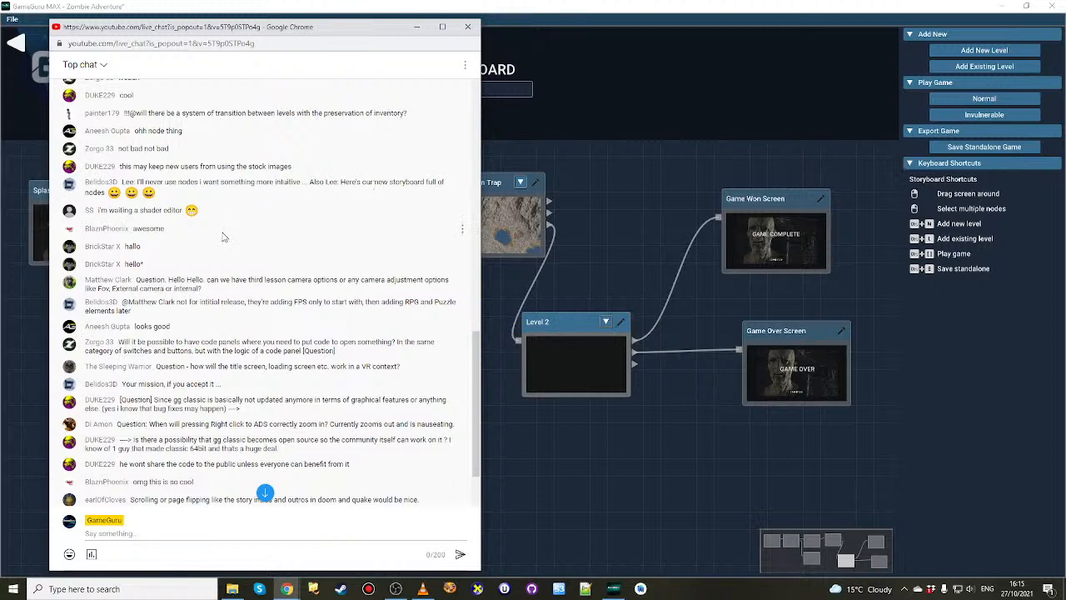
mouse_move(217, 266)
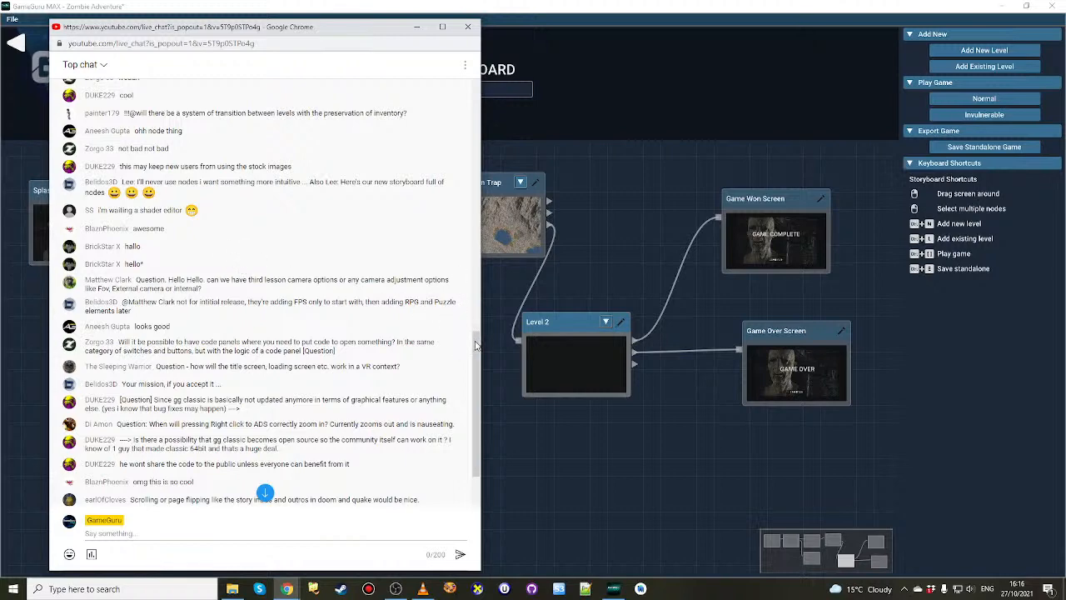
scroll("down", 3)
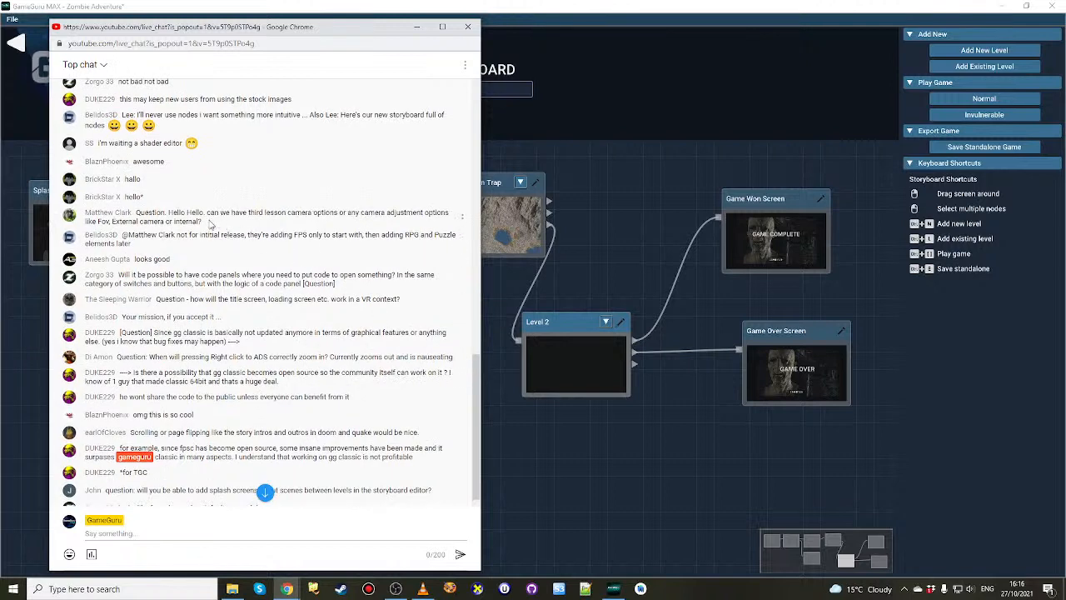
mouse_move(243, 197)
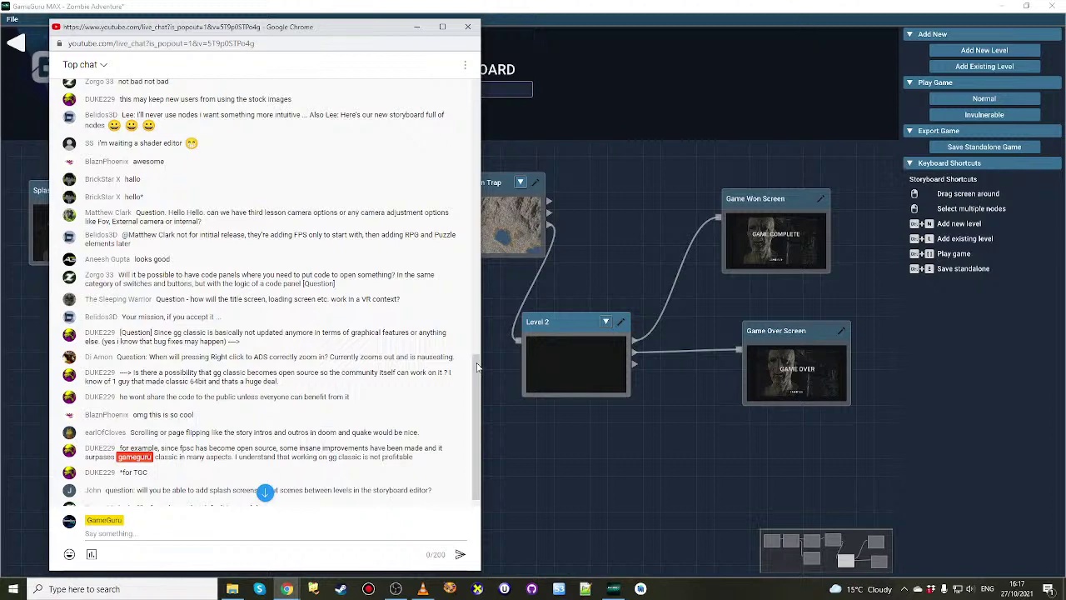
scroll("down", 3)
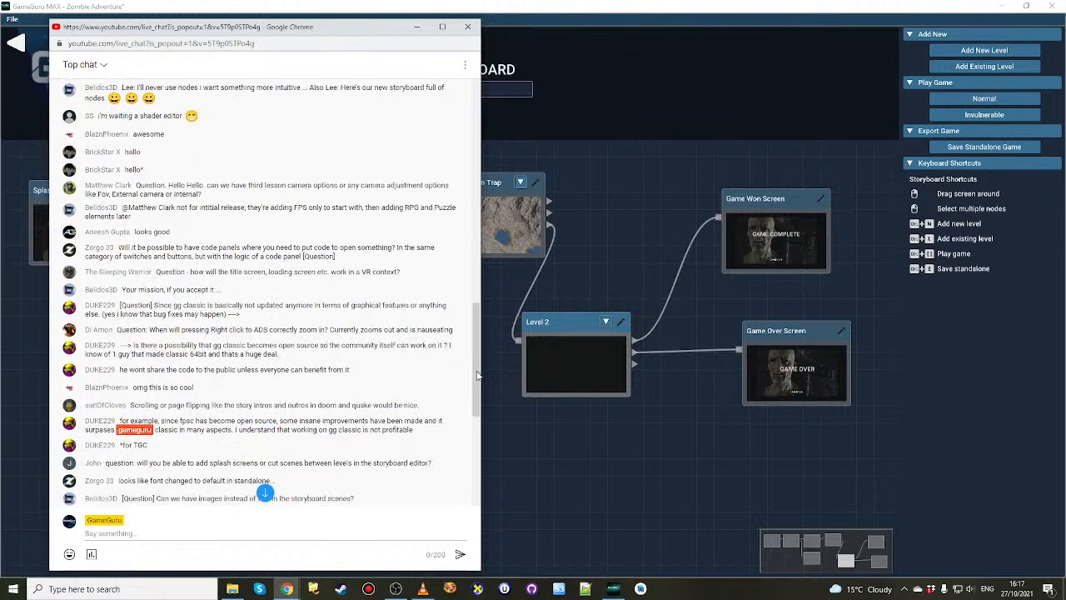
mouse_move(342, 235)
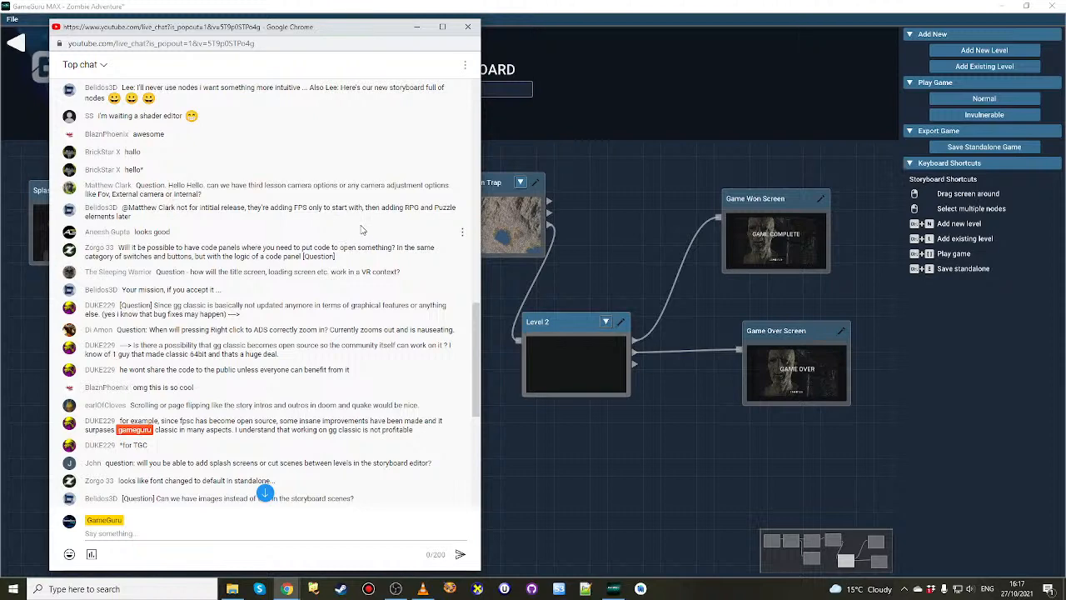
scroll("down", 3)
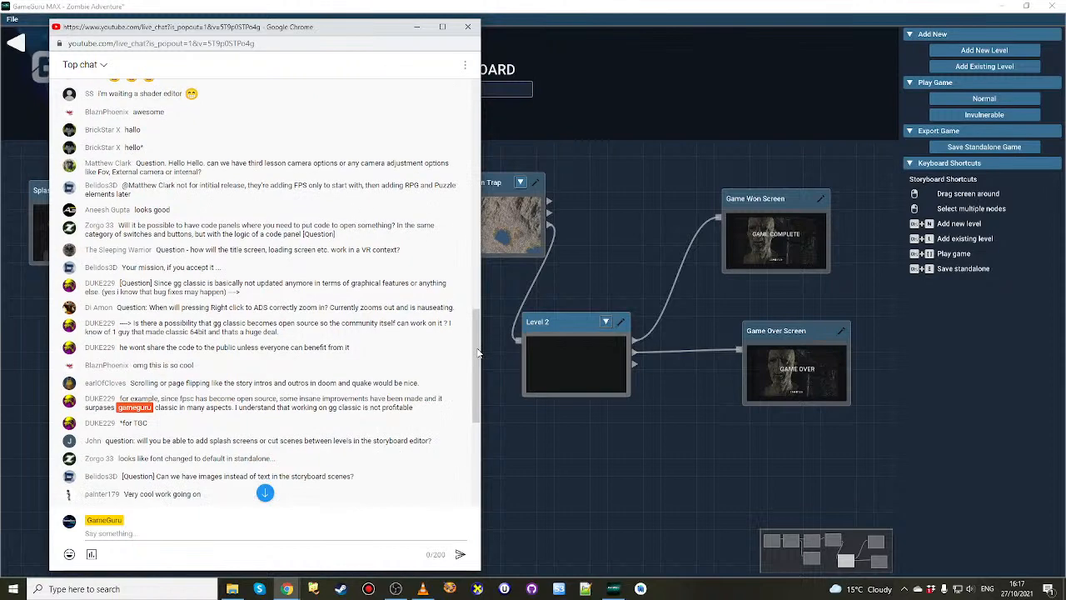
scroll("down", 3)
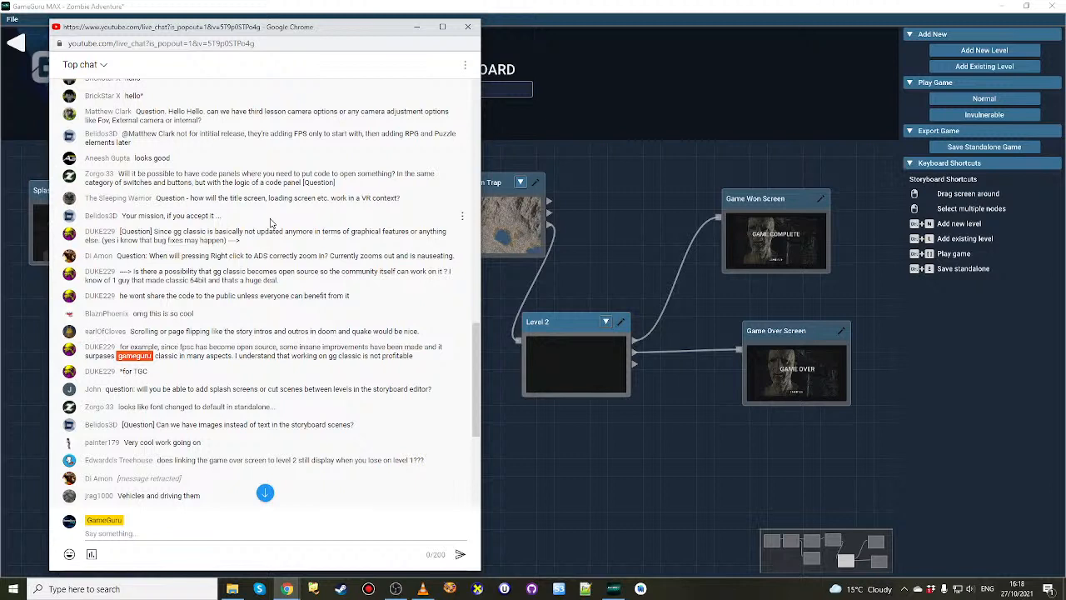
mouse_move(274, 245)
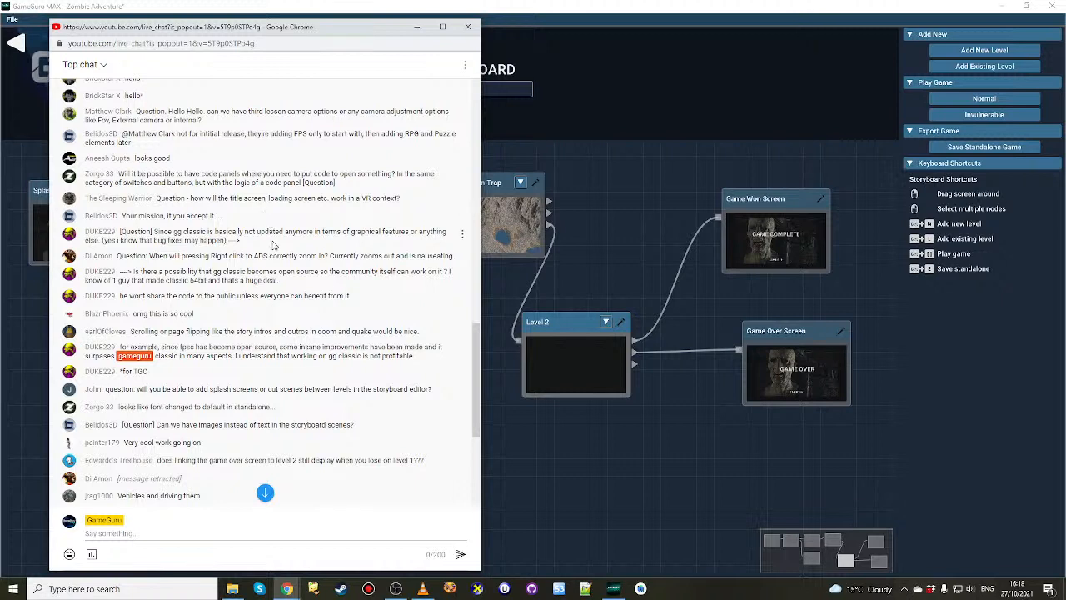
mouse_move(313, 213)
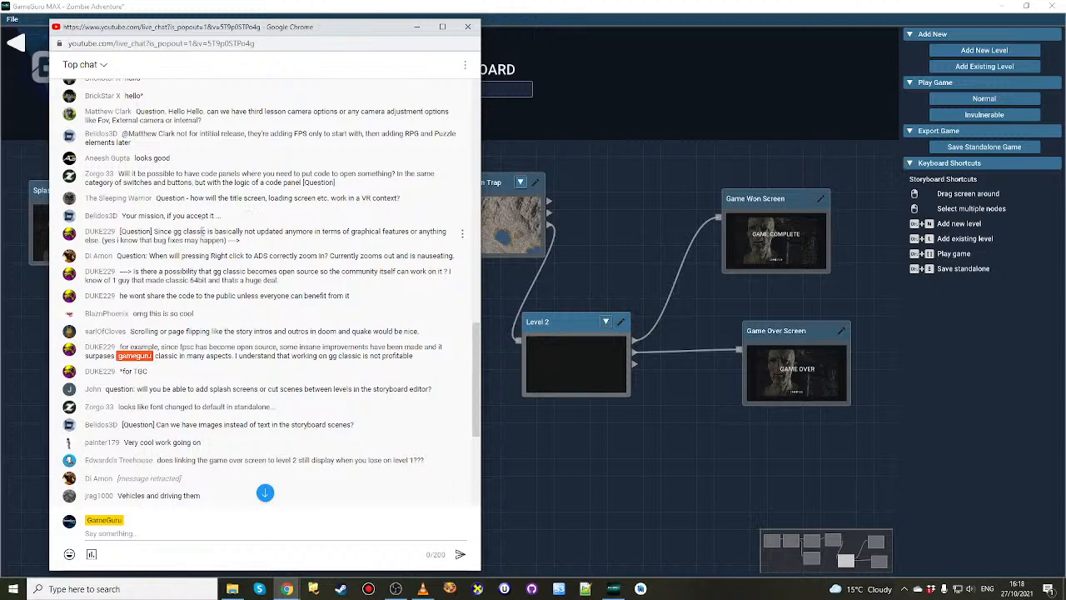
mouse_move(258, 208)
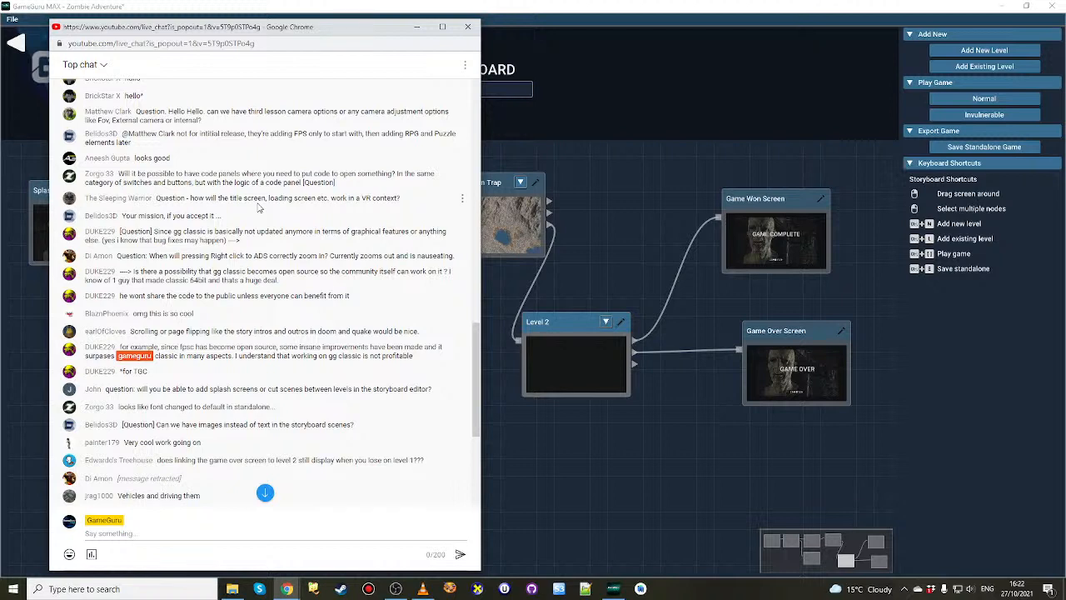
mouse_move(275, 192)
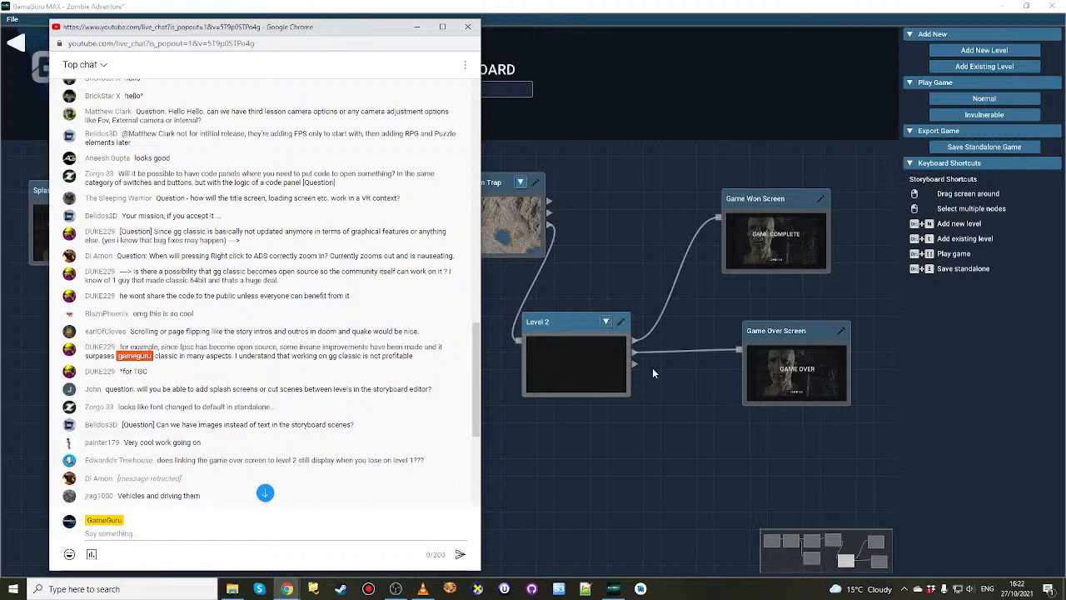
mouse_move(667, 397)
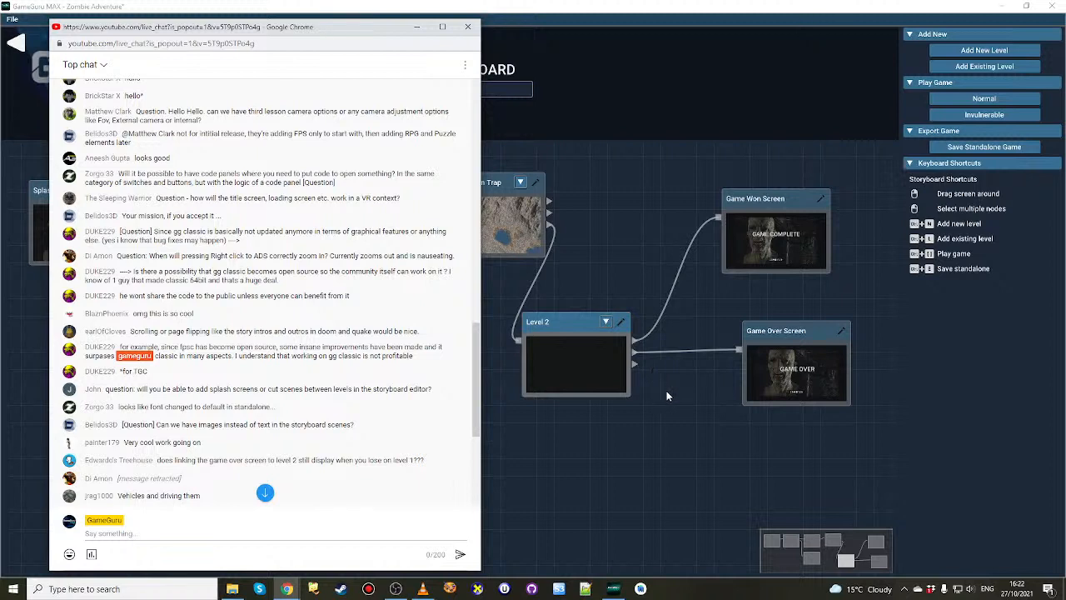